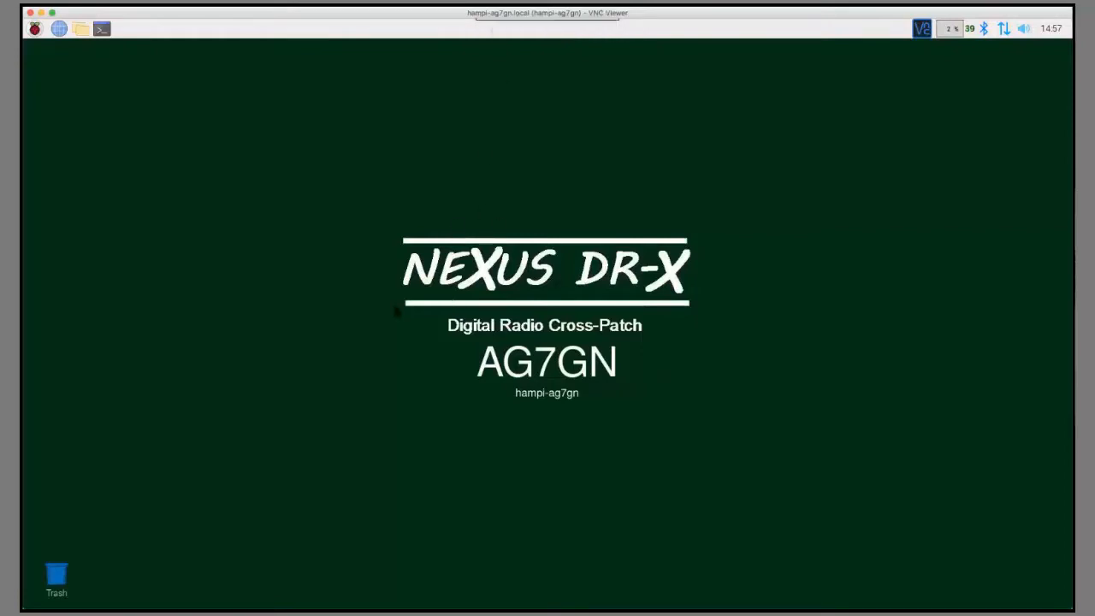
{"action": "mouse_move", "coordinate": [665, 186]}
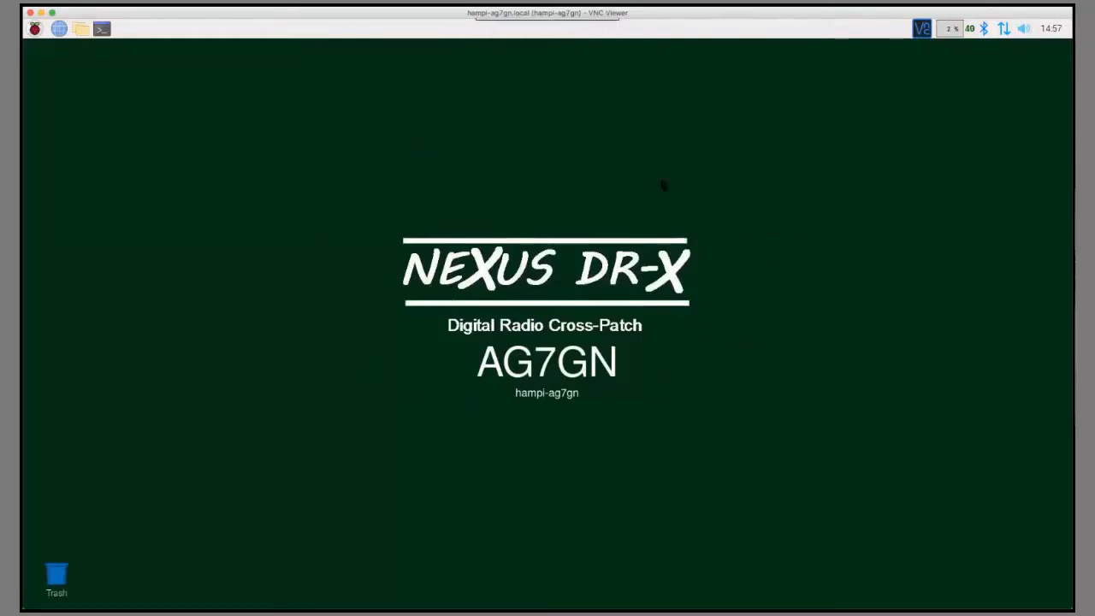
{"action": "mouse_move", "coordinate": [522, 241]}
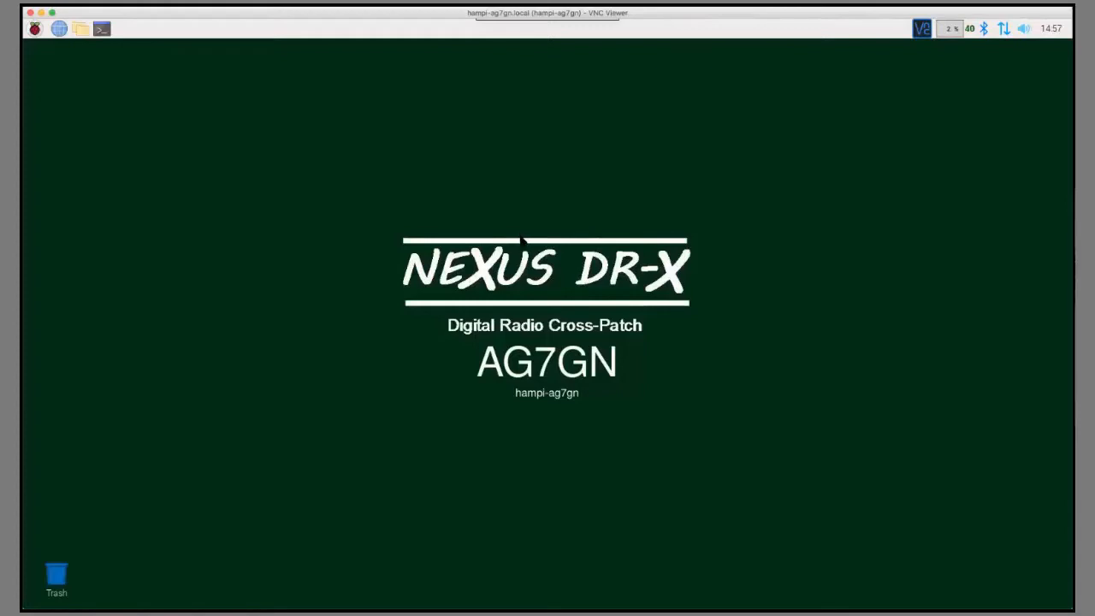
{"action": "mouse_move", "coordinate": [624, 385]}
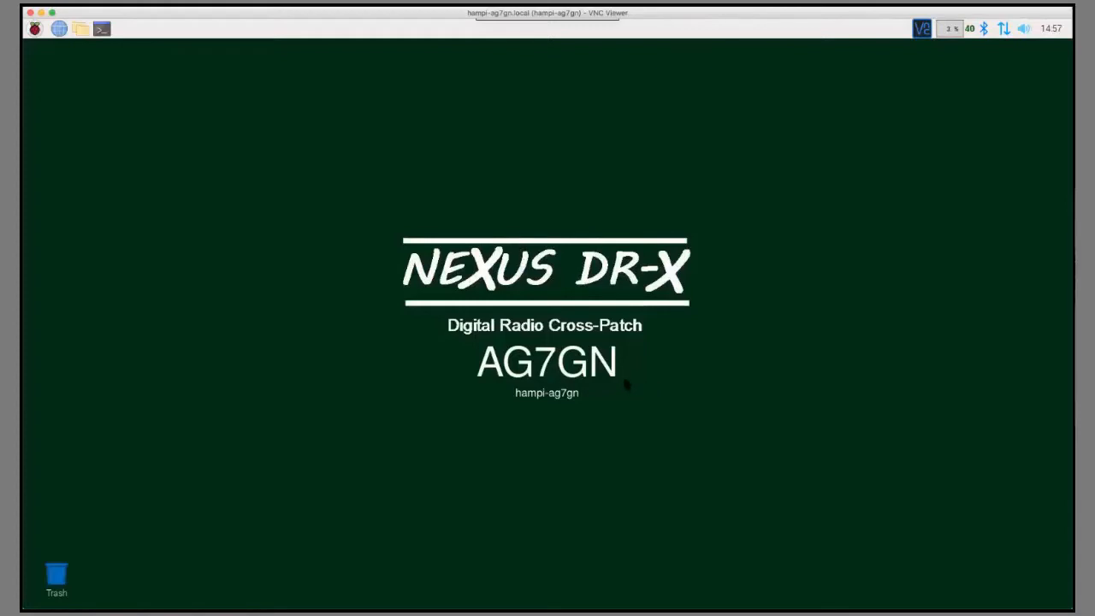
{"action": "mouse_move", "coordinate": [342, 205]}
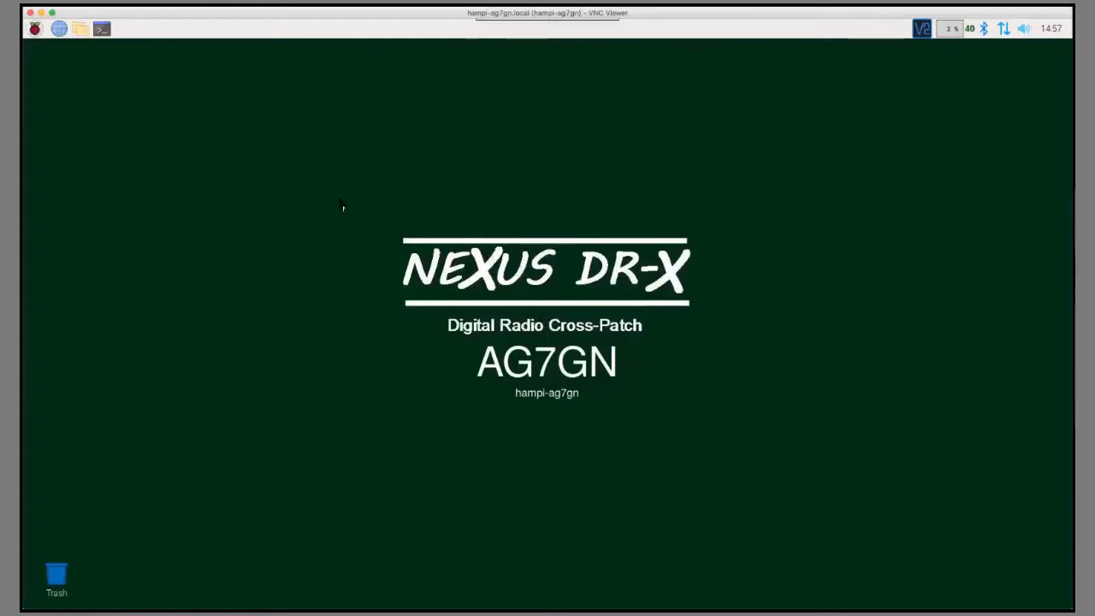
Open Edit Desktop Background Text from the Raspberry menu's Preferences
{"action": "left_click", "coordinate": [36, 29]}
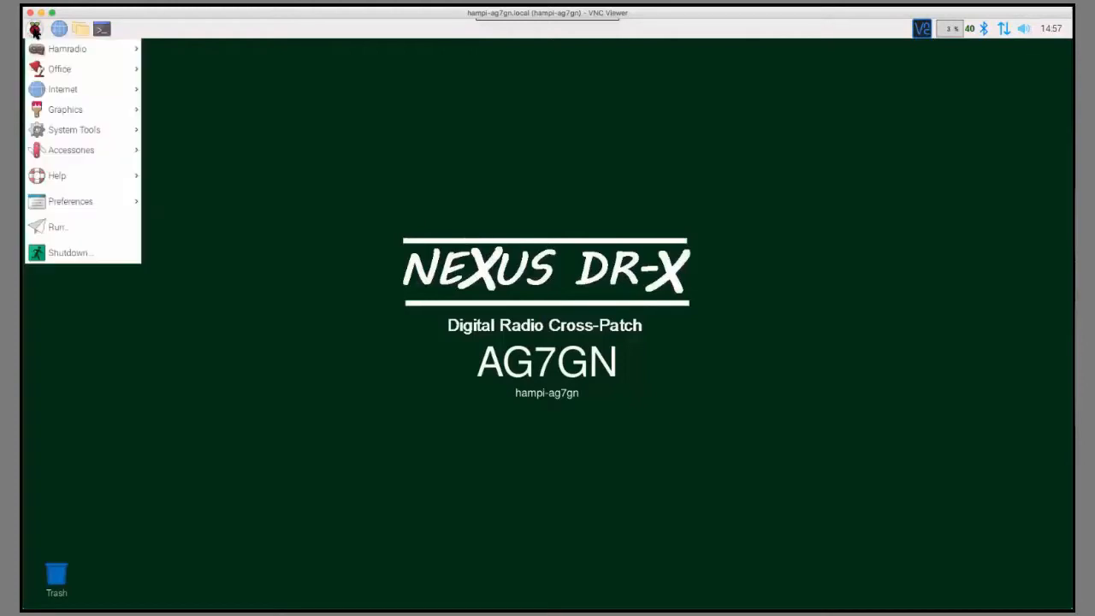
{"action": "left_click", "coordinate": [68, 48]}
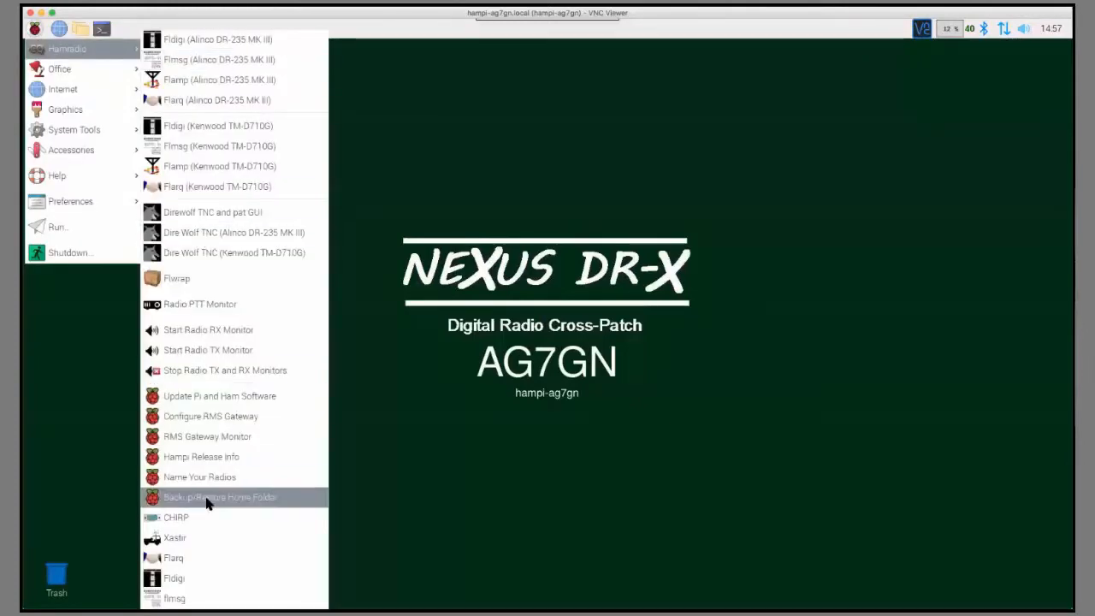
{"action": "mouse_move", "coordinate": [199, 477]}
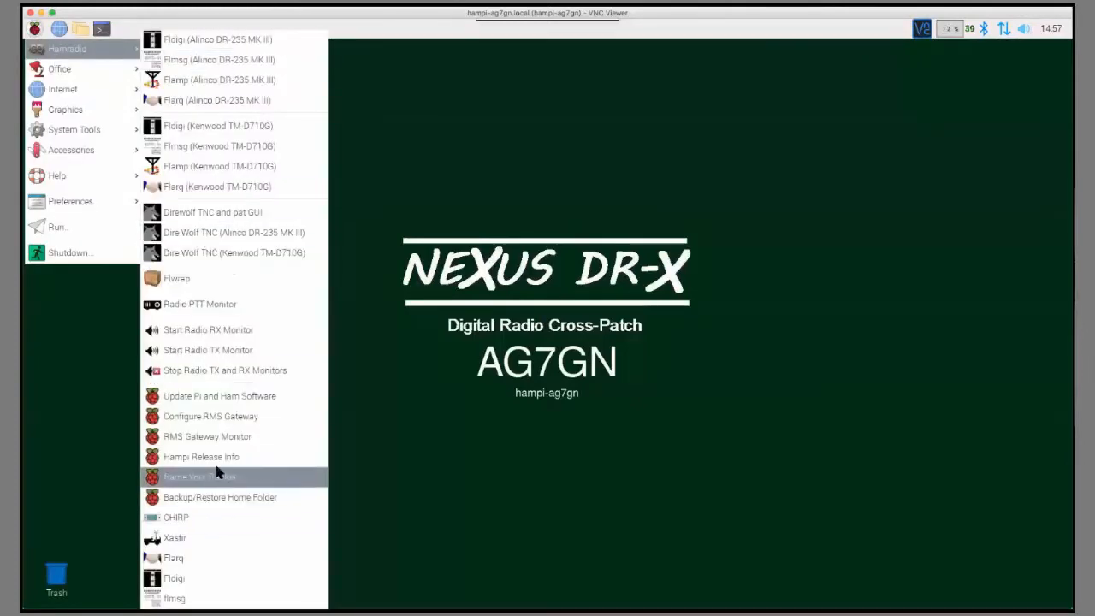
{"action": "mouse_move", "coordinate": [100, 323]}
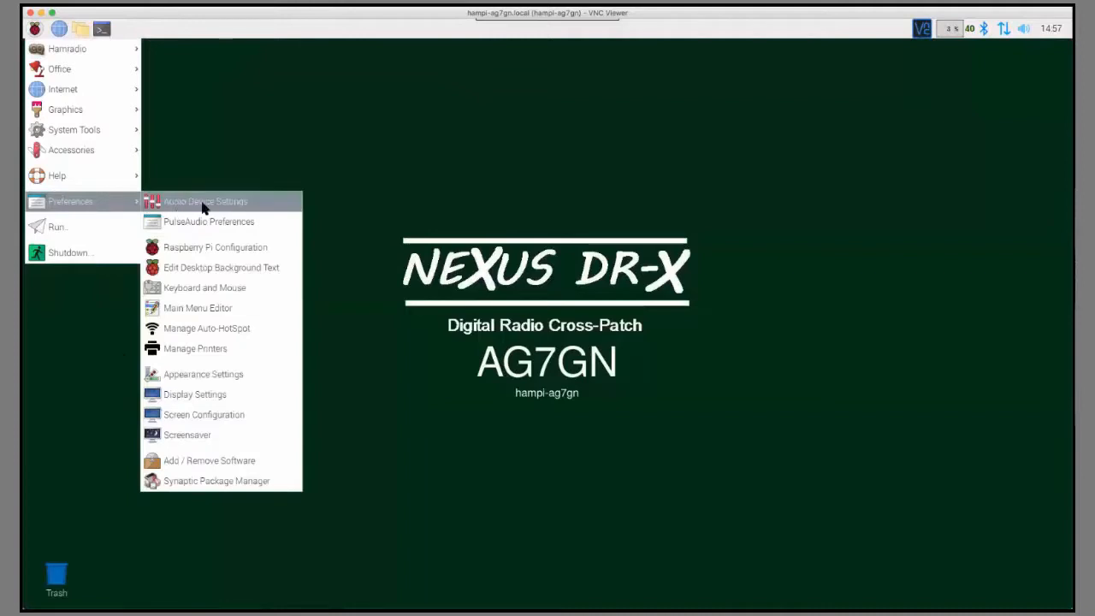
{"action": "left_click", "coordinate": [216, 277]}
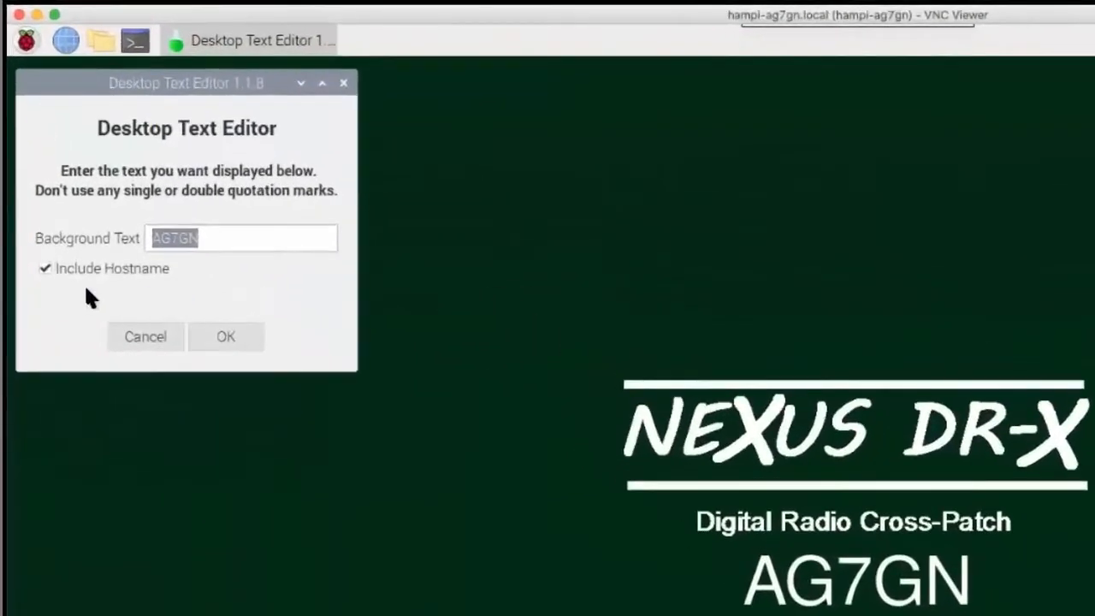
{"action": "mouse_move", "coordinate": [116, 282]}
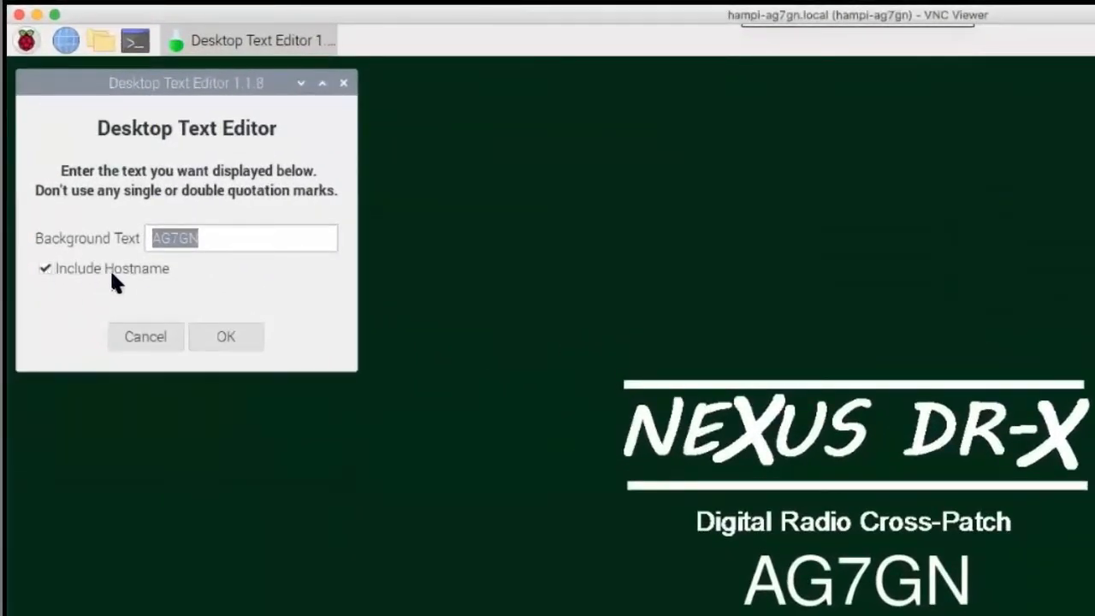
{"action": "mouse_move", "coordinate": [242, 372]}
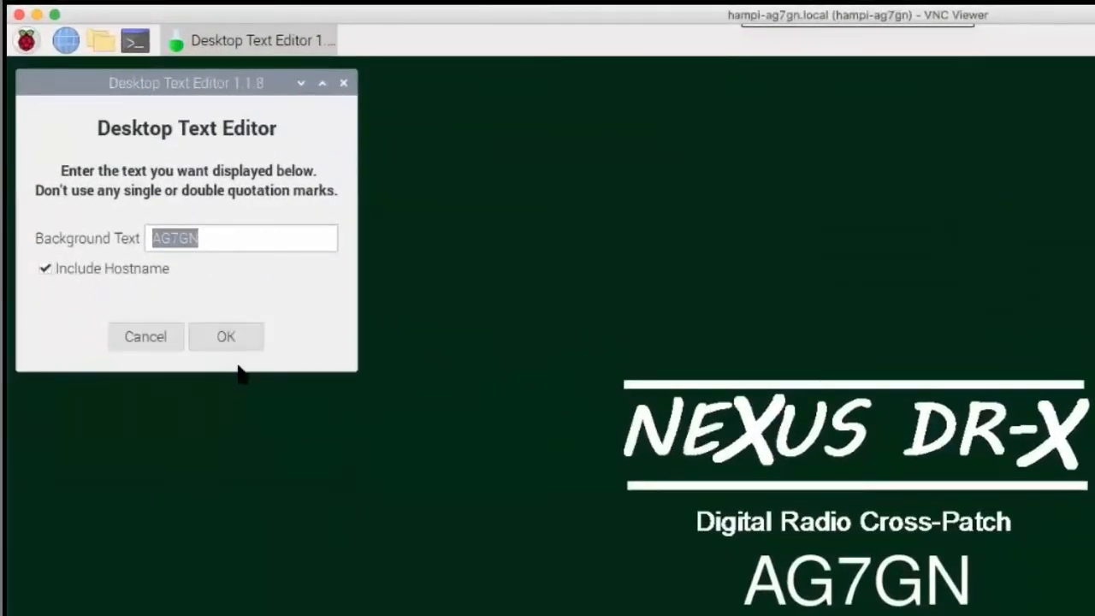
{"action": "mouse_move", "coordinate": [198, 304]}
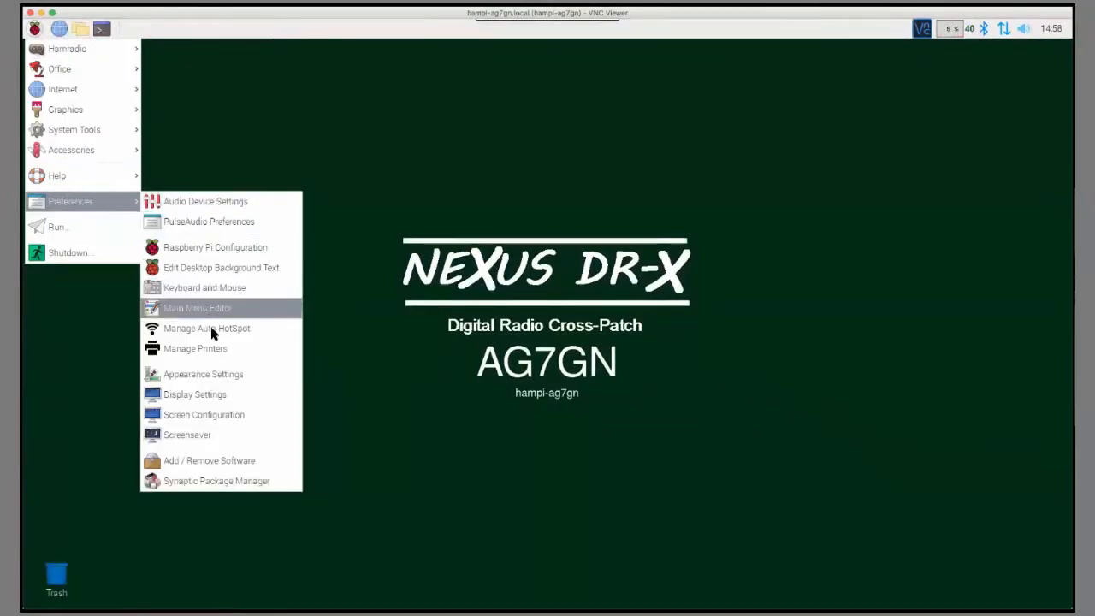
Open Manage Auto-HotSpot from the Raspberry menu's Preferences
{"action": "left_click", "coordinate": [206, 327]}
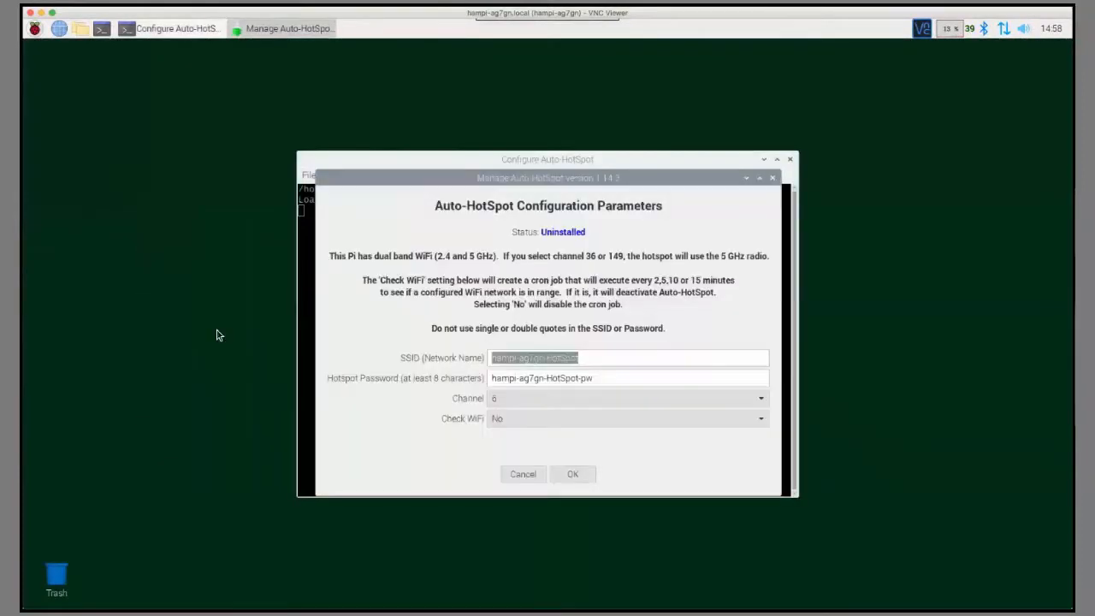
{"action": "left_click", "coordinate": [758, 178]}
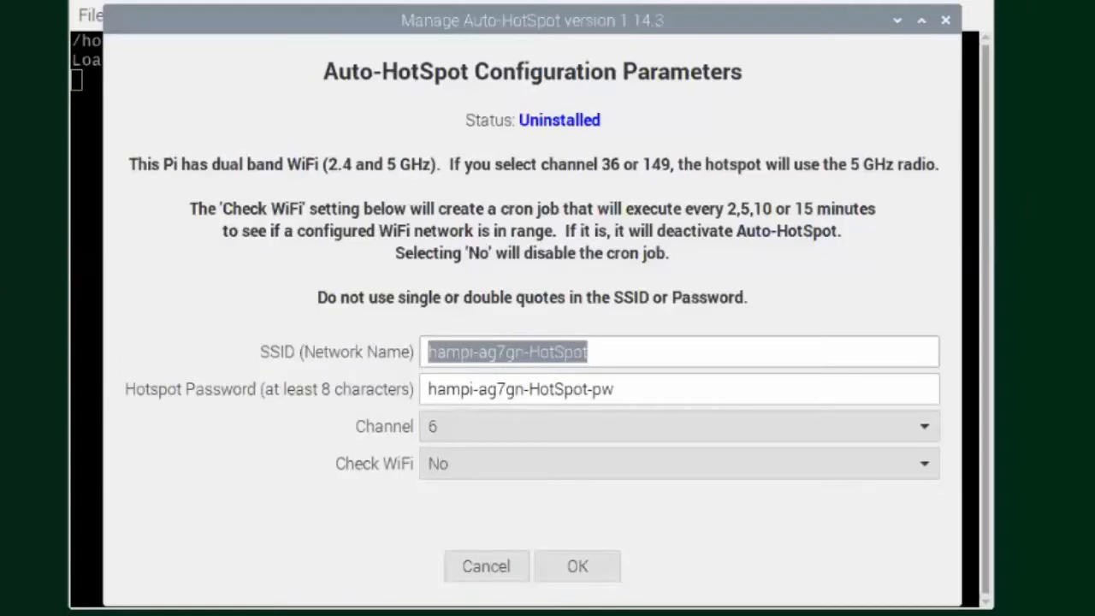
{"action": "mouse_move", "coordinate": [662, 130]}
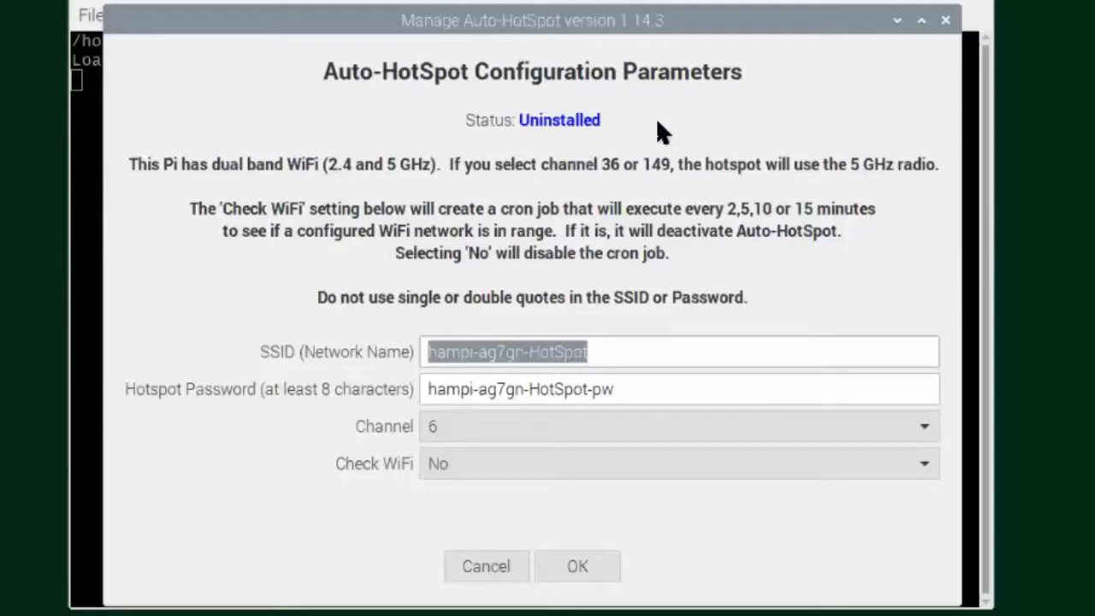
{"action": "mouse_move", "coordinate": [624, 81]}
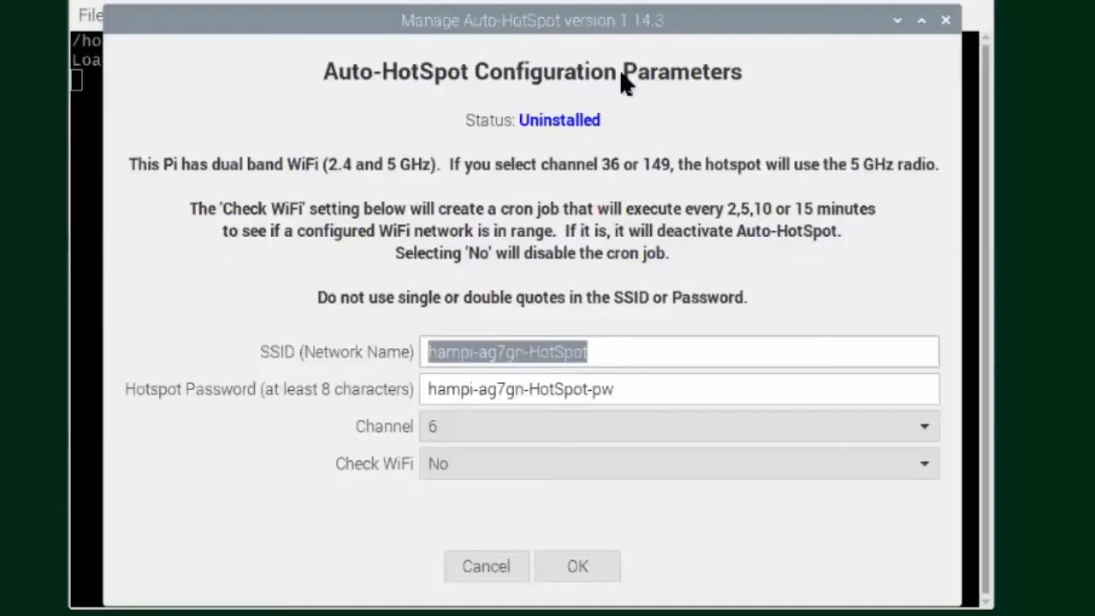
{"action": "mouse_move", "coordinate": [632, 118]}
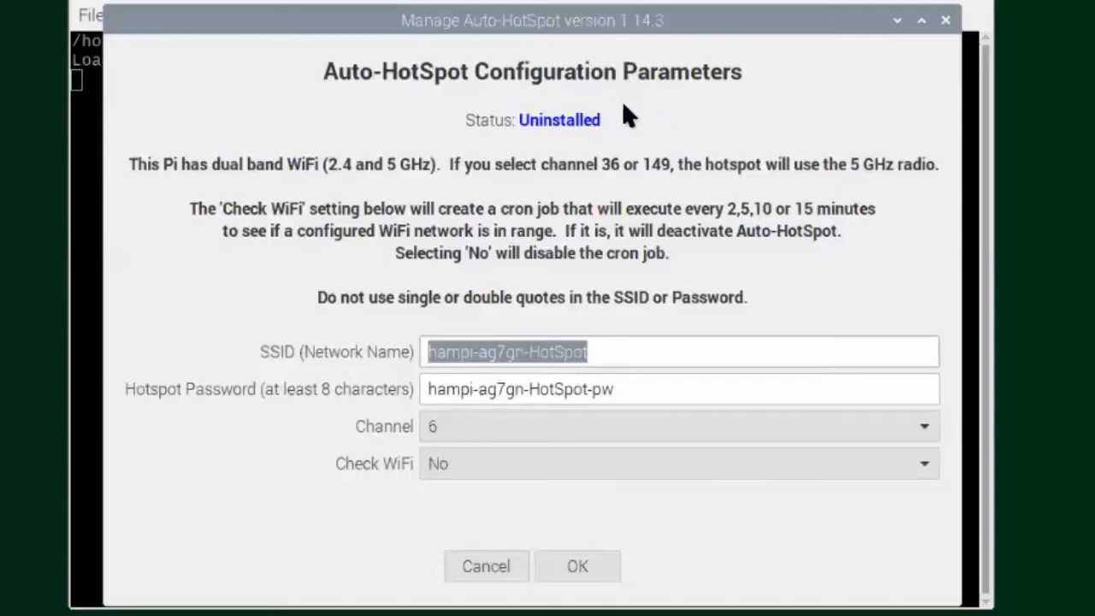
{"action": "mouse_move", "coordinate": [556, 331]}
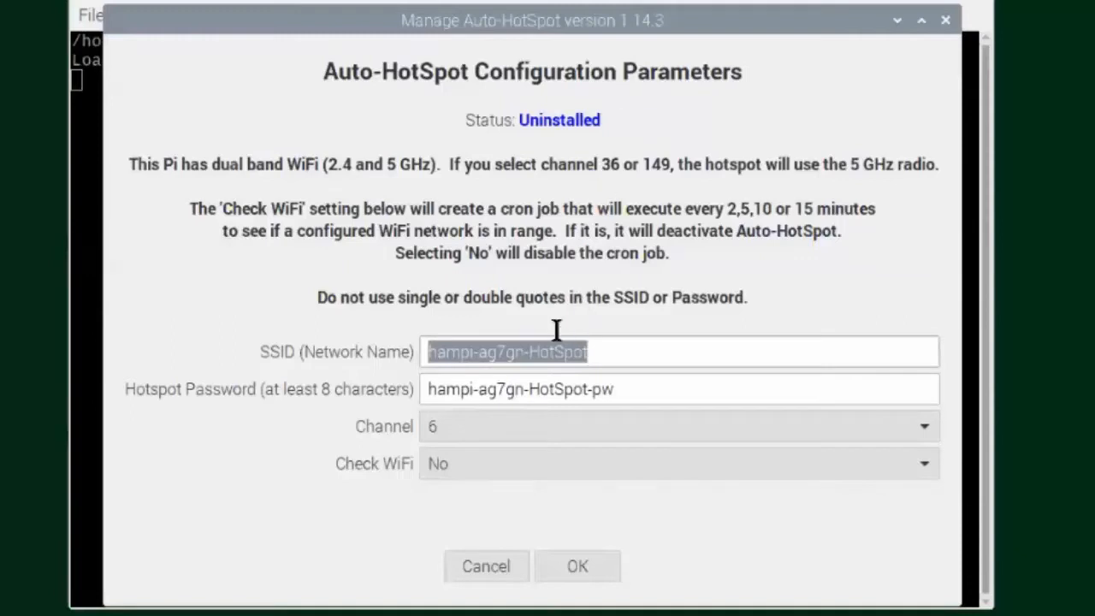
{"action": "mouse_move", "coordinate": [282, 357]}
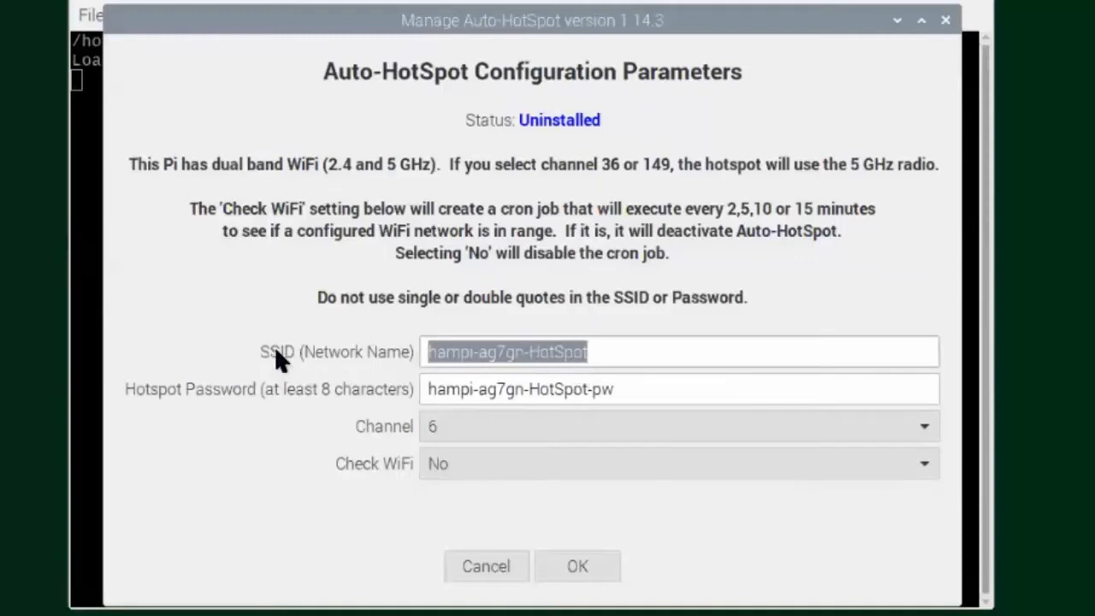
{"action": "mouse_move", "coordinate": [590, 426]}
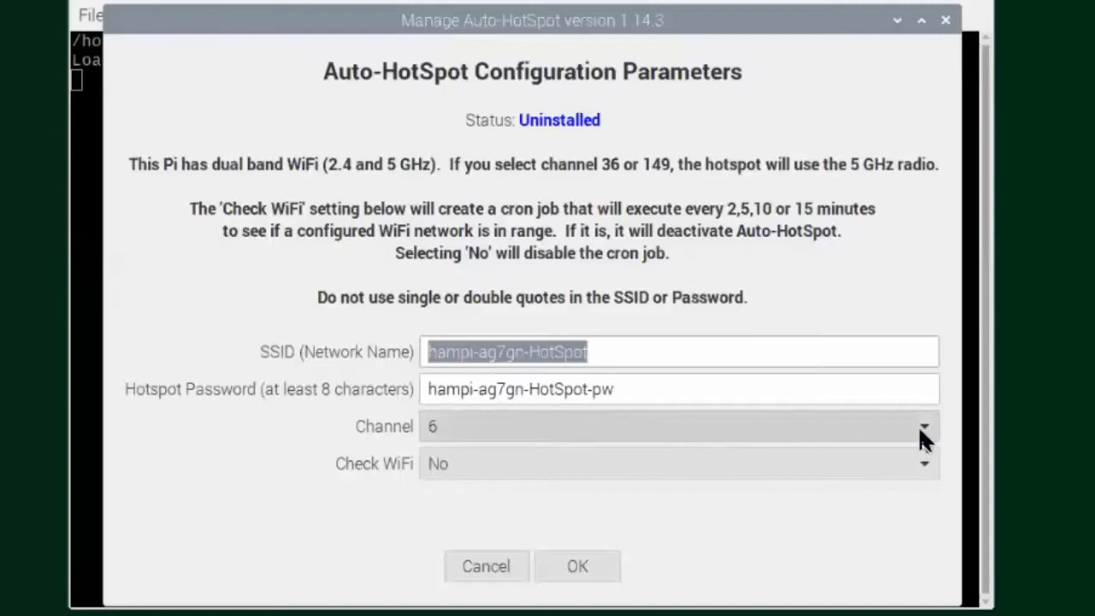
{"action": "mouse_move", "coordinate": [272, 170]}
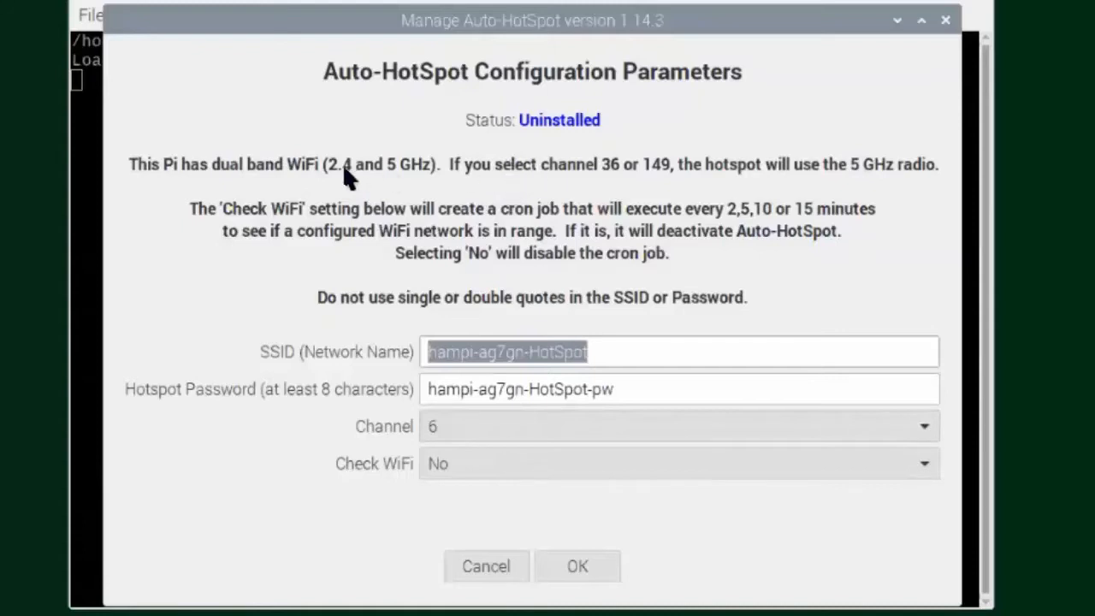
{"action": "mouse_move", "coordinate": [401, 180]}
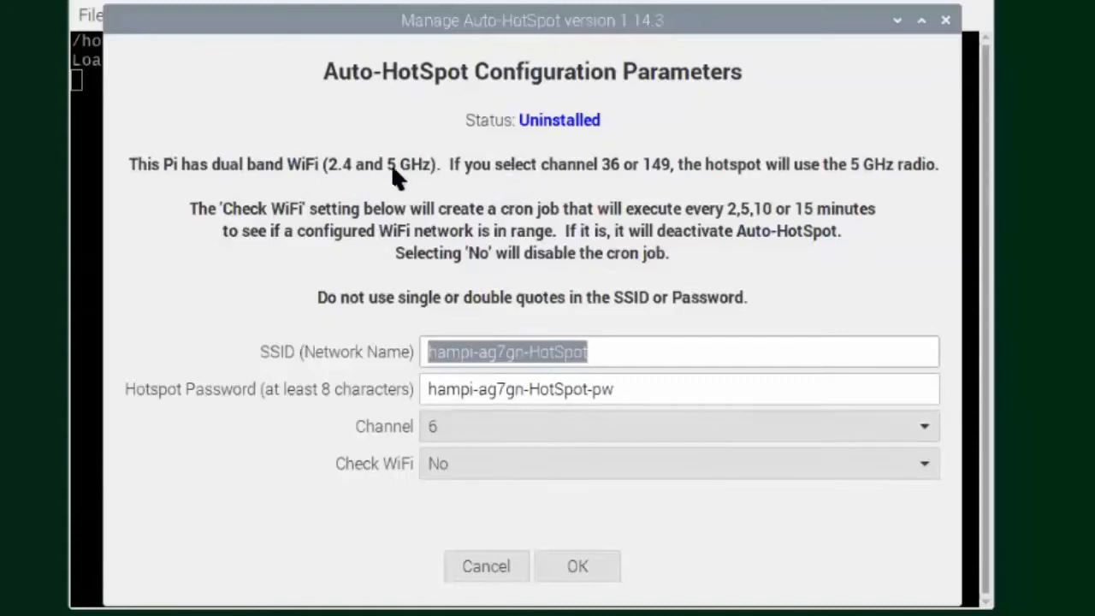
{"action": "mouse_move", "coordinate": [411, 175]}
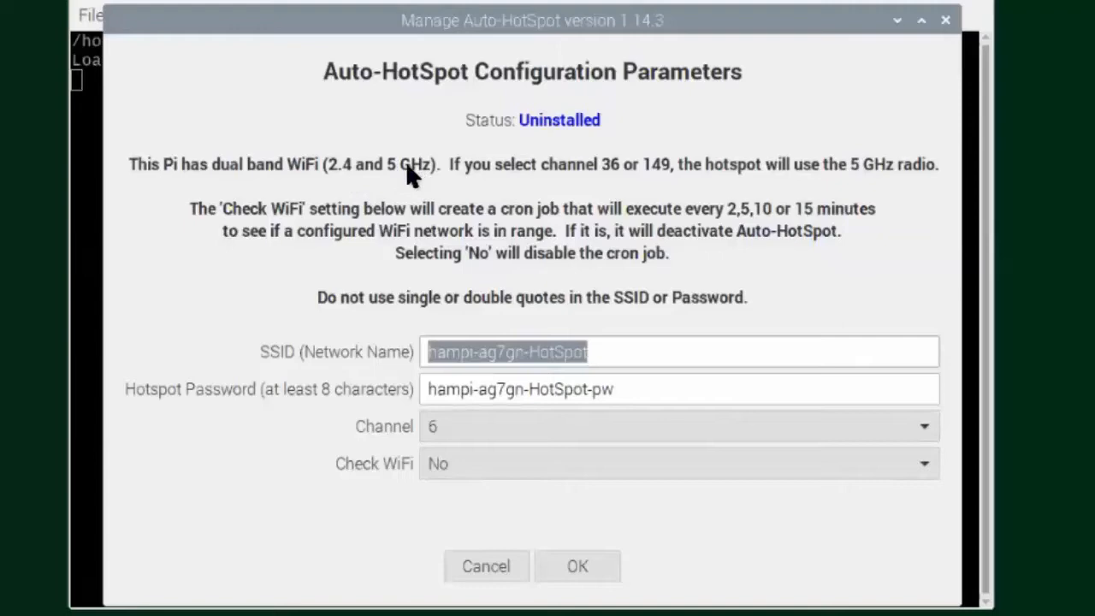
{"action": "mouse_move", "coordinate": [344, 180]}
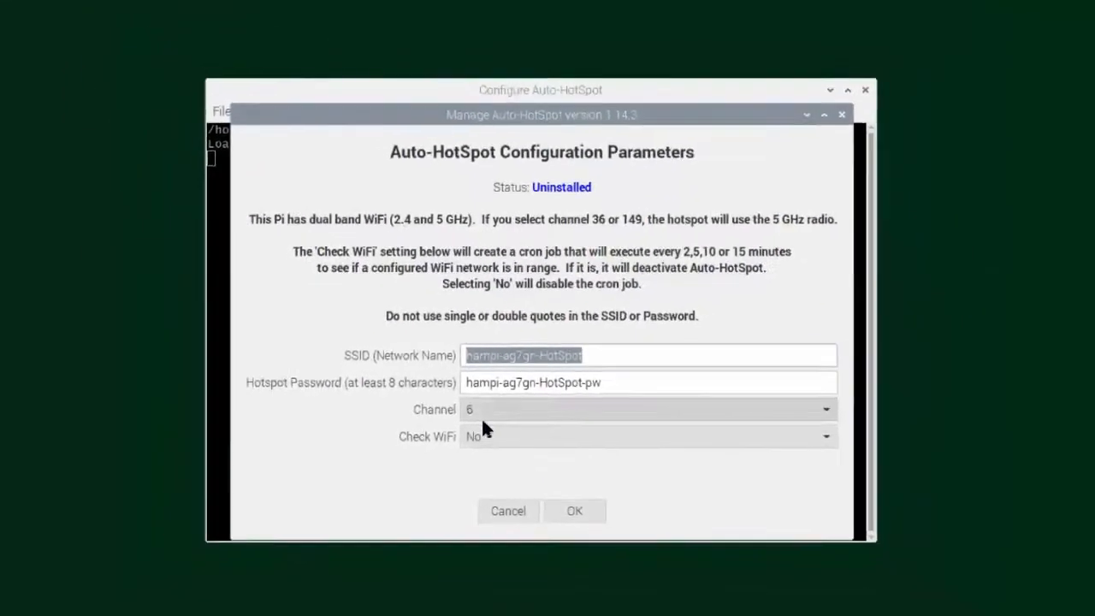
Show the Hamradio submenu and scroll down to Name Your Radios
{"action": "left_click", "coordinate": [34, 29]}
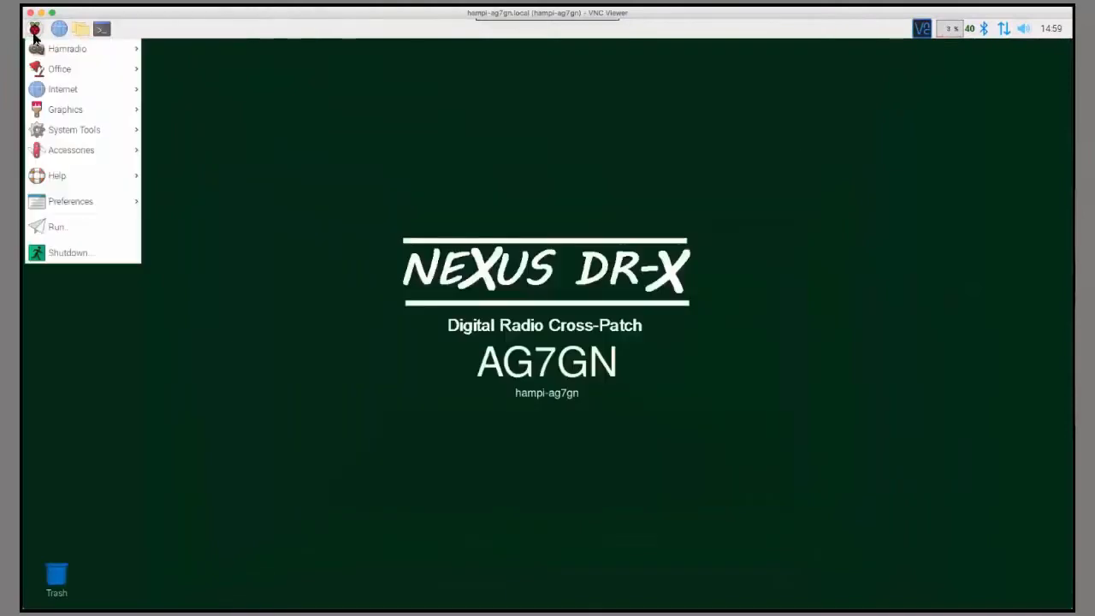
{"action": "left_click", "coordinate": [68, 48]}
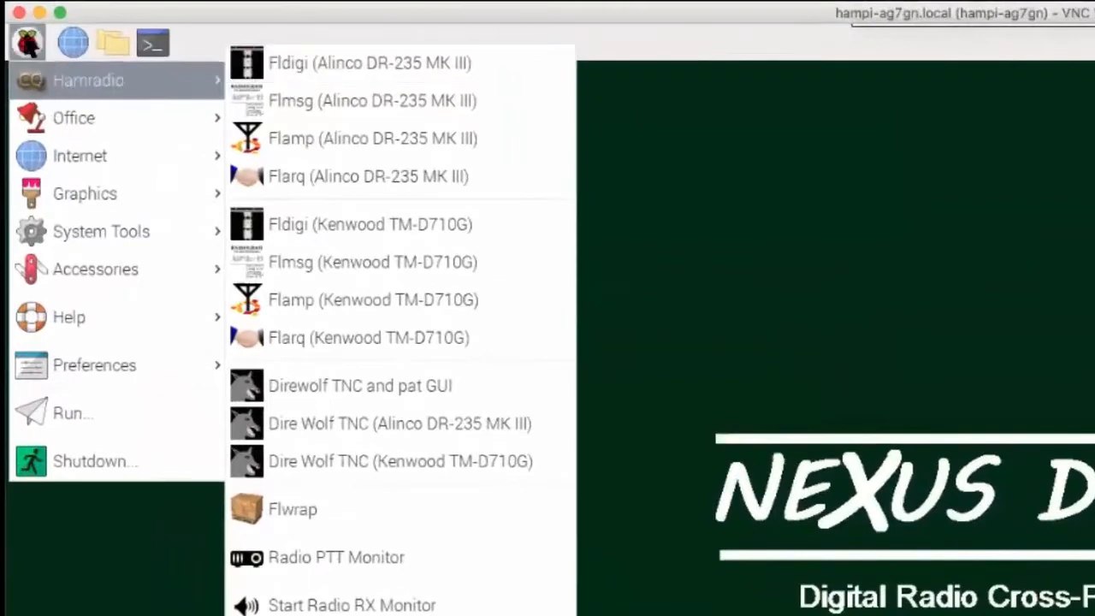
{"action": "mouse_move", "coordinate": [90, 90]}
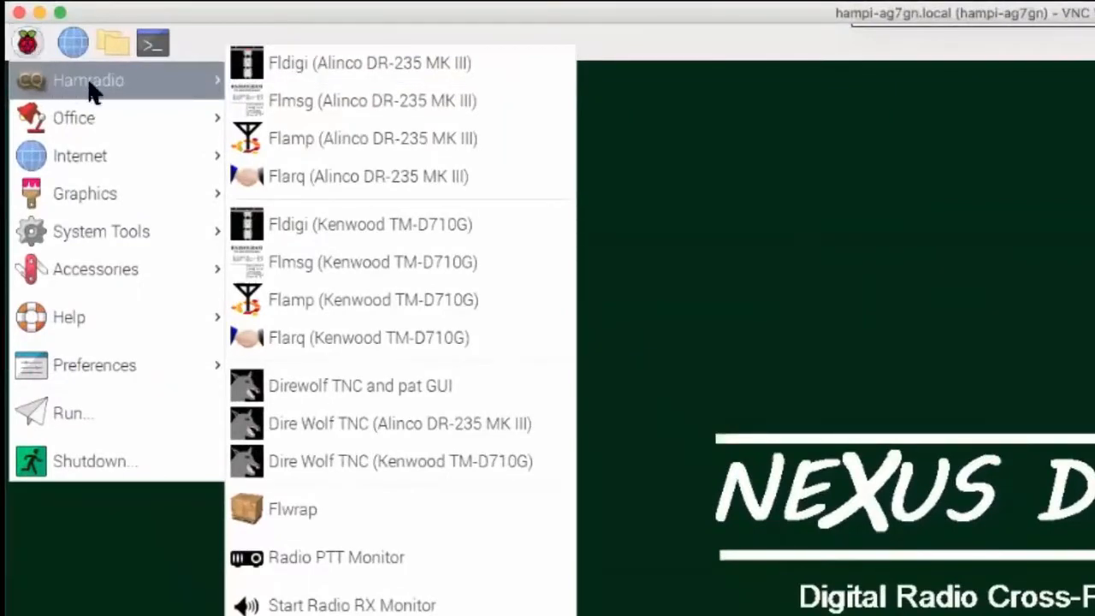
{"action": "mouse_move", "coordinate": [369, 62]}
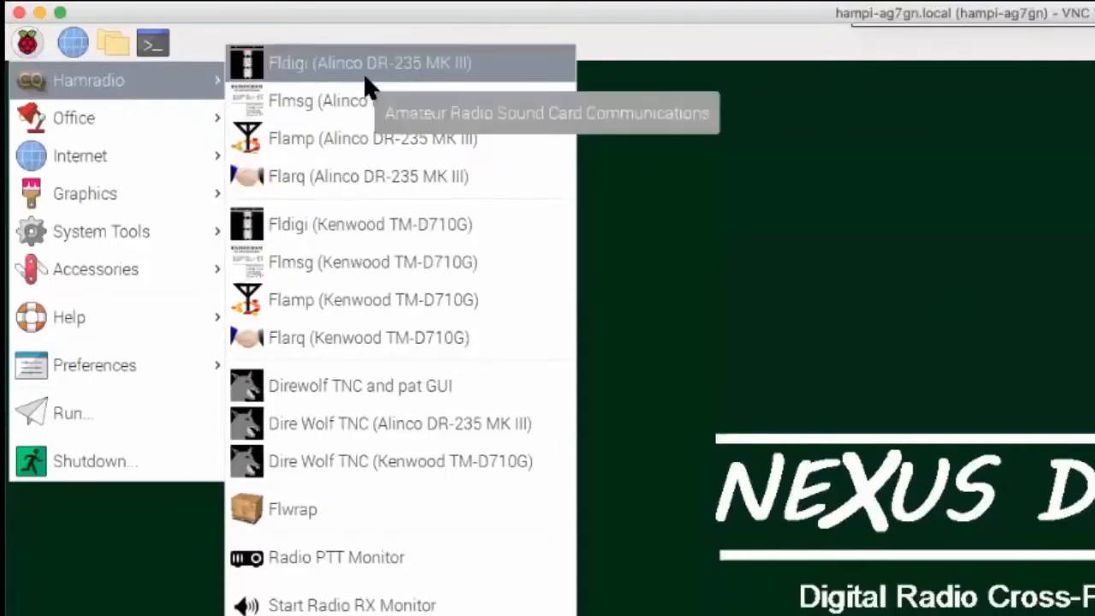
{"action": "mouse_move", "coordinate": [547, 77]}
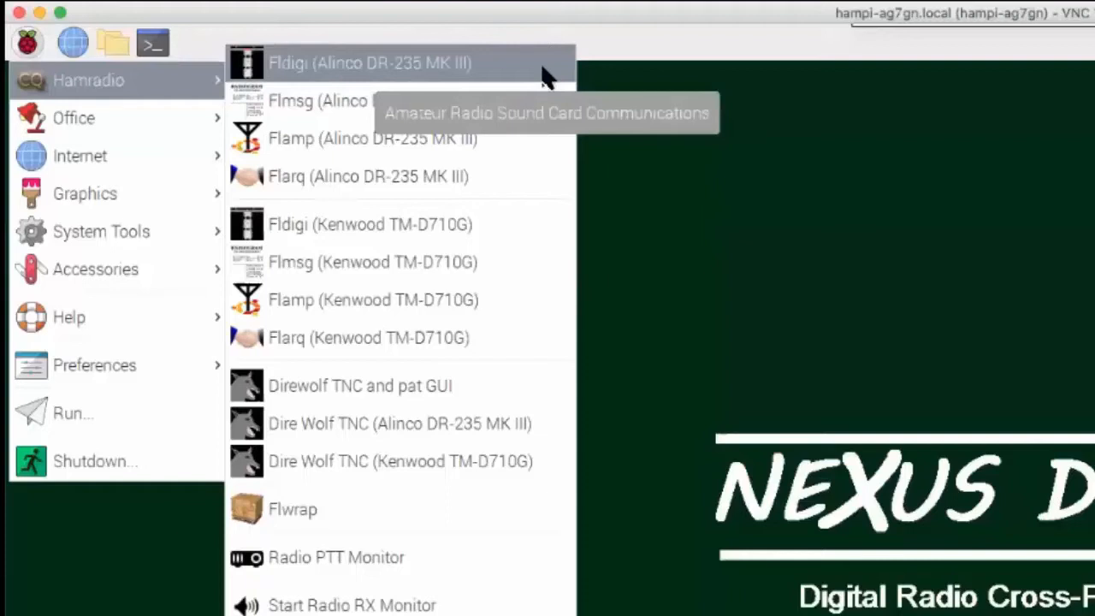
{"action": "mouse_move", "coordinate": [509, 82]}
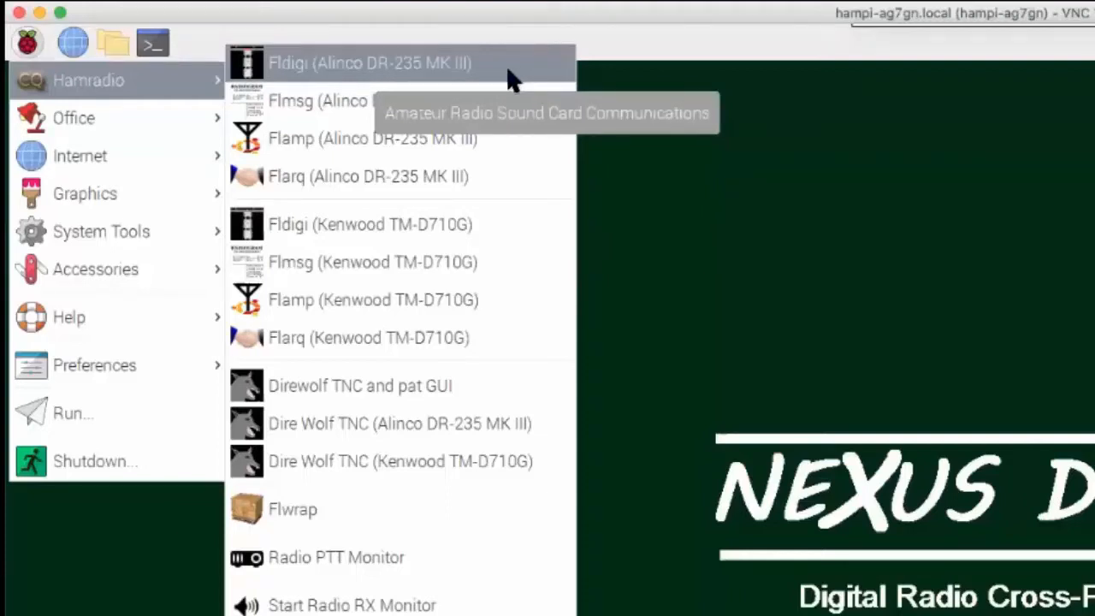
{"action": "mouse_move", "coordinate": [514, 77]}
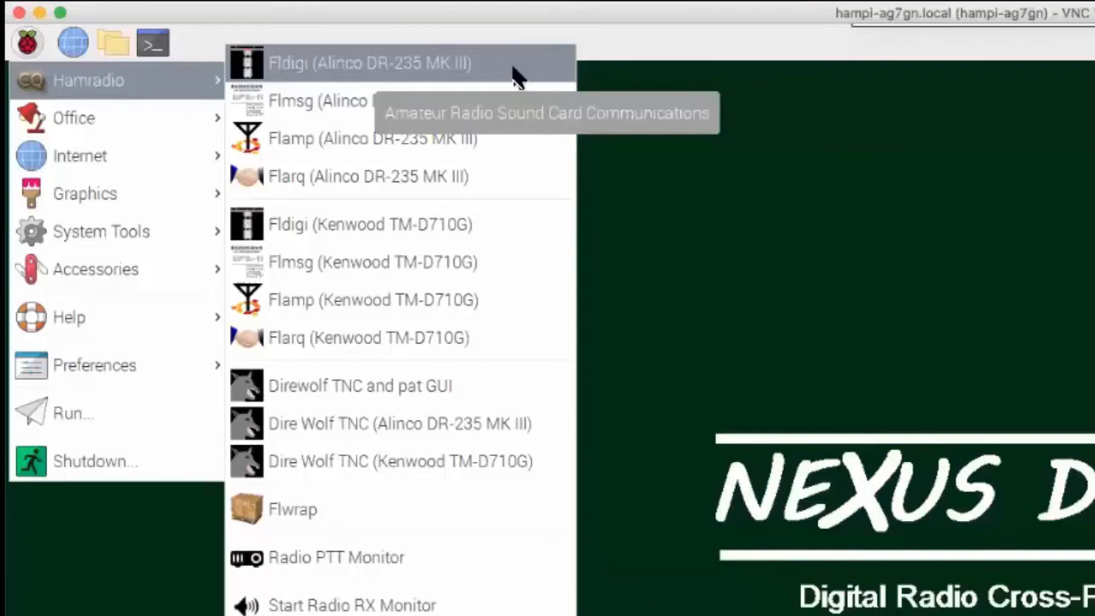
{"action": "mouse_move", "coordinate": [308, 73]}
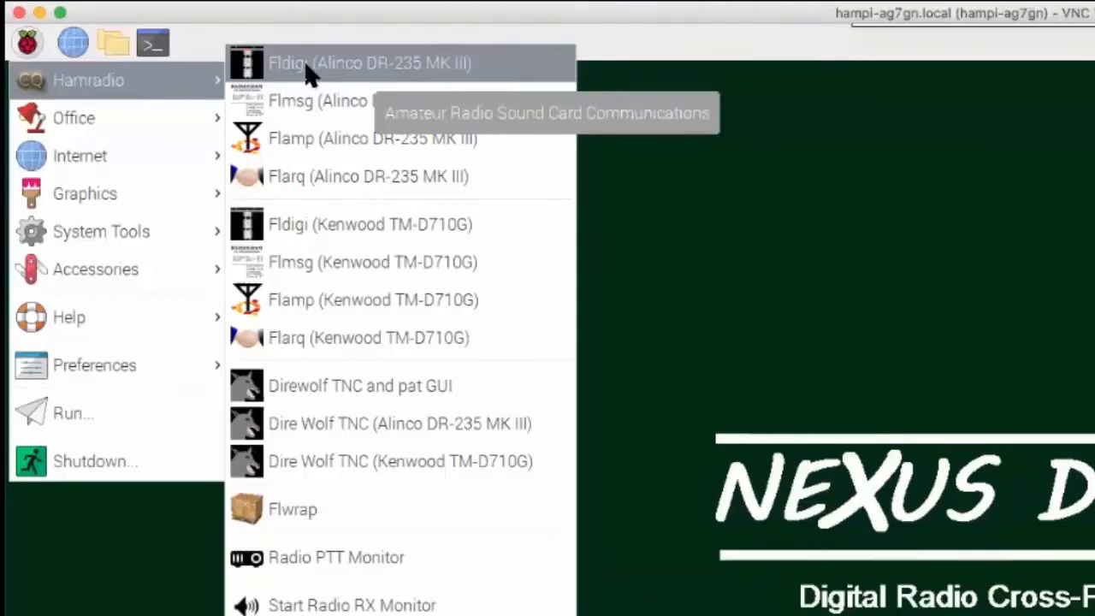
{"action": "mouse_move", "coordinate": [332, 101]}
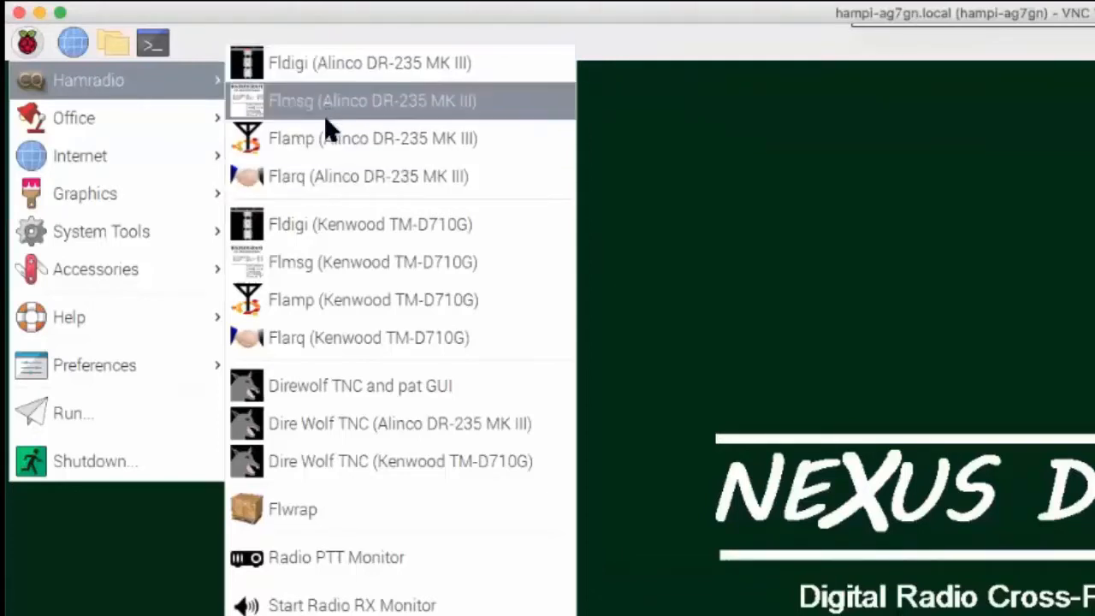
{"action": "mouse_move", "coordinate": [368, 177]}
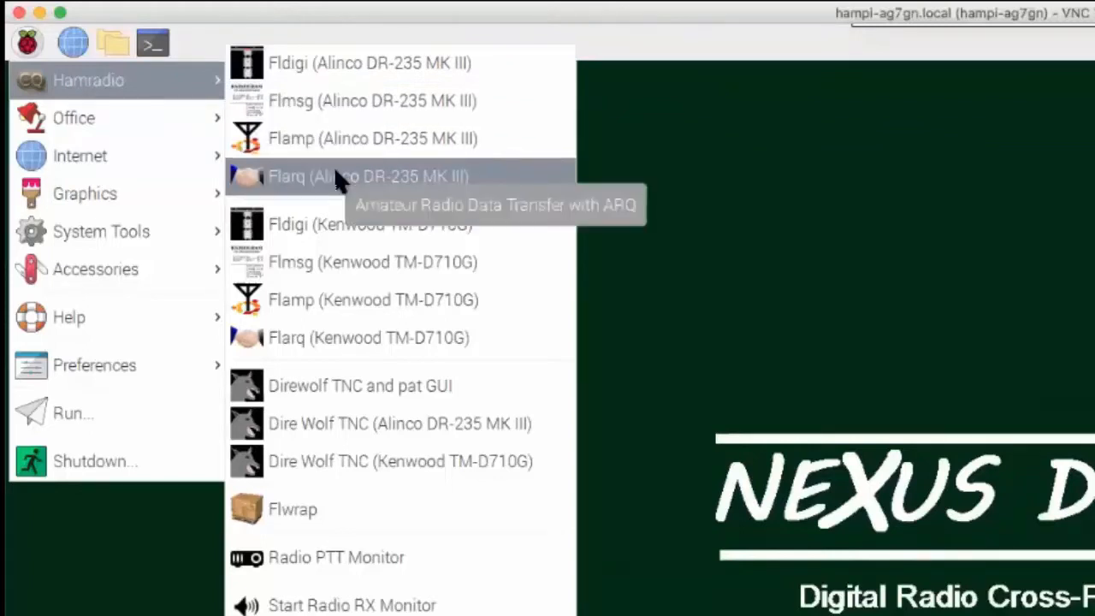
{"action": "mouse_move", "coordinate": [402, 184]}
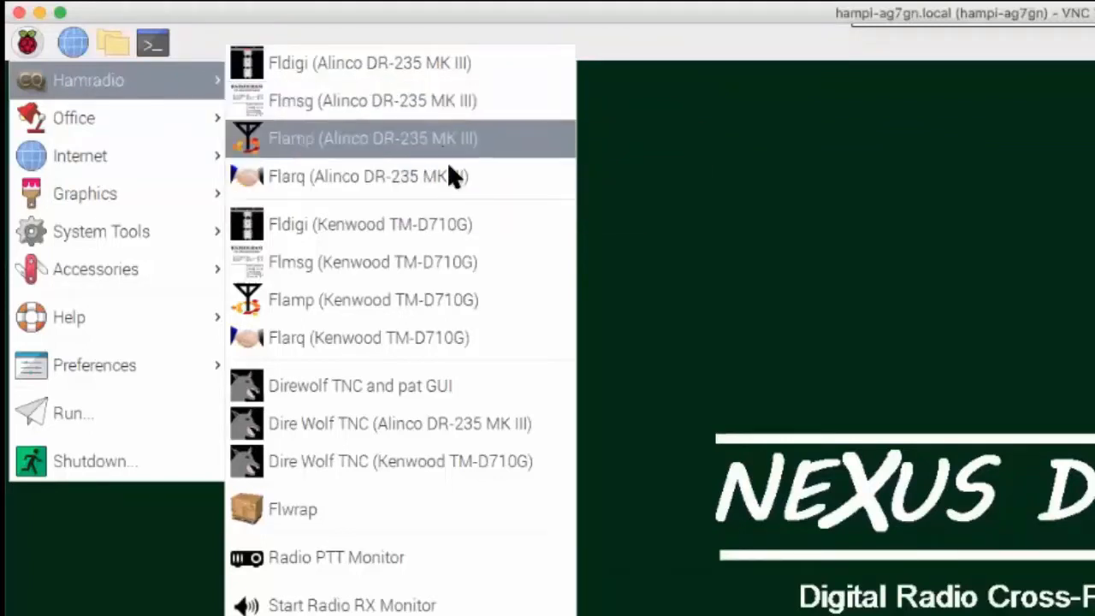
{"action": "mouse_move", "coordinate": [445, 133]}
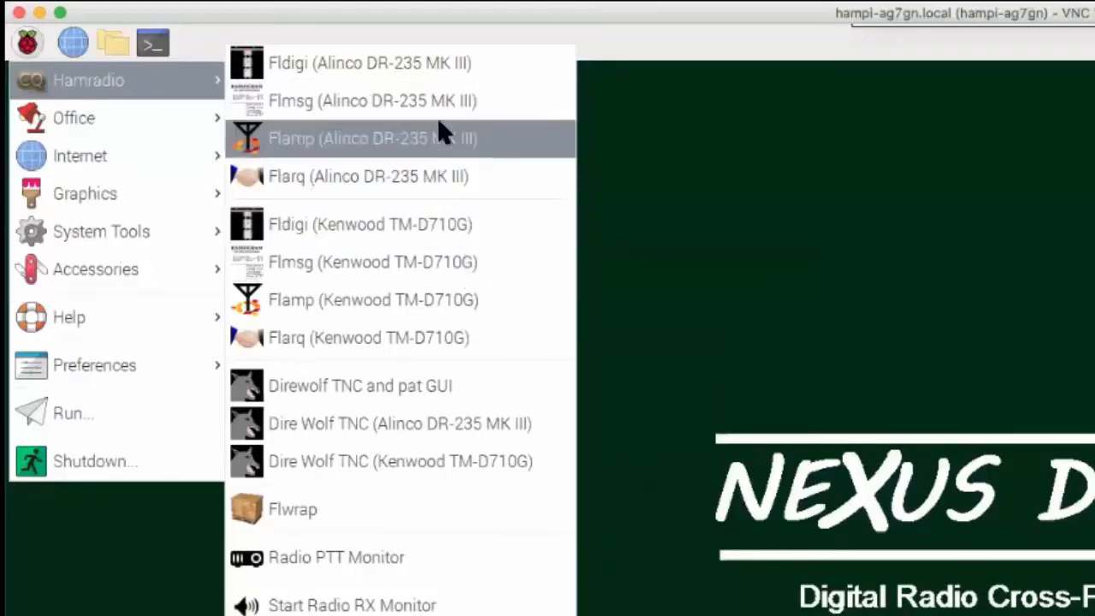
{"action": "mouse_move", "coordinate": [325, 62]}
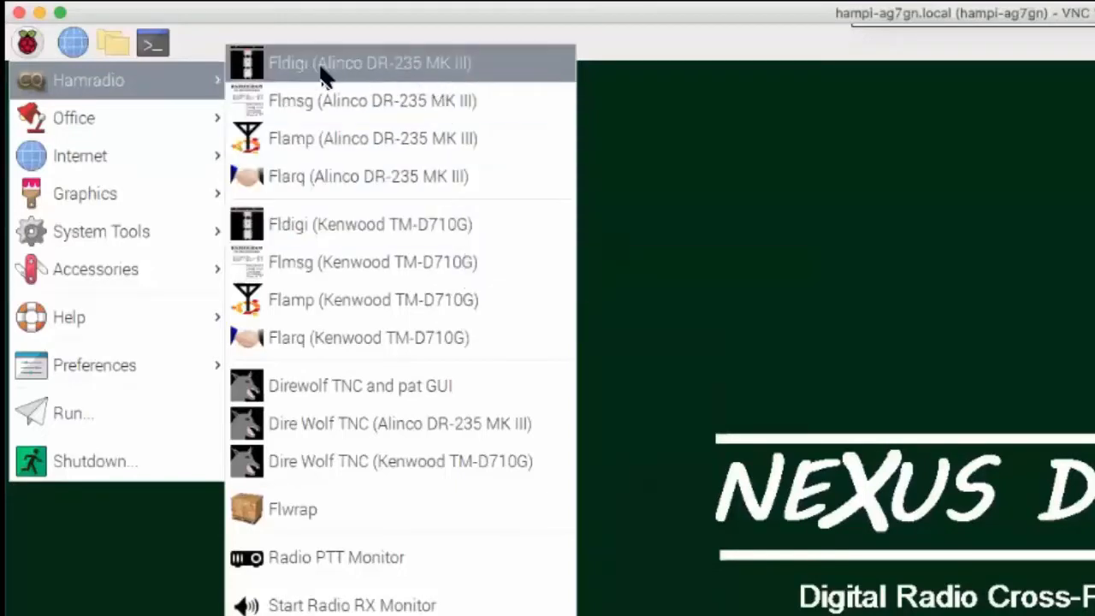
{"action": "mouse_move", "coordinate": [372, 262]}
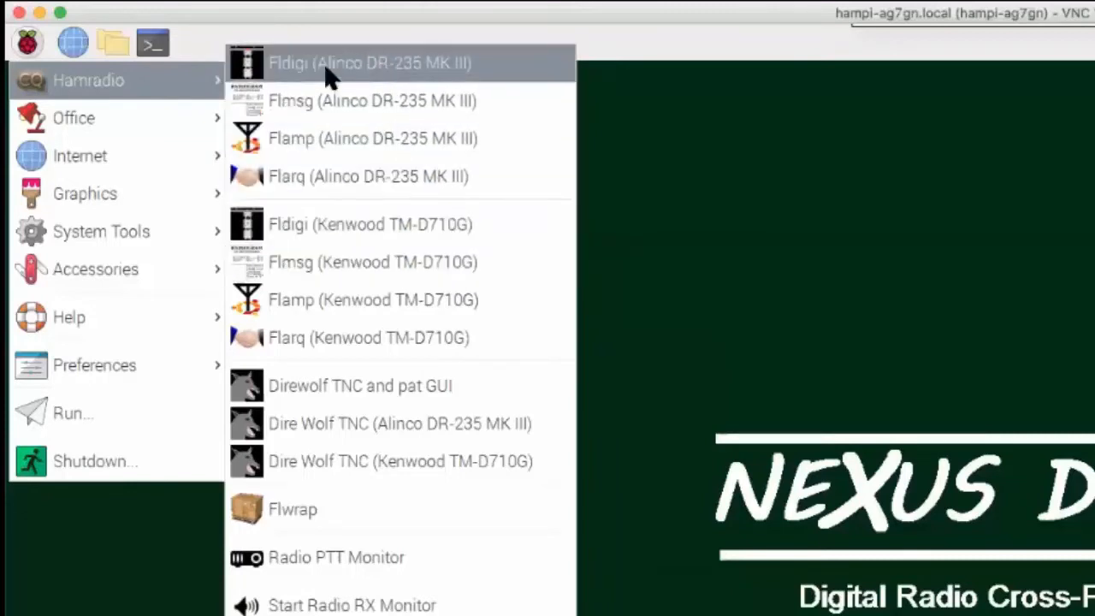
{"action": "mouse_move", "coordinate": [369, 224]}
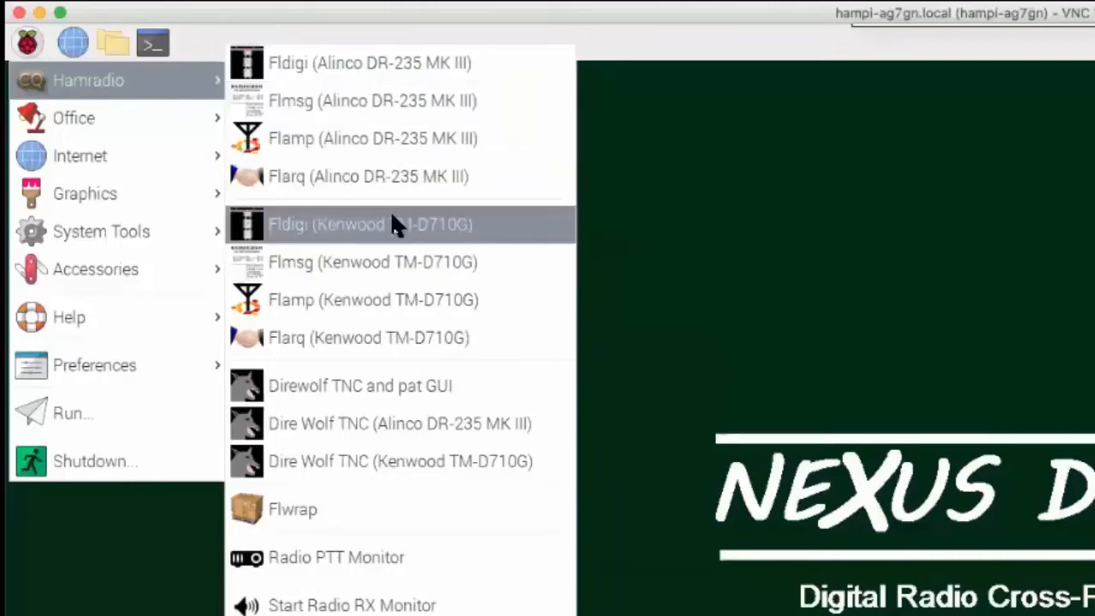
{"action": "mouse_move", "coordinate": [372, 262]}
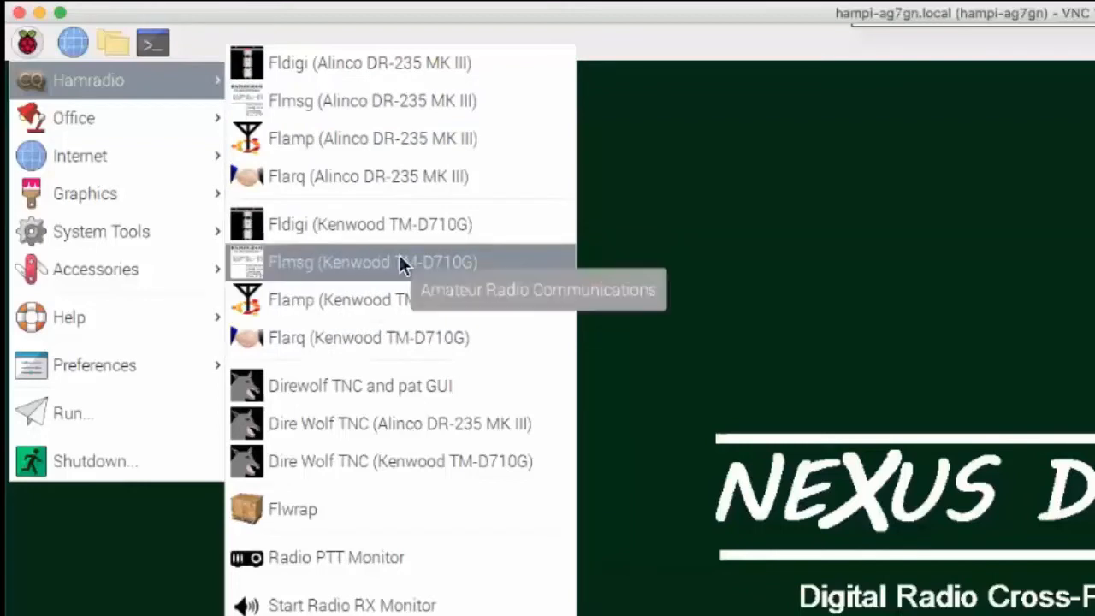
{"action": "scroll", "scroll_direction": "down", "scroll_amount": 3}
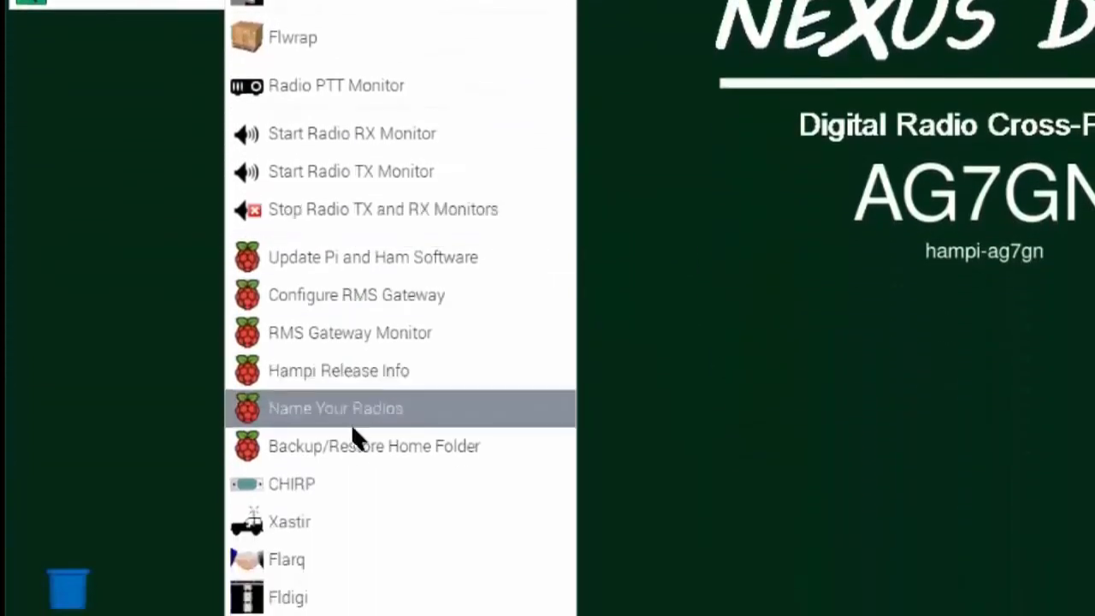
{"action": "mouse_move", "coordinate": [334, 408]}
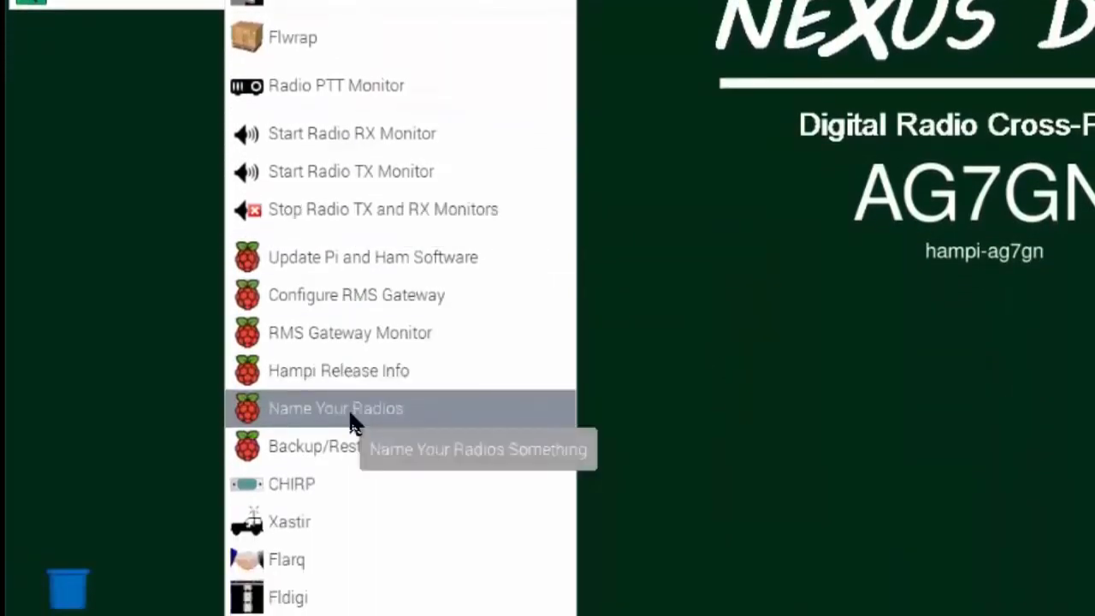
Open Name Your Radios, review Alinco DR-235 MK III and Kenwood TM-D710G, and cancel
{"action": "left_click", "coordinate": [335, 408]}
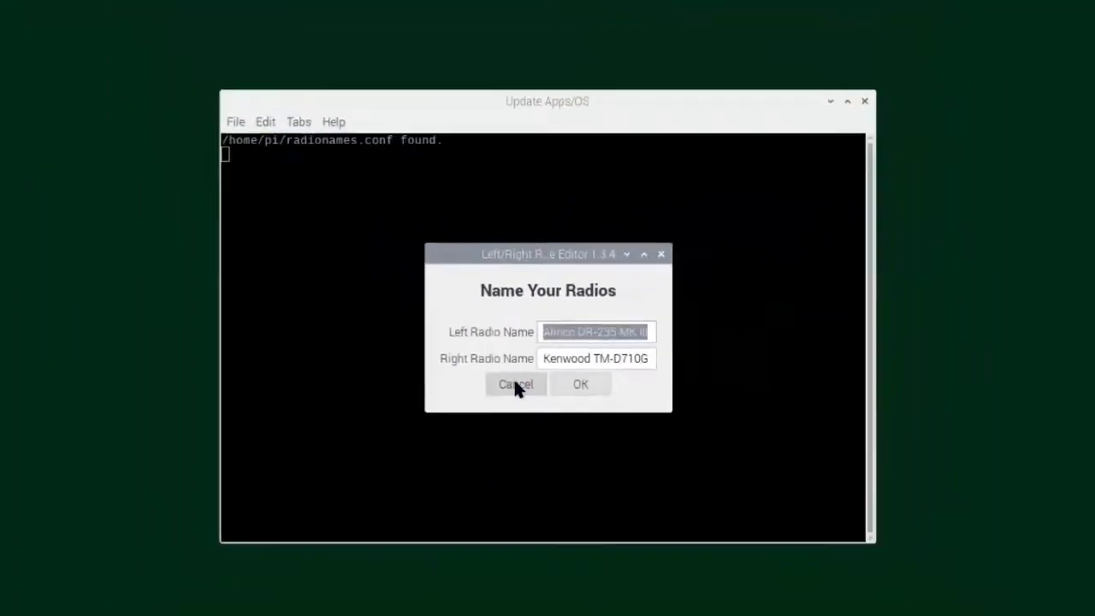
{"action": "left_click", "coordinate": [515, 384]}
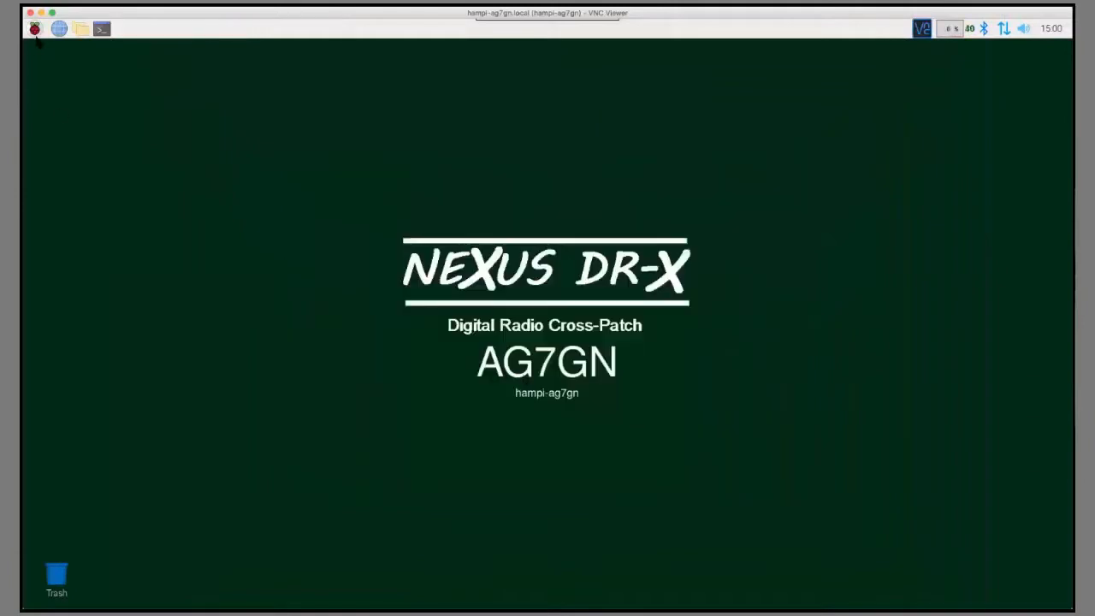
Launch Direwolf TNC and pat and view its Configure TNC tab
{"action": "left_click", "coordinate": [35, 28]}
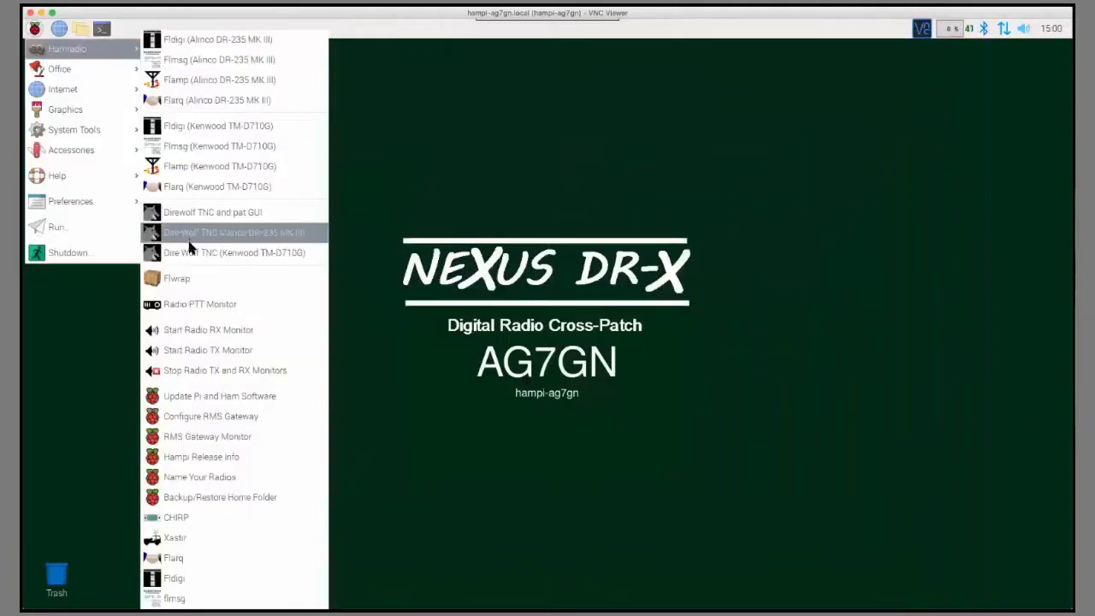
{"action": "mouse_move", "coordinate": [212, 213]}
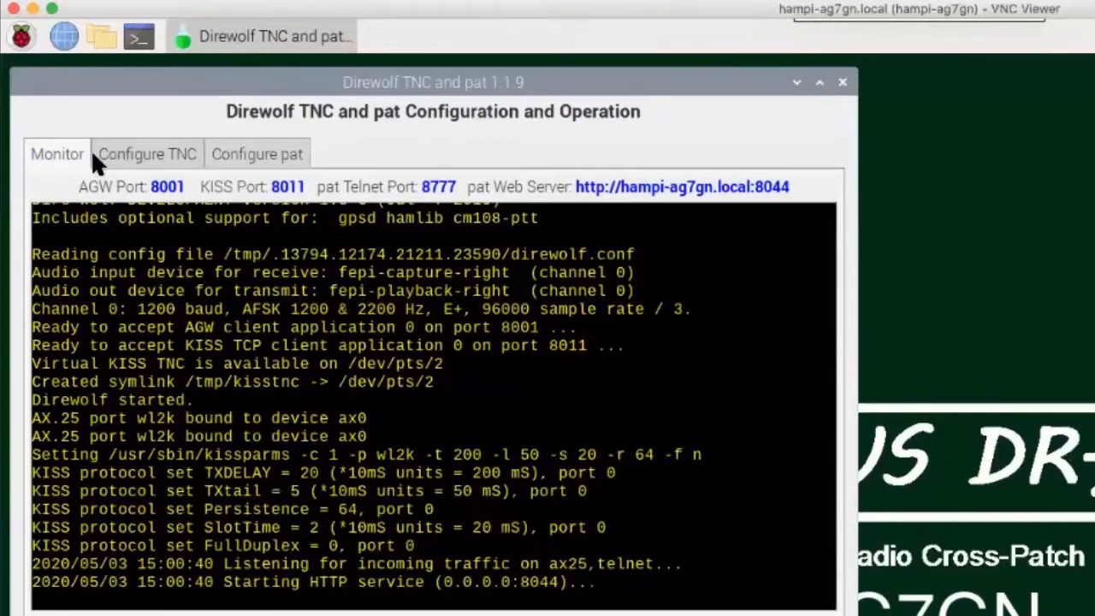
{"action": "left_click", "coordinate": [147, 154]}
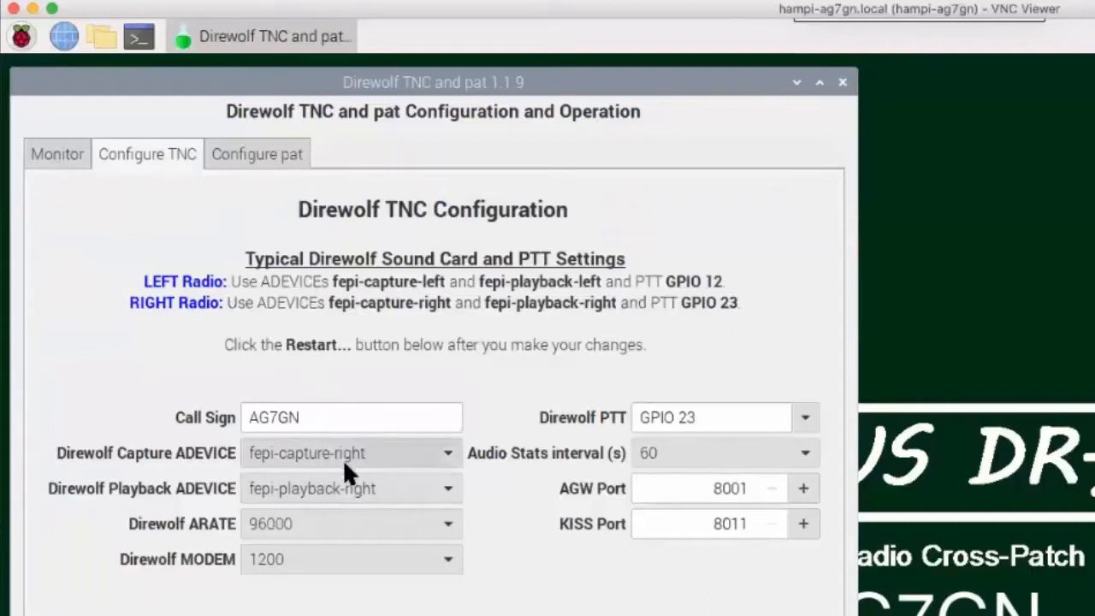
{"action": "mouse_move", "coordinate": [369, 449]}
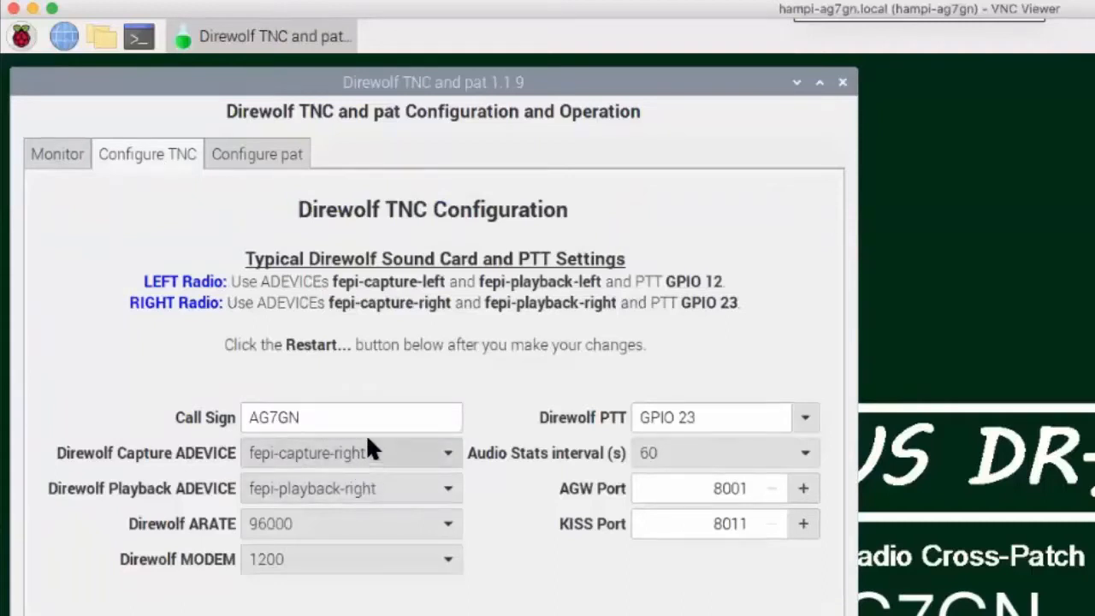
{"action": "mouse_move", "coordinate": [209, 300]}
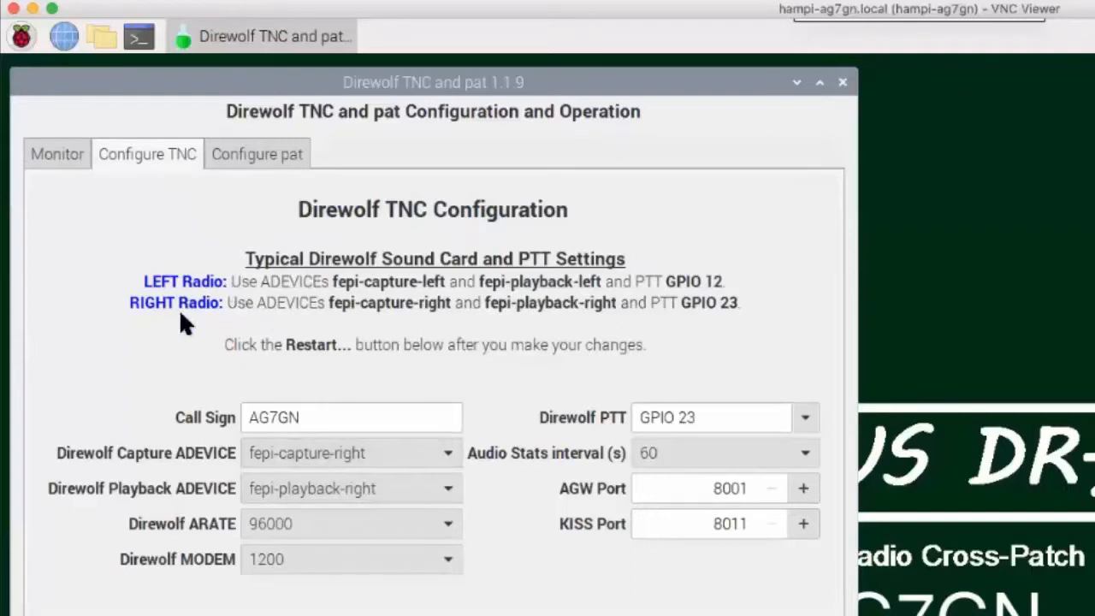
{"action": "left_click", "coordinate": [695, 418]}
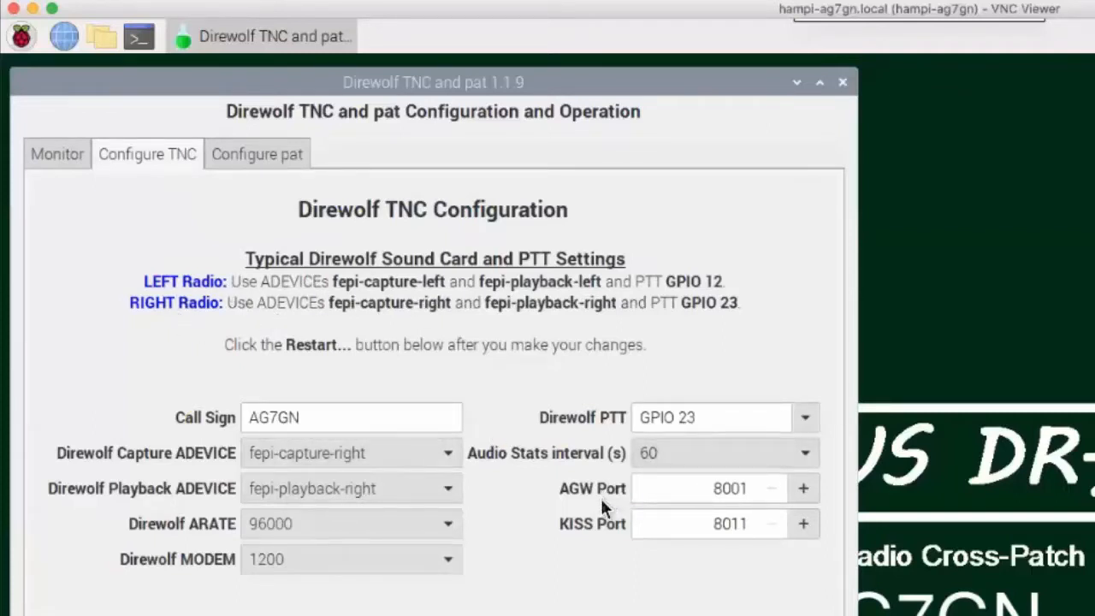
{"action": "mouse_move", "coordinate": [244, 538]}
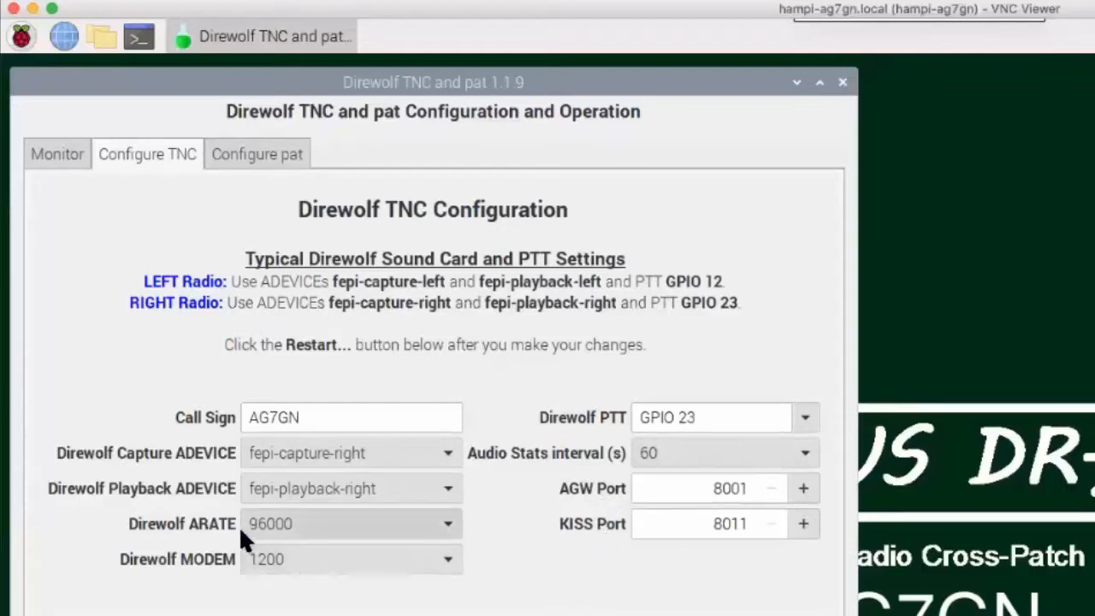
{"action": "mouse_move", "coordinate": [206, 537]}
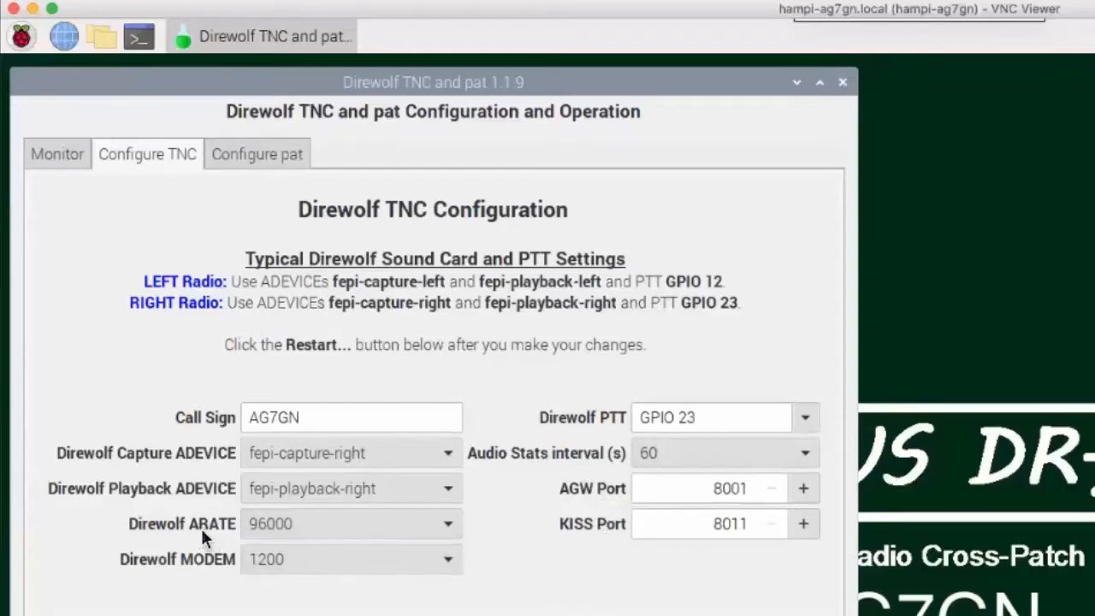
{"action": "mouse_move", "coordinate": [192, 573]}
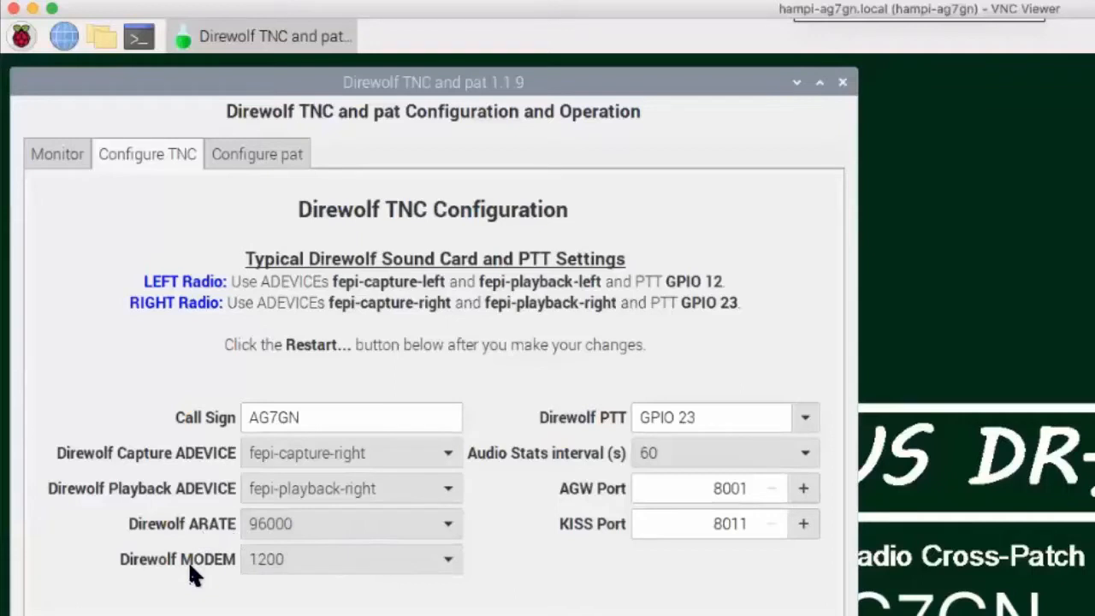
{"action": "mouse_move", "coordinate": [256, 154]}
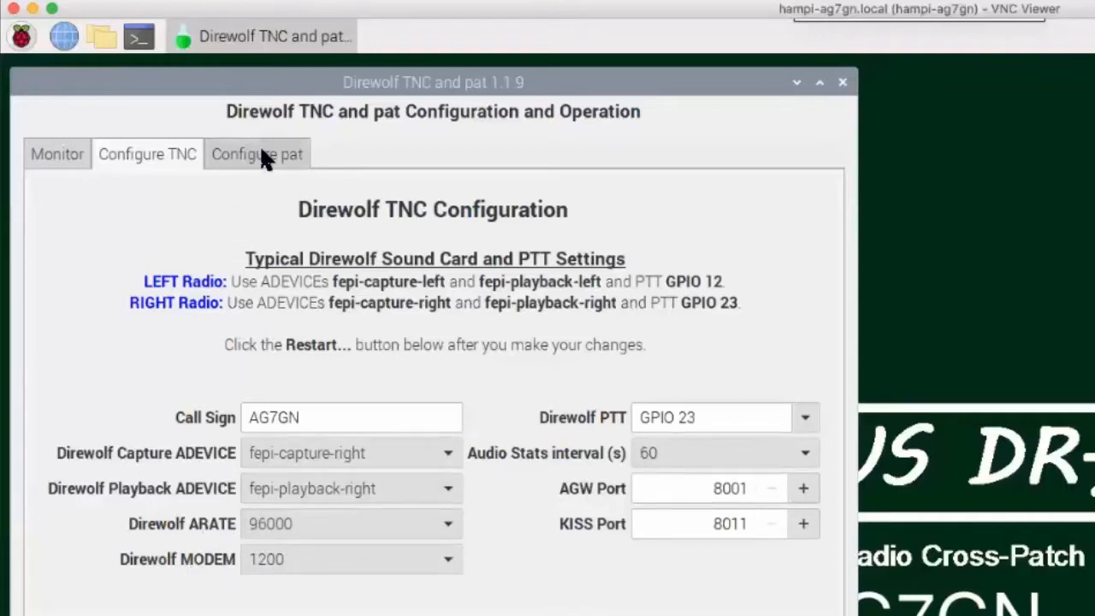
Show the Configure pat tab with ports 8044, 8777 and 200 ms TX delay
{"action": "left_click", "coordinate": [257, 154]}
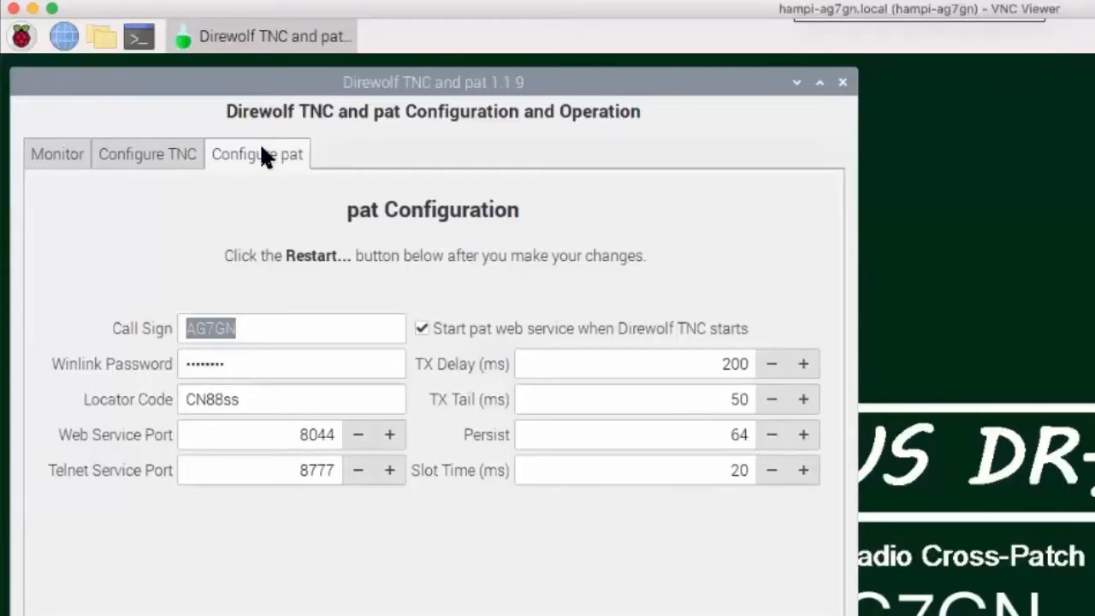
{"action": "mouse_move", "coordinate": [270, 175]}
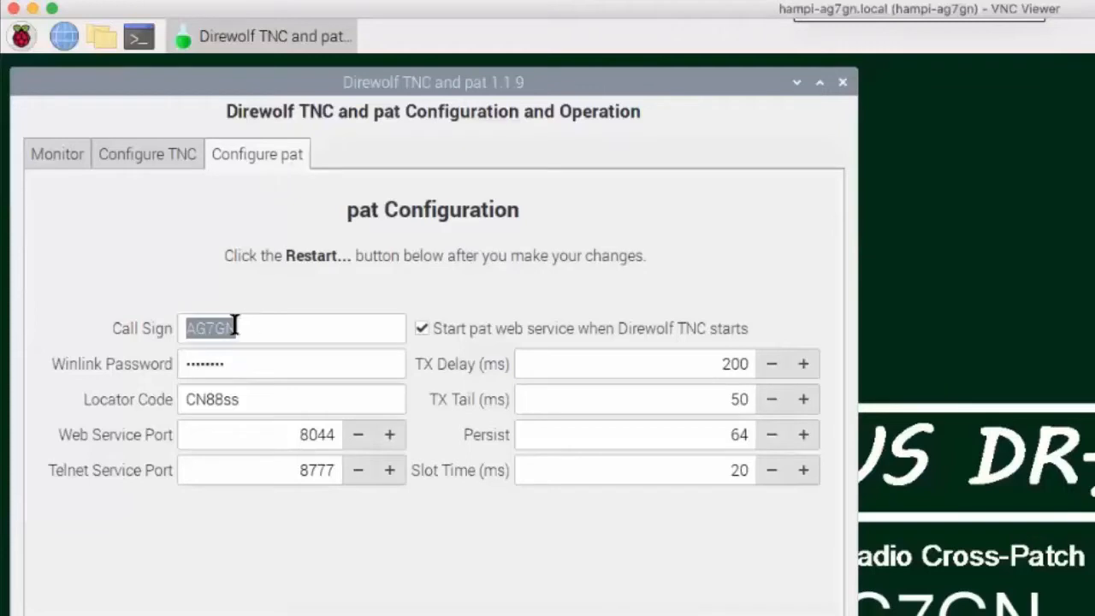
{"action": "mouse_move", "coordinate": [266, 470]}
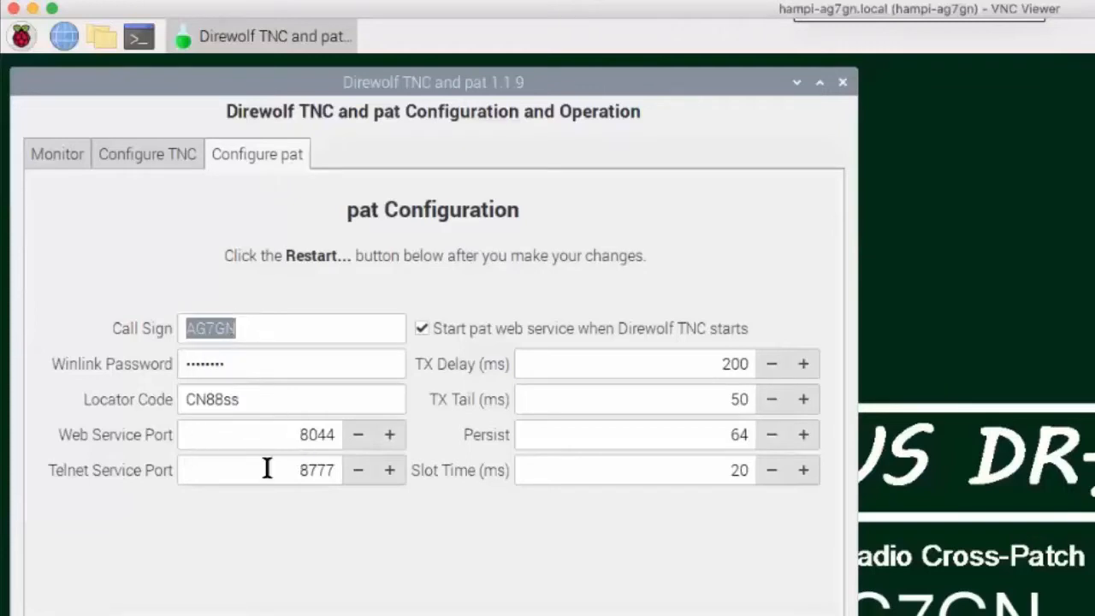
{"action": "mouse_move", "coordinate": [475, 385]}
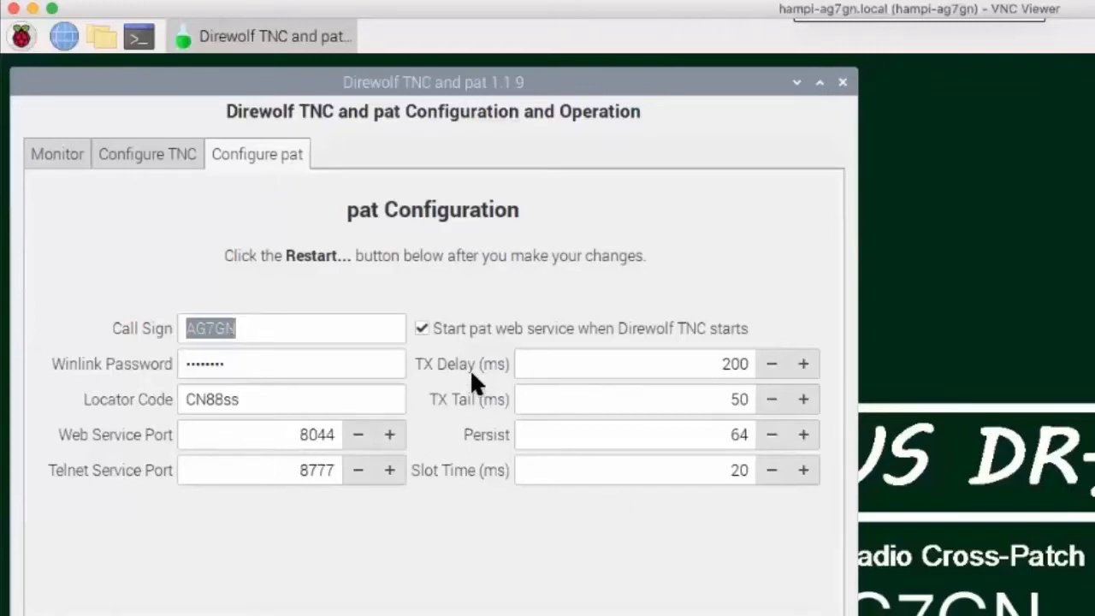
{"action": "mouse_move", "coordinate": [470, 377]}
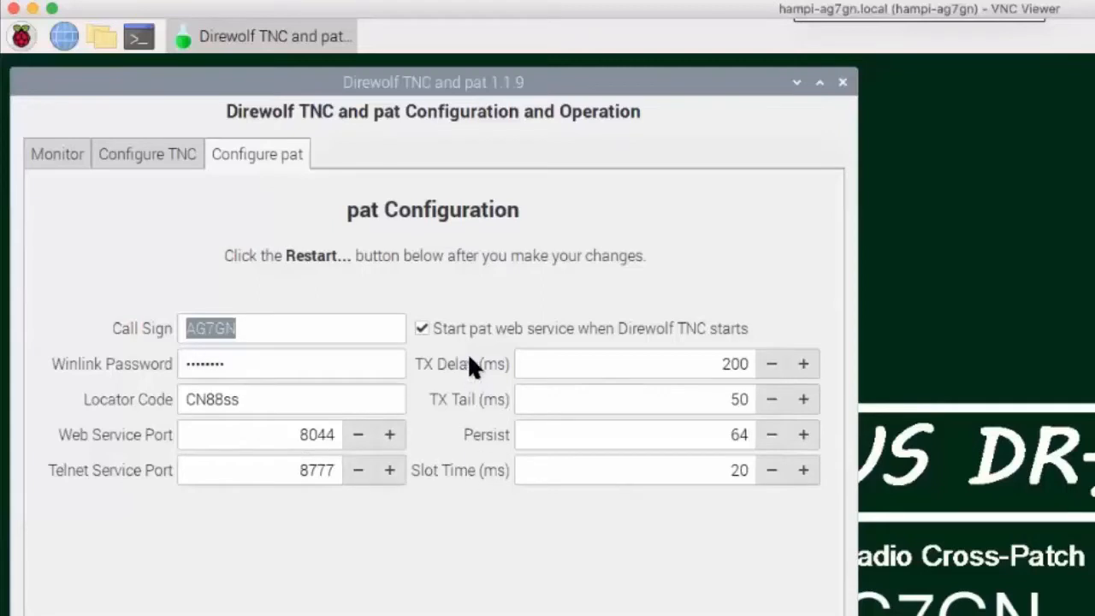
{"action": "mouse_move", "coordinate": [57, 154]}
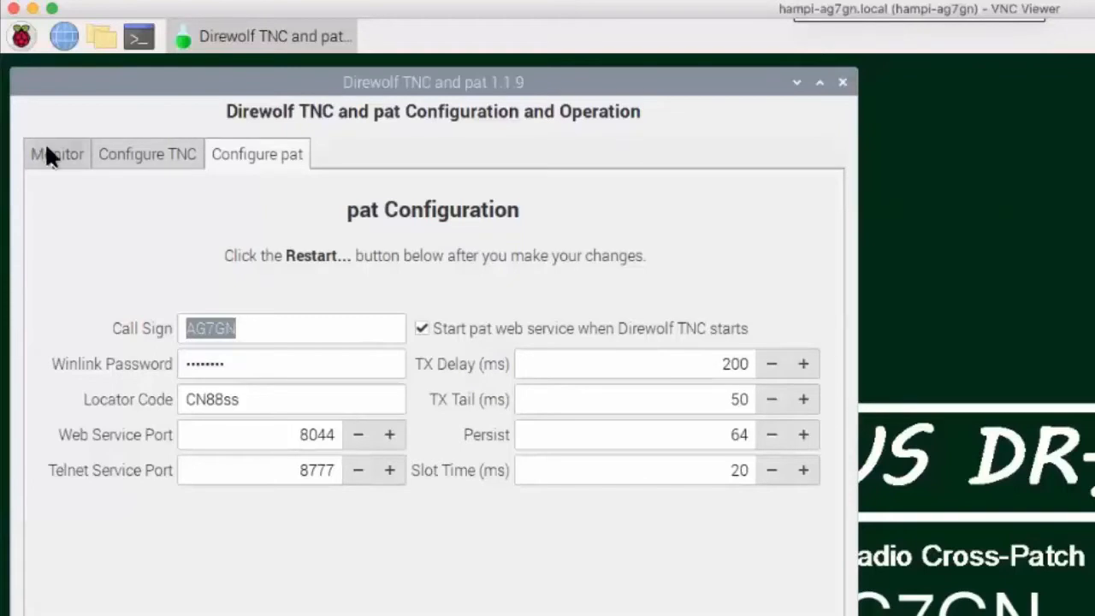
View the Direwolf Monitor log, then bring up the TX/RX Status window
{"action": "left_click", "coordinate": [56, 154]}
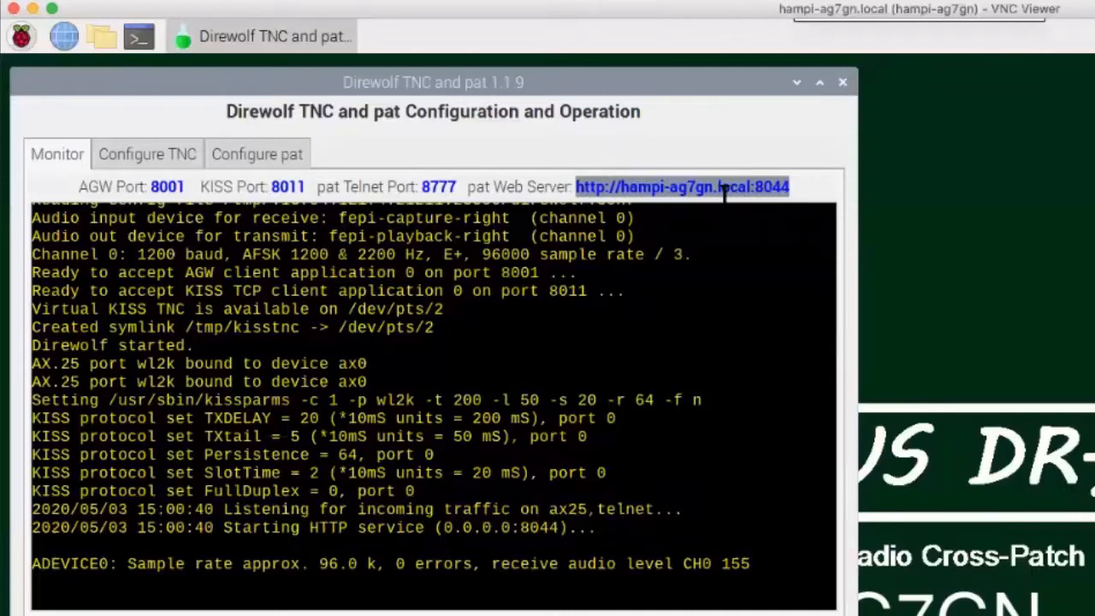
{"action": "left_click", "coordinate": [21, 36]}
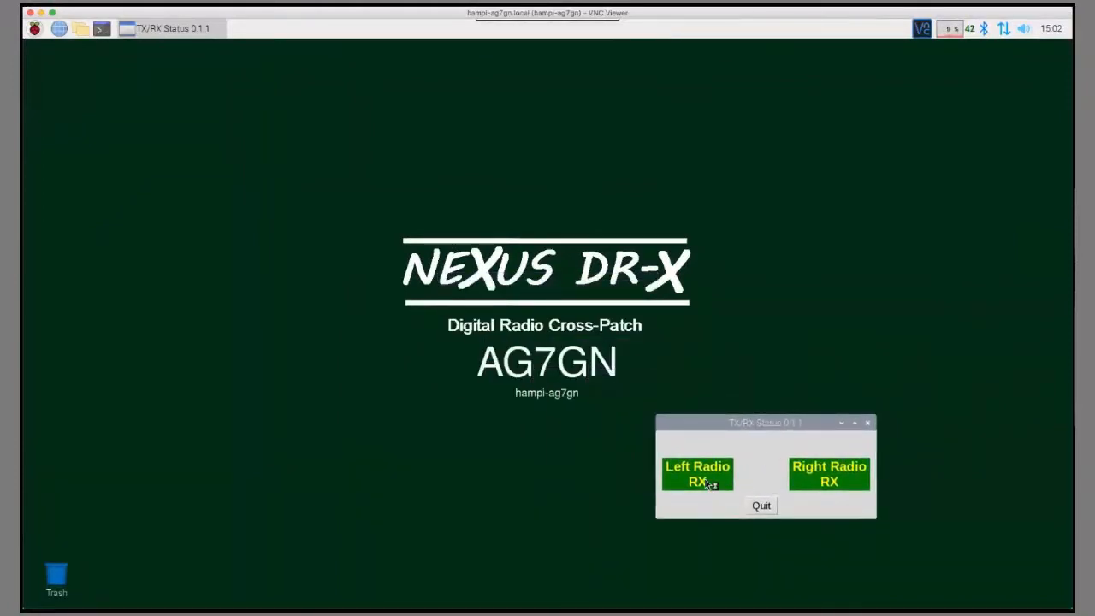
{"action": "mouse_move", "coordinate": [637, 449]}
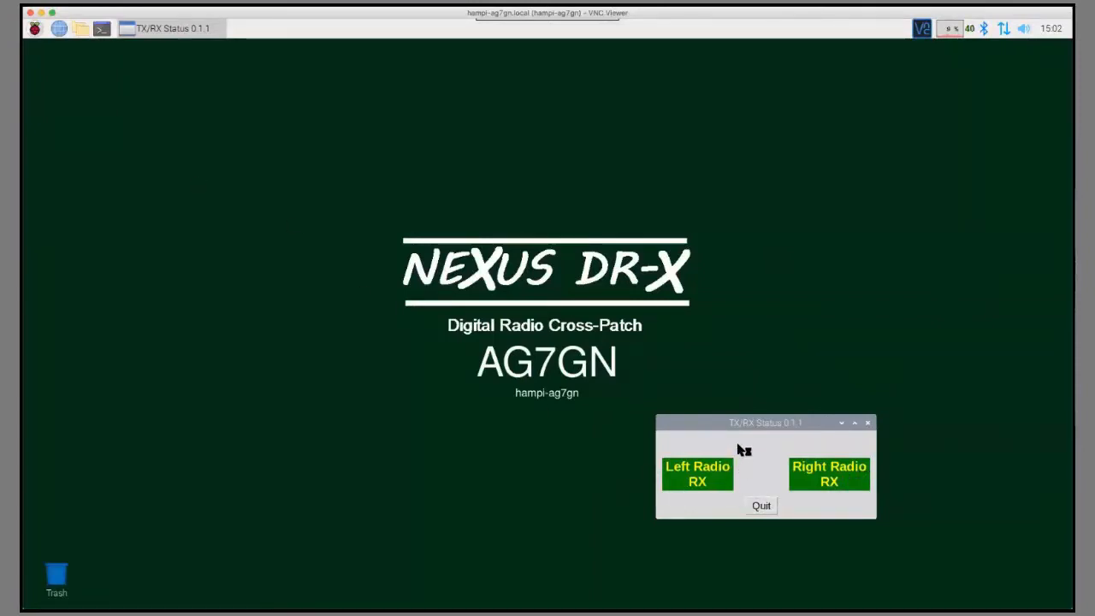
{"action": "mouse_move", "coordinate": [741, 451]}
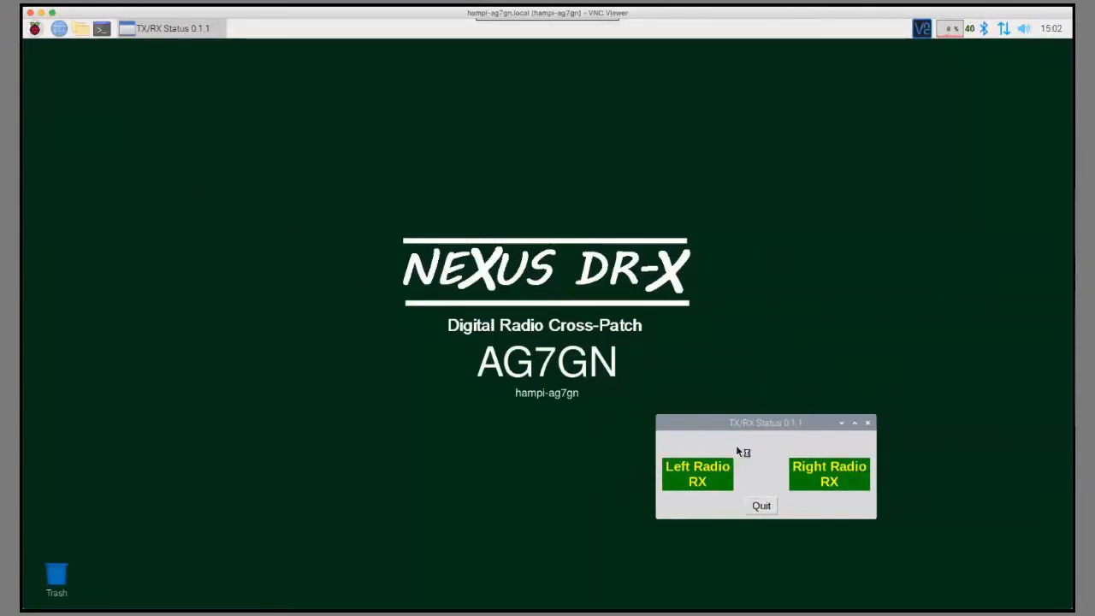
{"action": "mouse_move", "coordinate": [554, 161]}
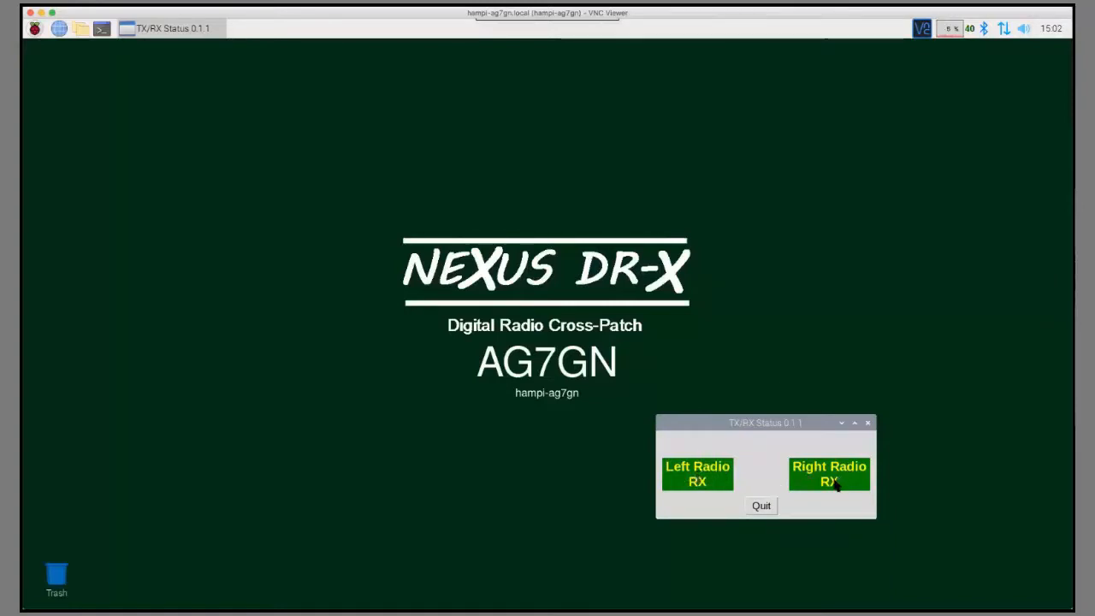
Open the Raspberry menu's Hamradio list showing Update Pi and Ham Software
{"action": "left_click", "coordinate": [36, 28]}
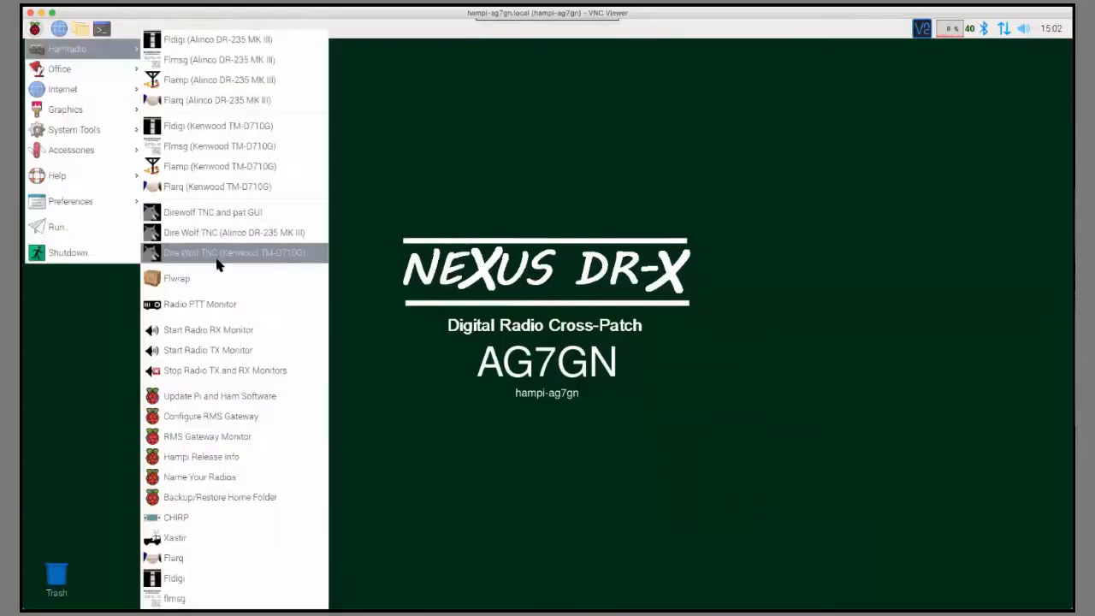
{"action": "mouse_move", "coordinate": [208, 329]}
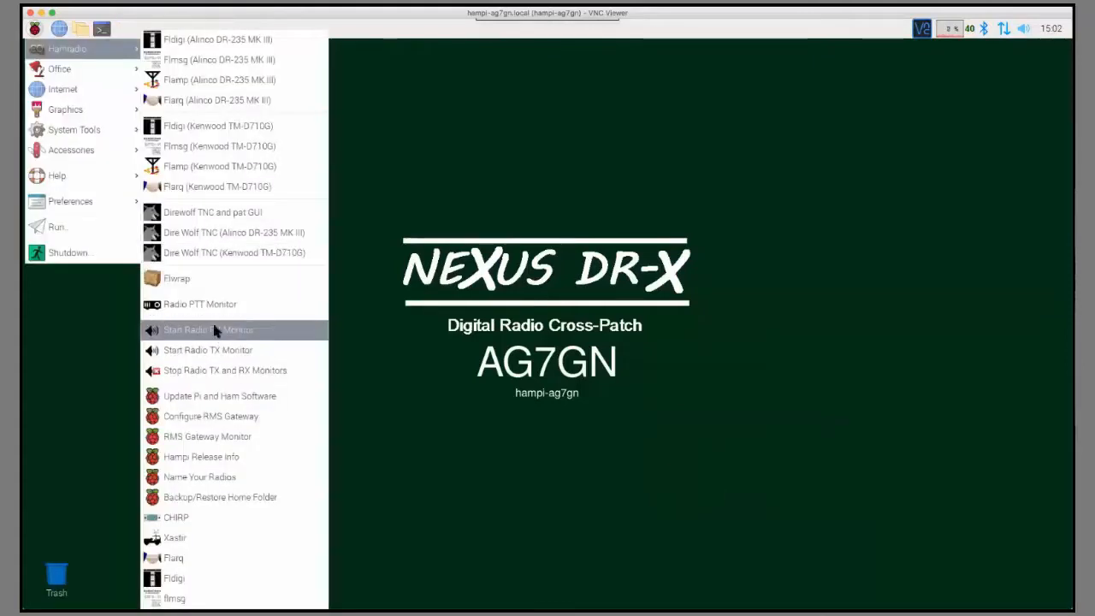
{"action": "mouse_move", "coordinate": [207, 329]}
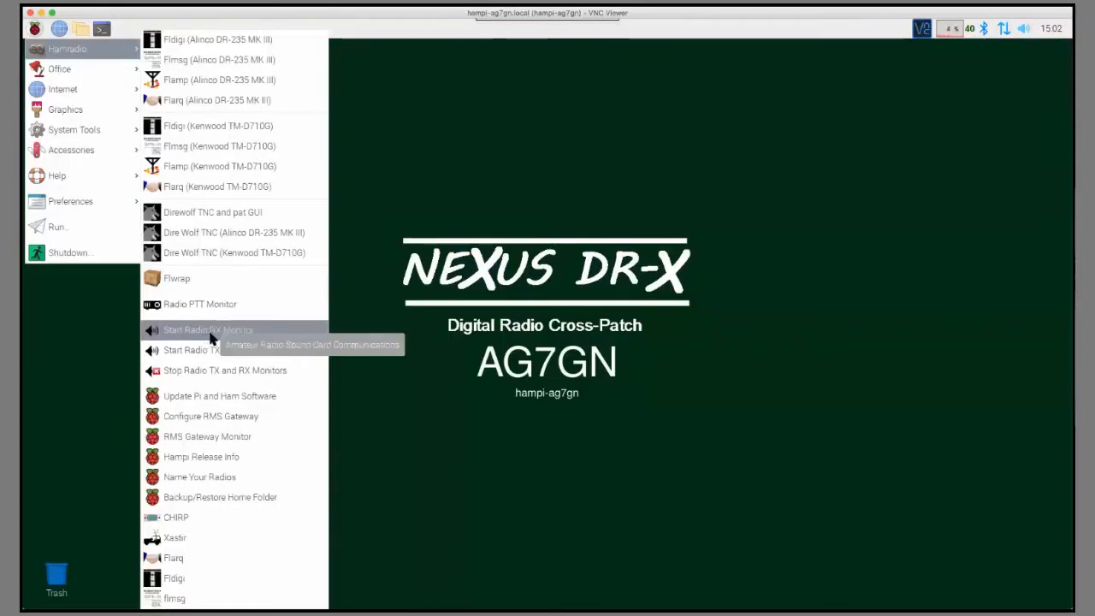
{"action": "mouse_move", "coordinate": [208, 348]}
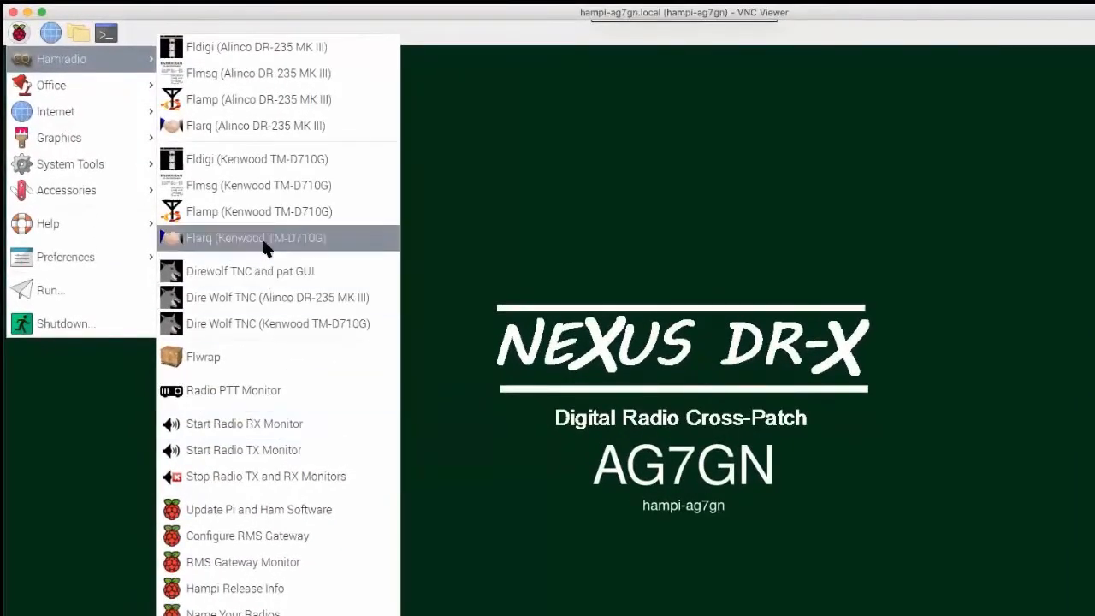
{"action": "mouse_move", "coordinate": [235, 47]}
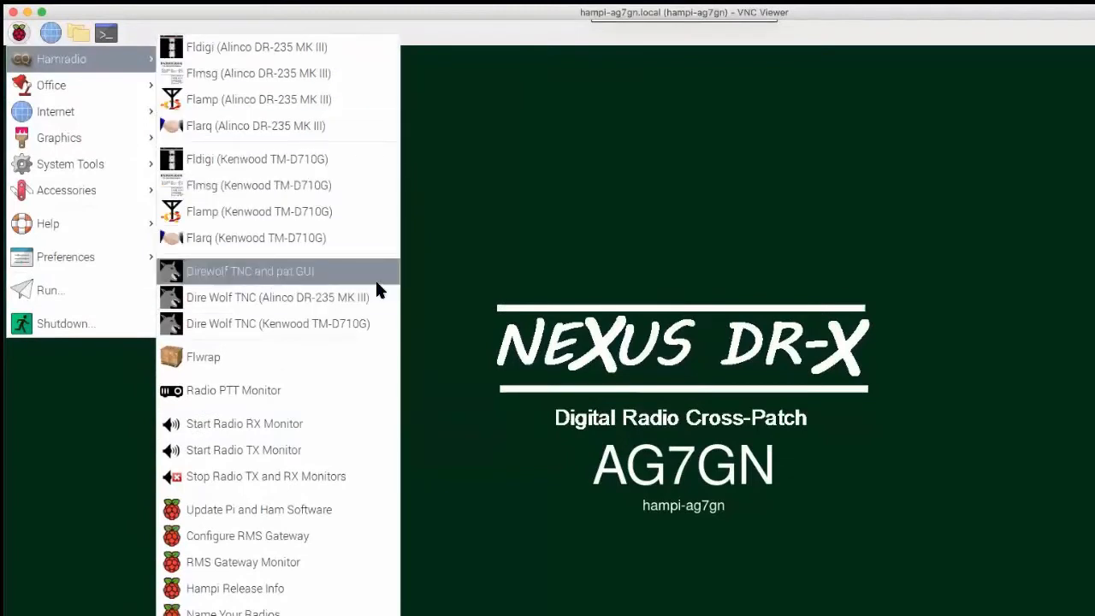
{"action": "mouse_move", "coordinate": [380, 291]}
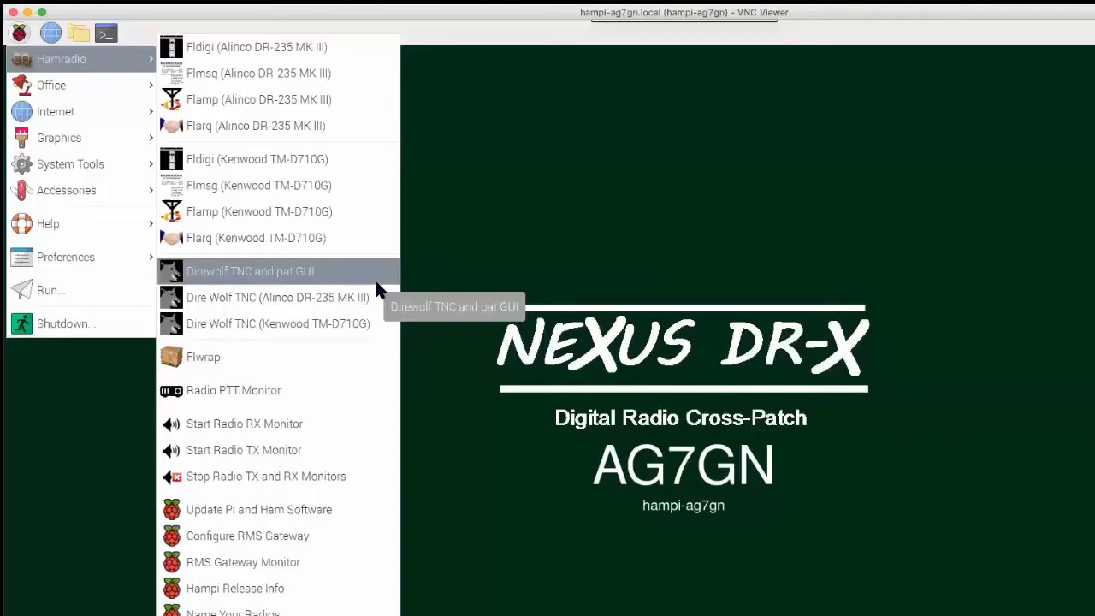
{"action": "mouse_move", "coordinate": [359, 520]}
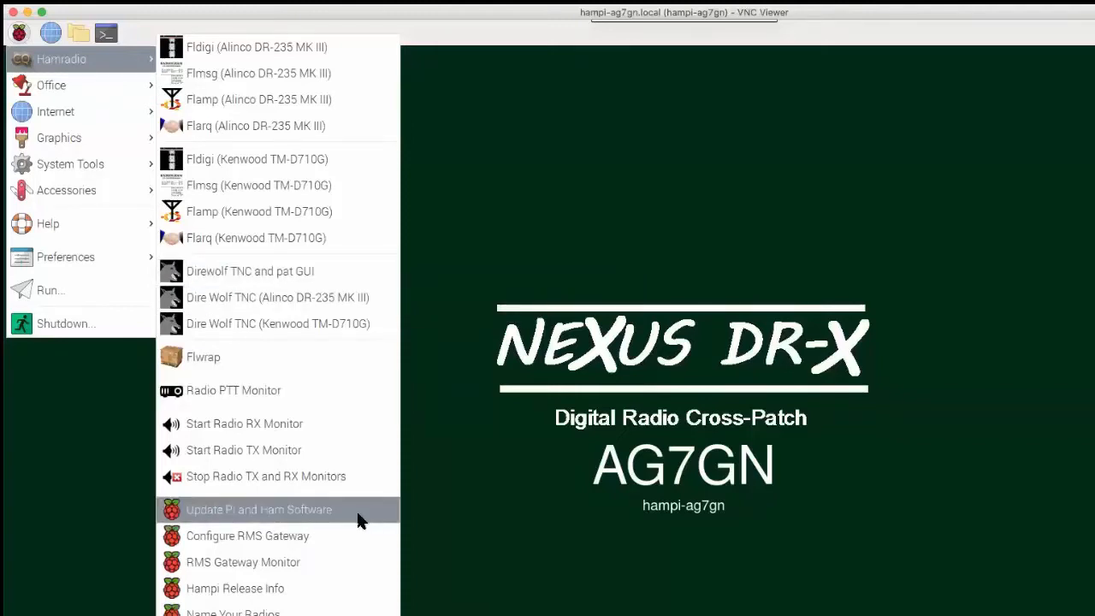
{"action": "mouse_move", "coordinate": [346, 513]}
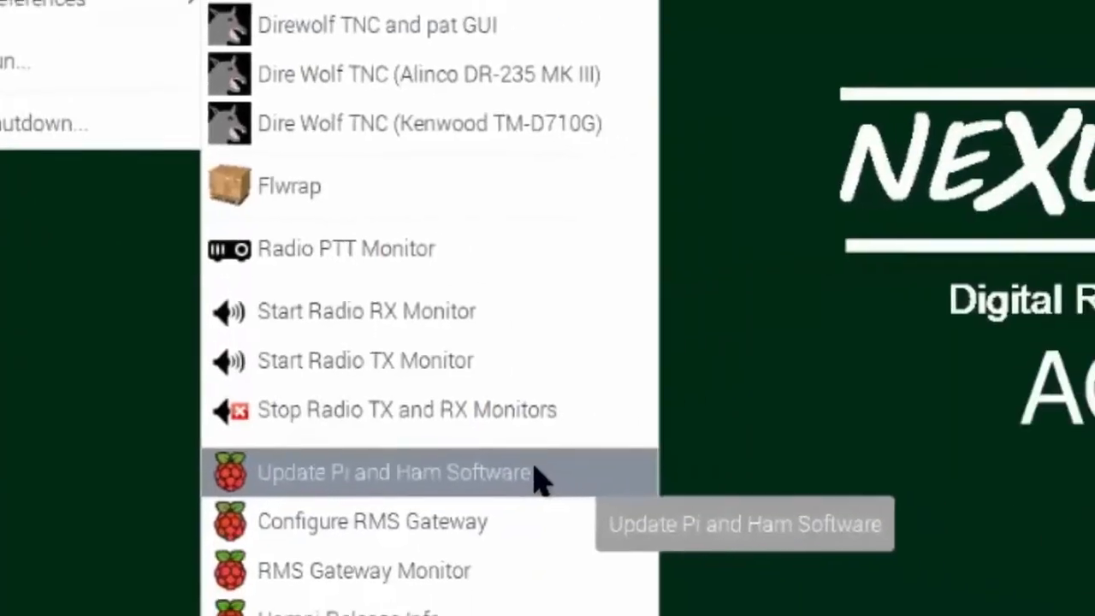
Launch Update Pi and Ham Software and scroll through its app list
{"action": "left_click", "coordinate": [392, 471]}
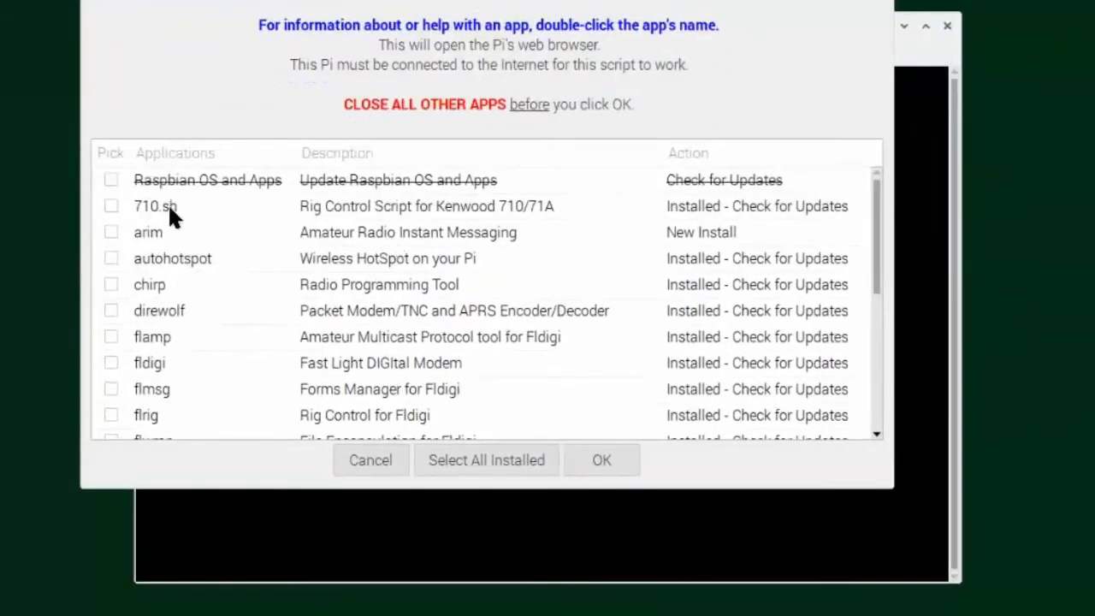
{"action": "mouse_move", "coordinate": [163, 436]}
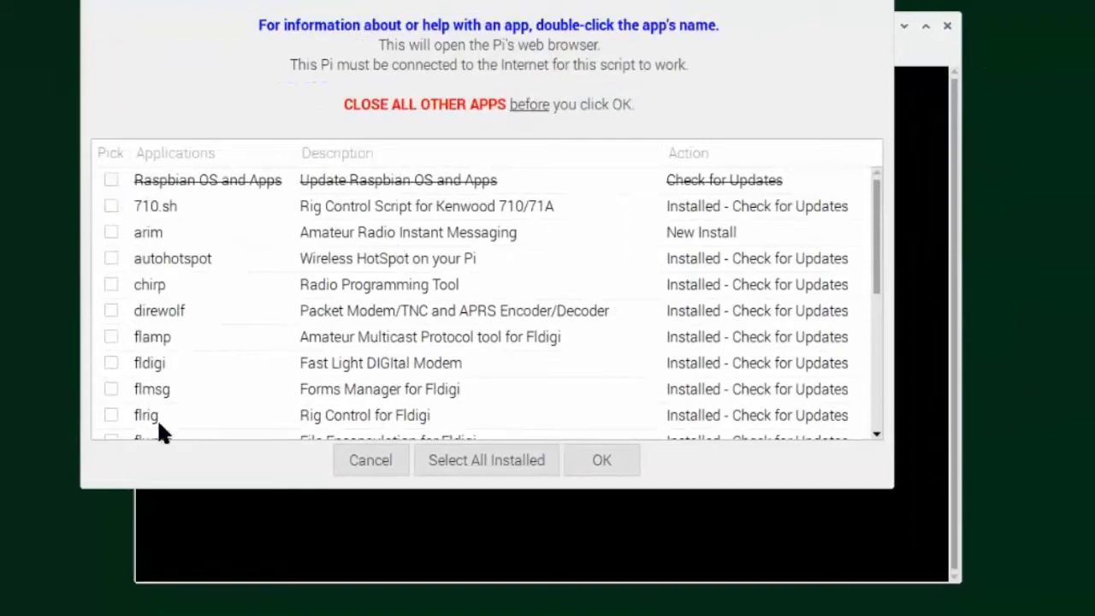
{"action": "mouse_move", "coordinate": [193, 205]}
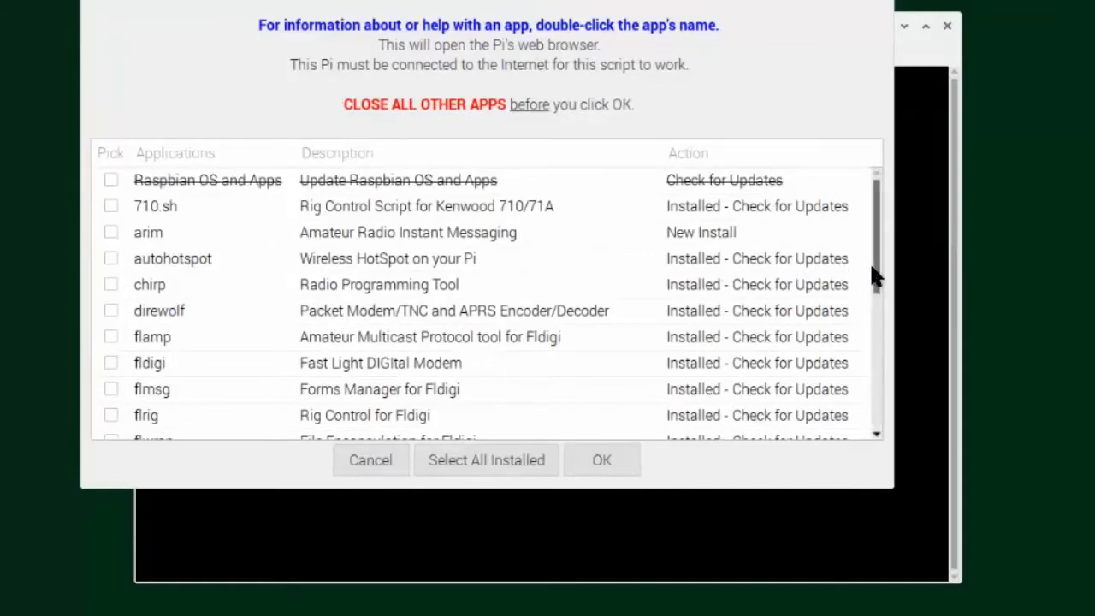
{"action": "mouse_move", "coordinate": [238, 218]}
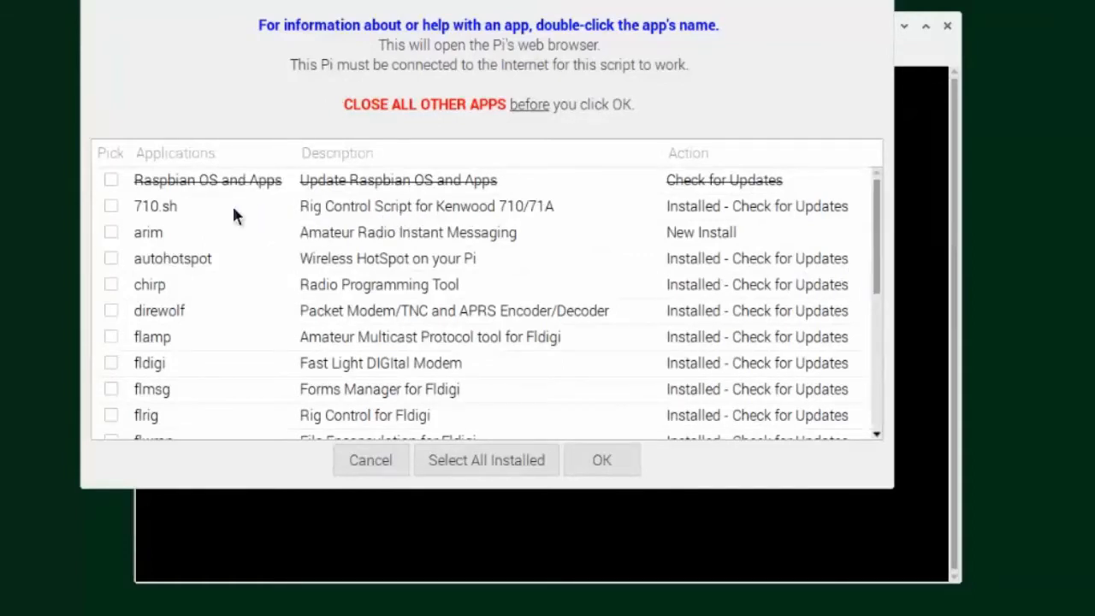
{"action": "mouse_move", "coordinate": [452, 215]}
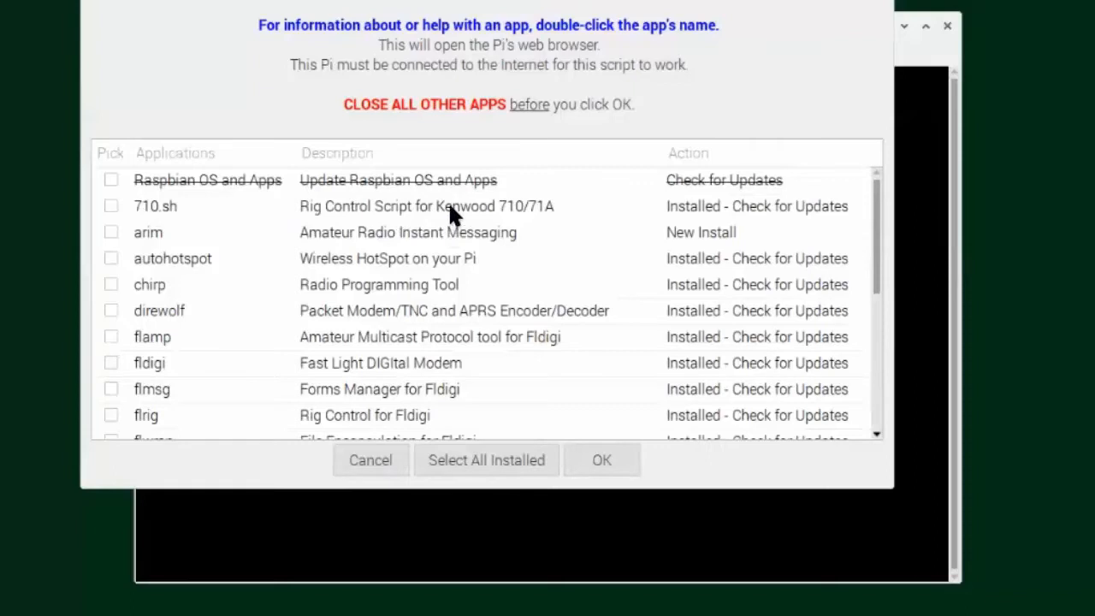
{"action": "mouse_move", "coordinate": [509, 214]}
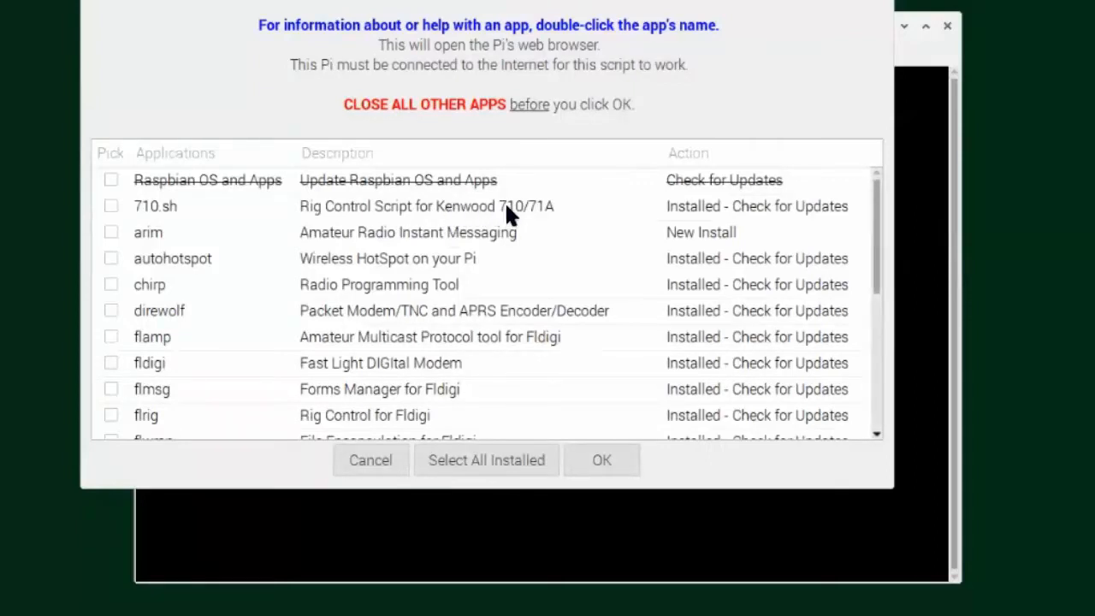
{"action": "mouse_move", "coordinate": [439, 225]}
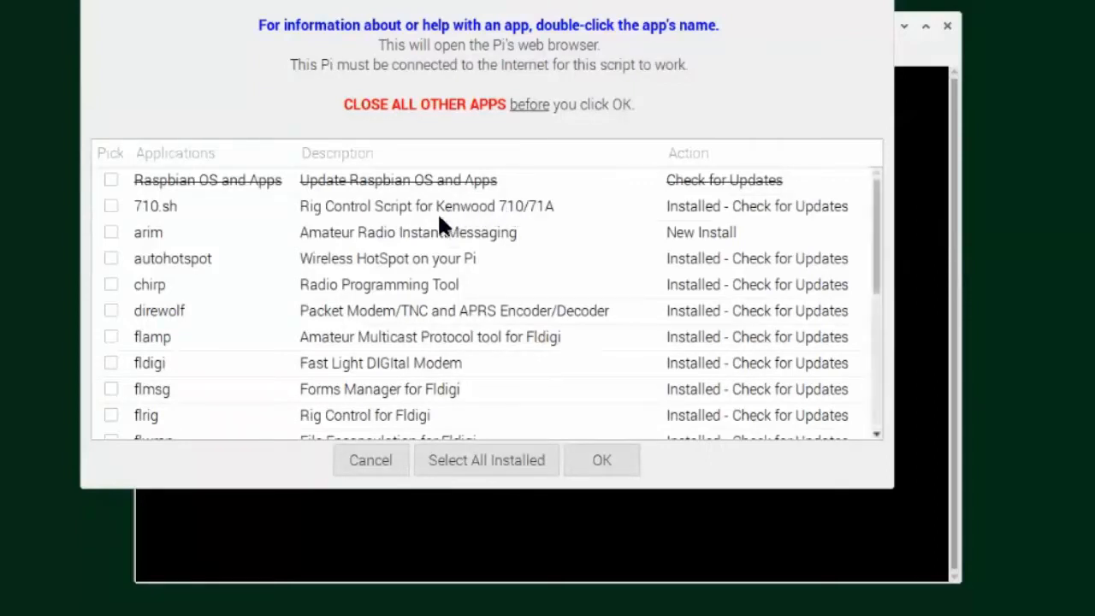
{"action": "mouse_move", "coordinate": [163, 257]}
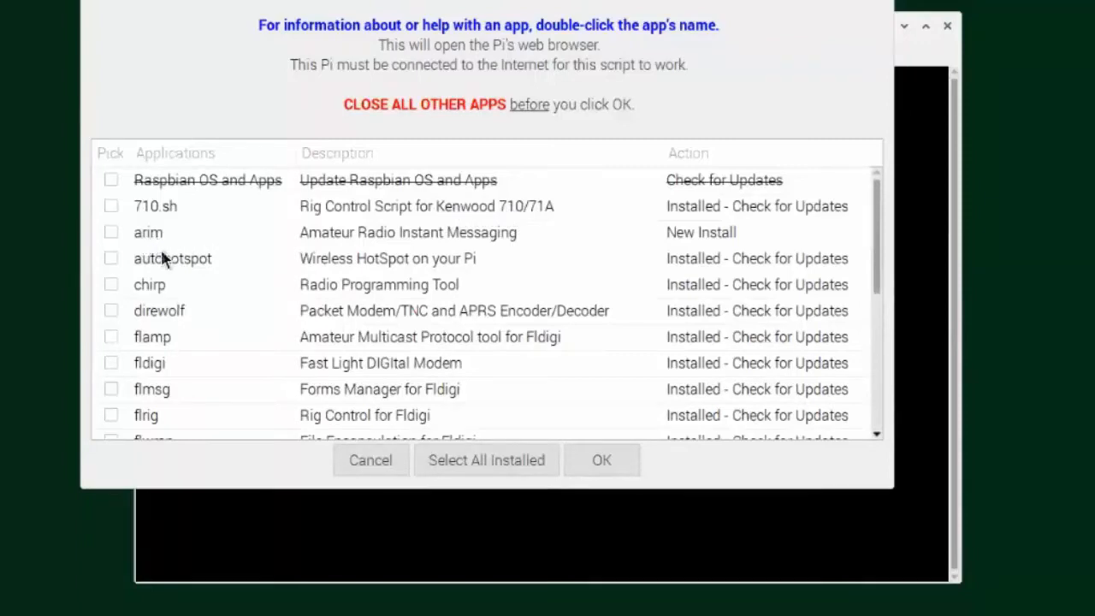
{"action": "mouse_move", "coordinate": [163, 287]}
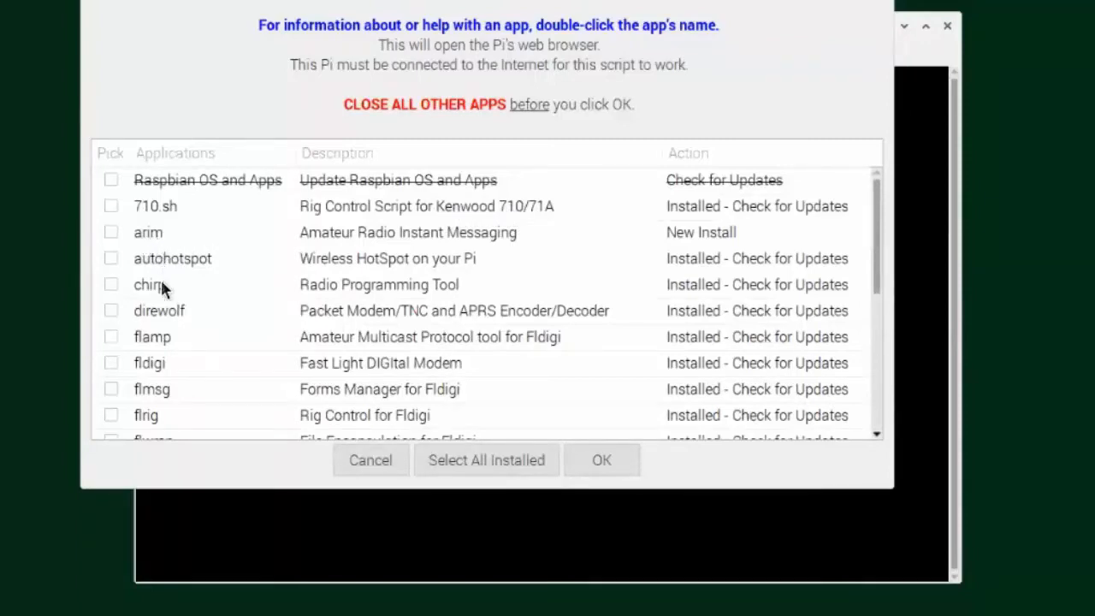
{"action": "mouse_move", "coordinate": [161, 321]}
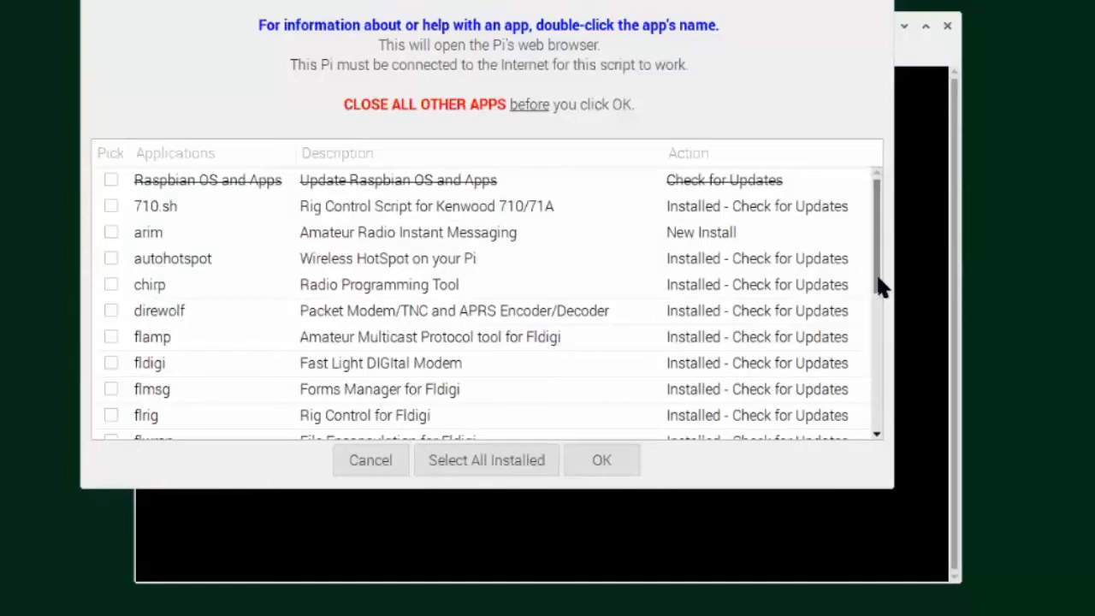
{"action": "scroll", "scroll_direction": "down", "scroll_amount": 3}
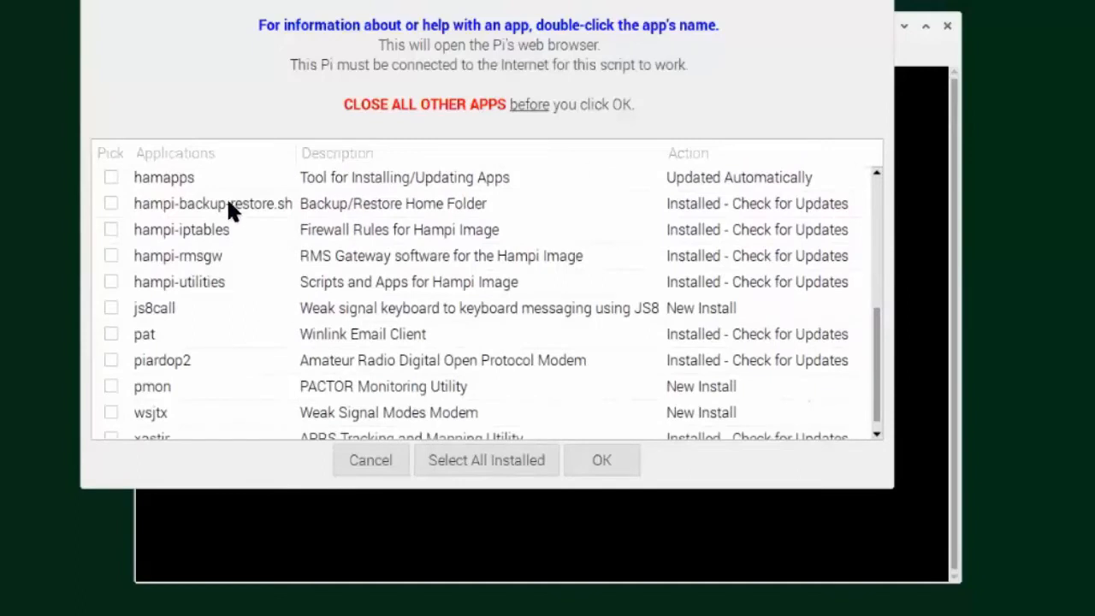
{"action": "mouse_move", "coordinate": [216, 211]}
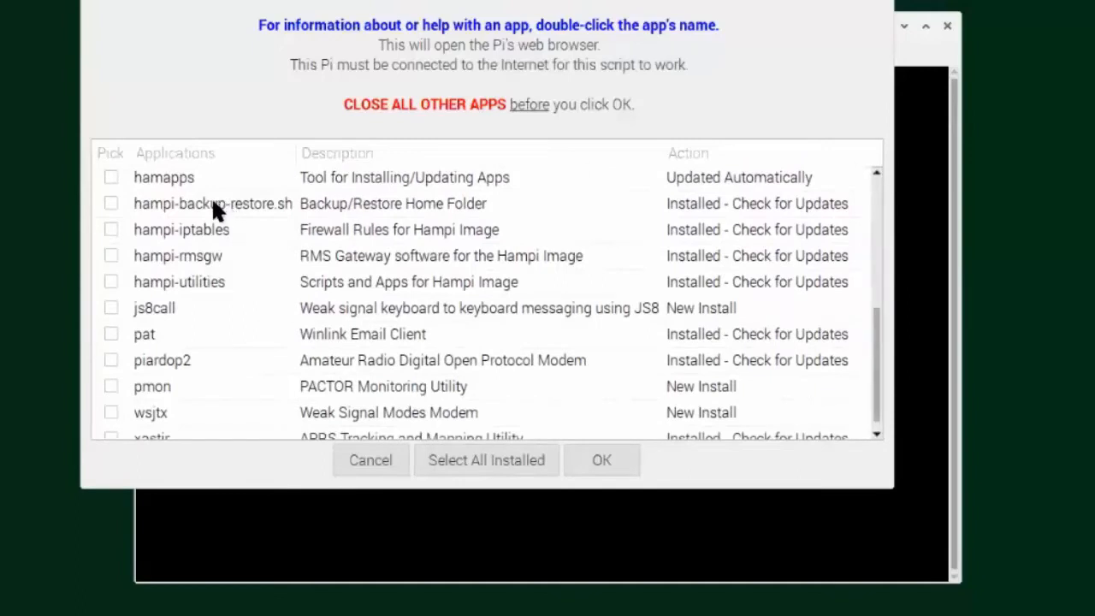
{"action": "mouse_move", "coordinate": [212, 238]}
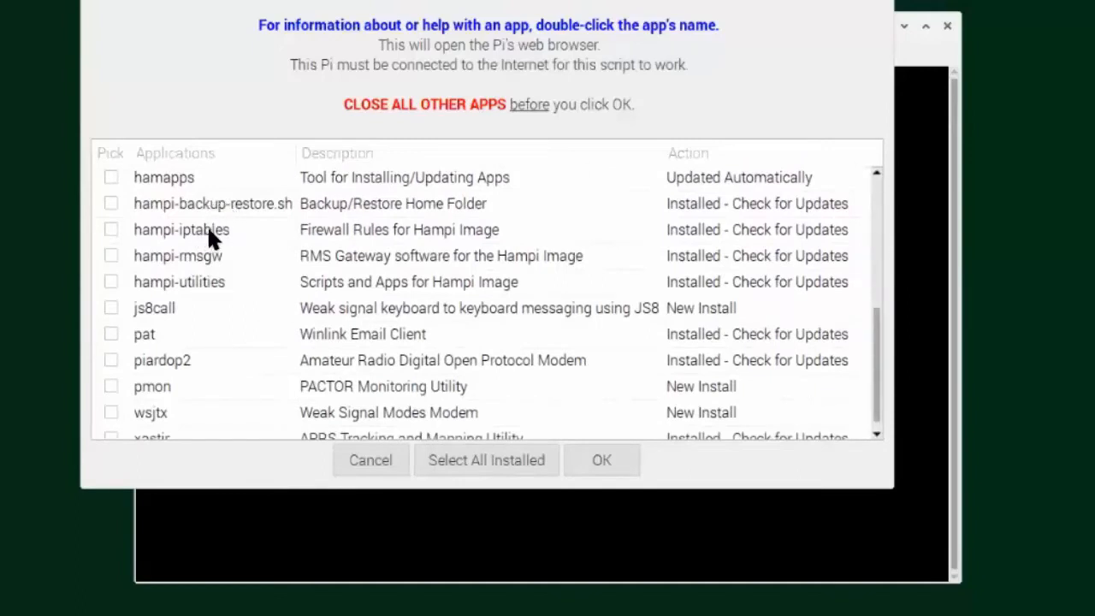
{"action": "mouse_move", "coordinate": [192, 269]}
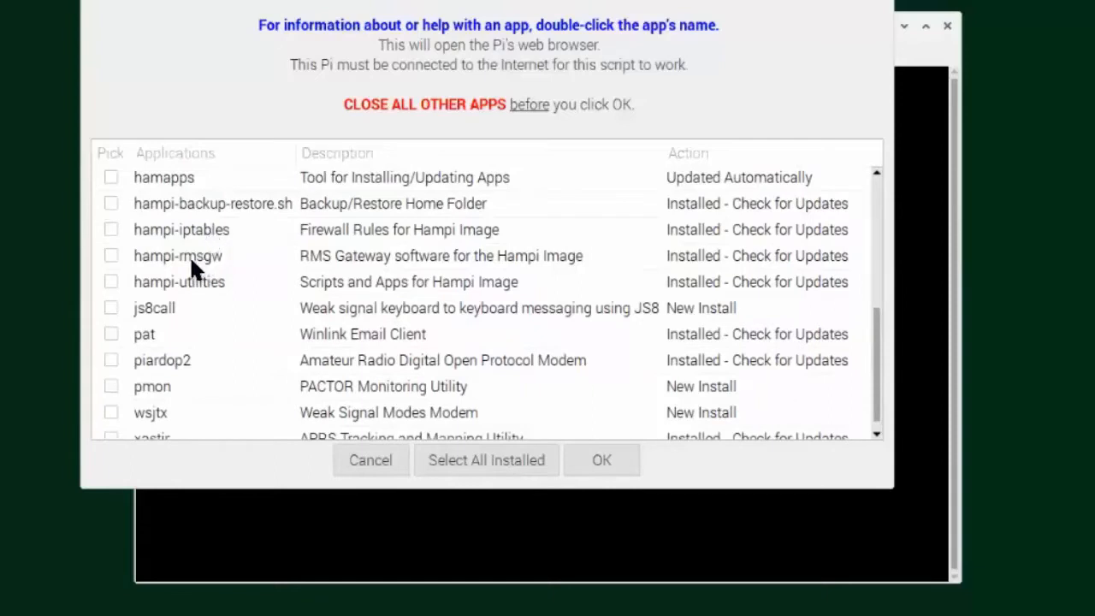
{"action": "mouse_move", "coordinate": [210, 300]}
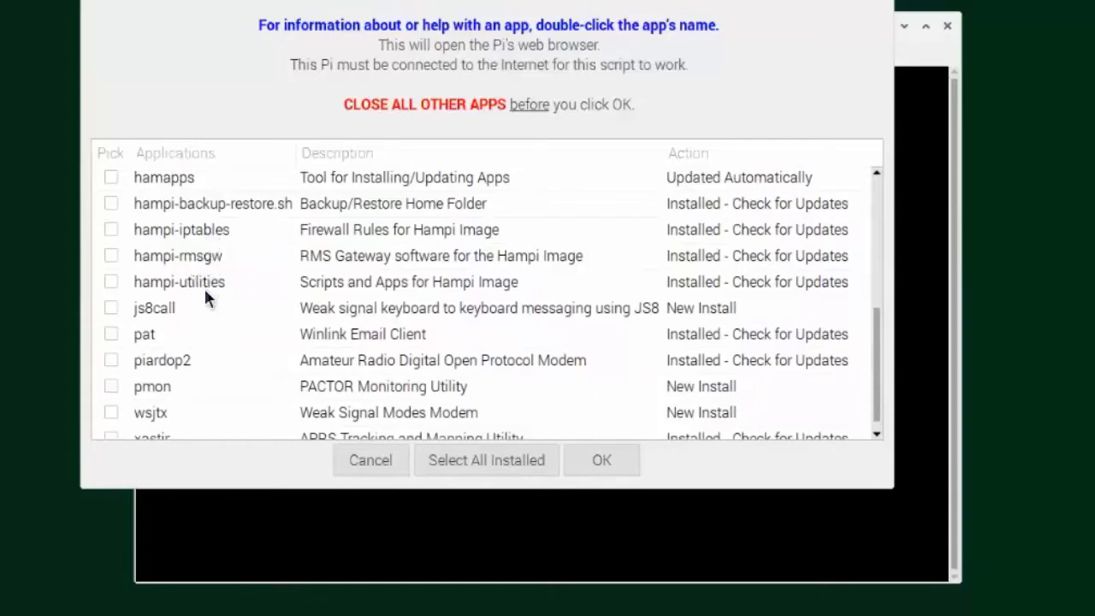
{"action": "mouse_move", "coordinate": [885, 369]}
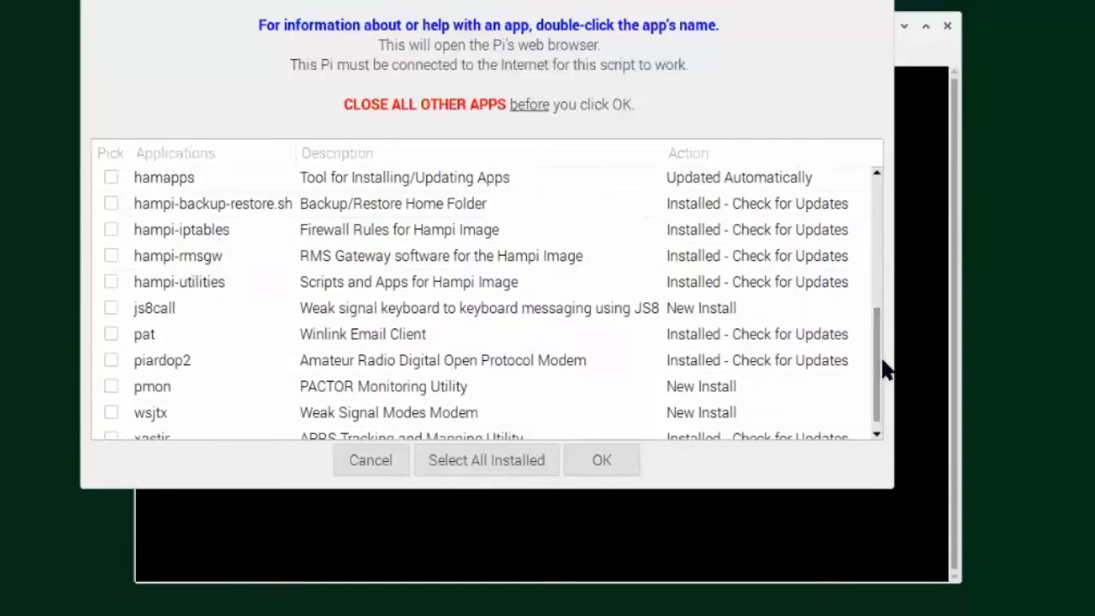
{"action": "mouse_move", "coordinate": [717, 208]}
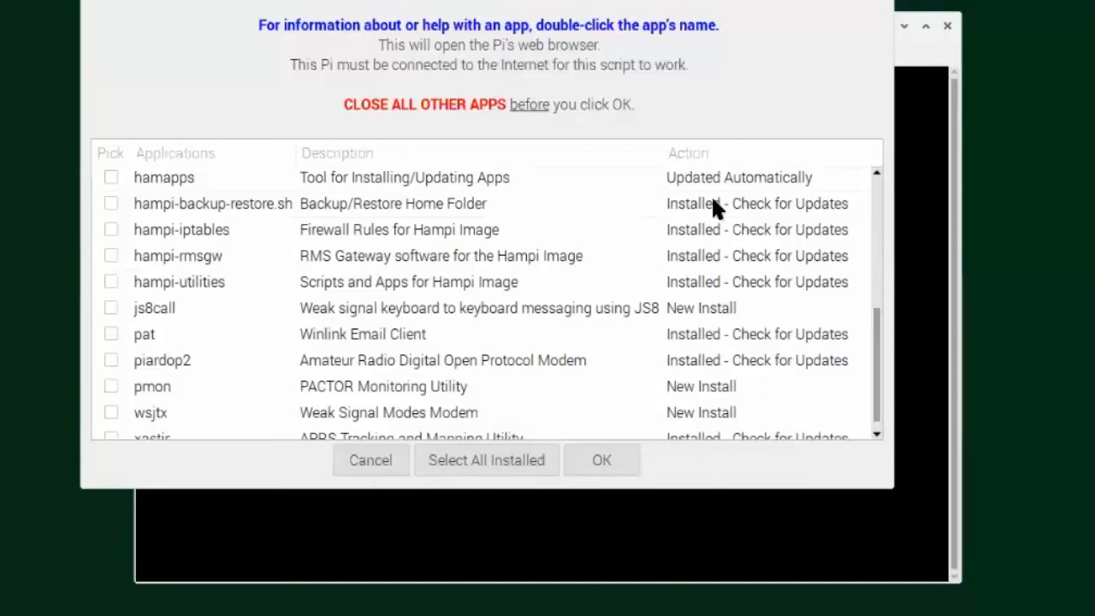
{"action": "mouse_move", "coordinate": [776, 214]}
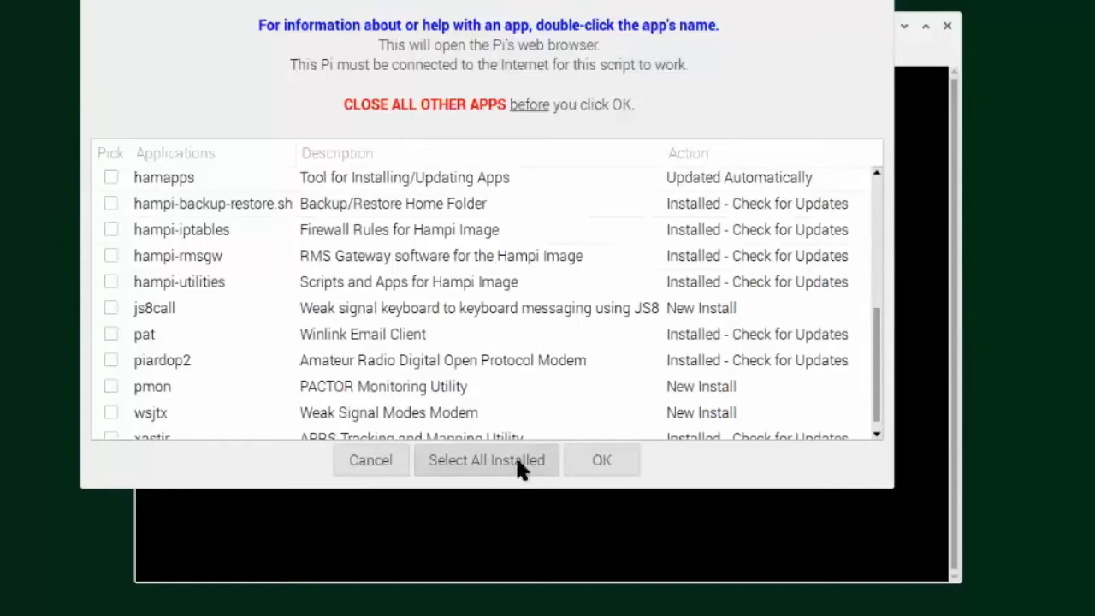
{"action": "mouse_move", "coordinate": [641, 355]}
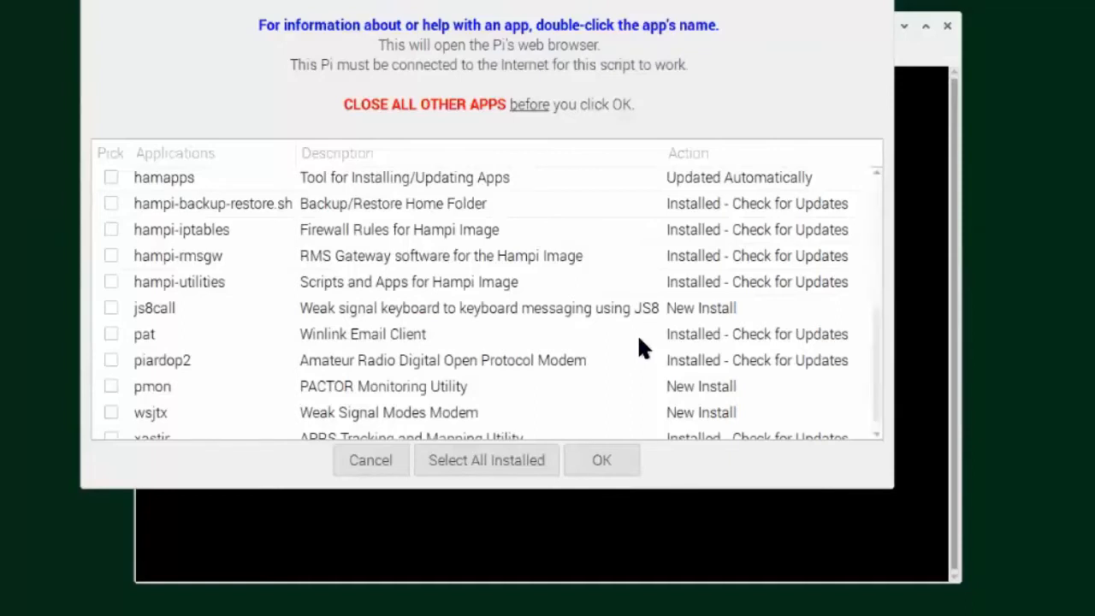
{"action": "mouse_move", "coordinate": [282, 317]}
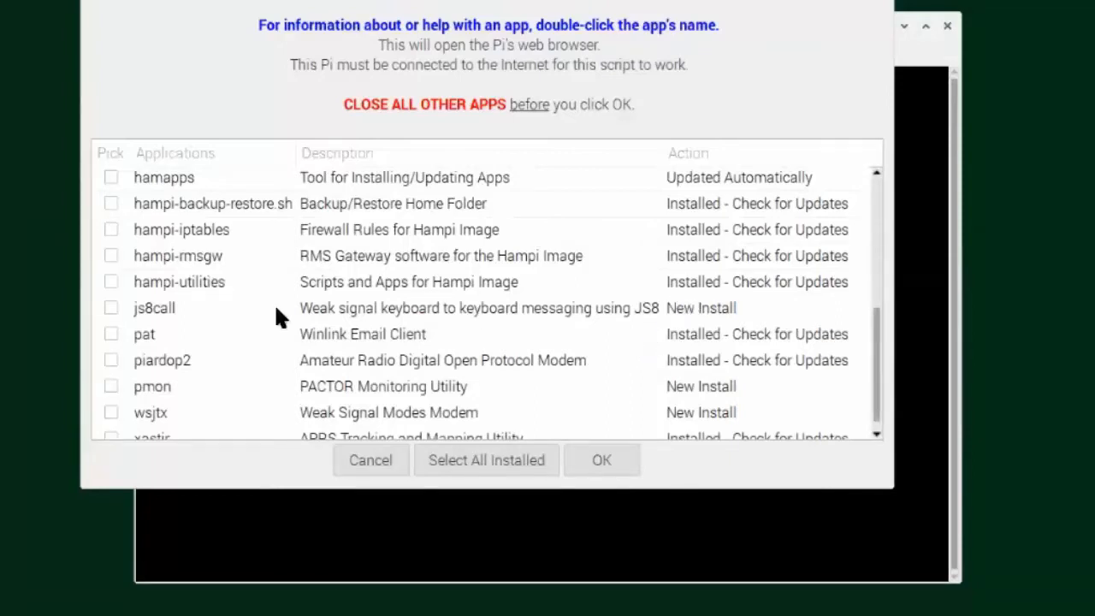
{"action": "mouse_move", "coordinate": [703, 317]}
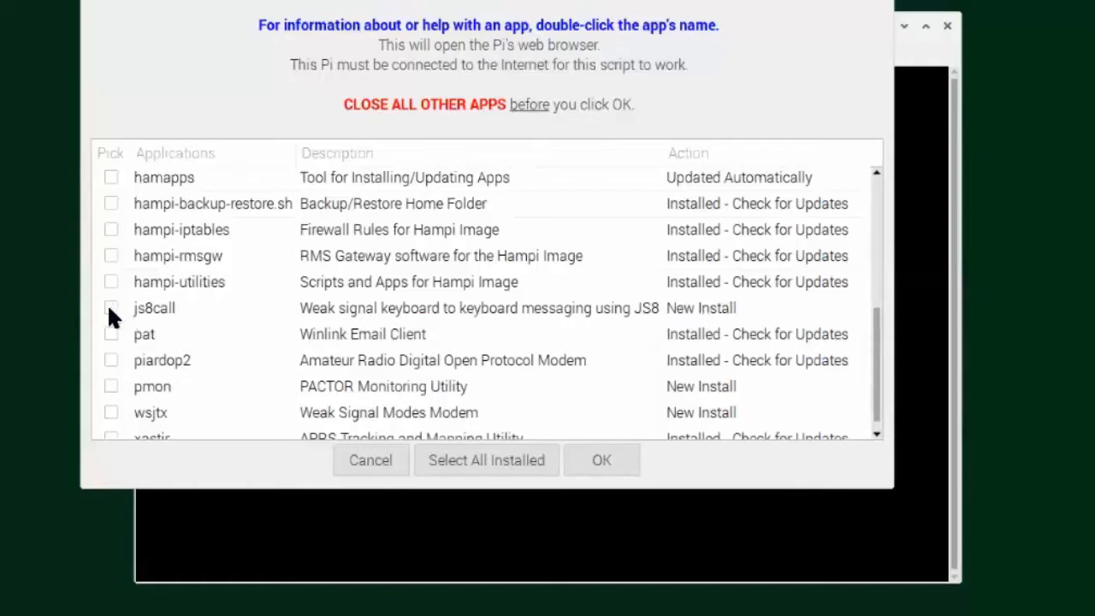
{"action": "mouse_move", "coordinate": [351, 230]}
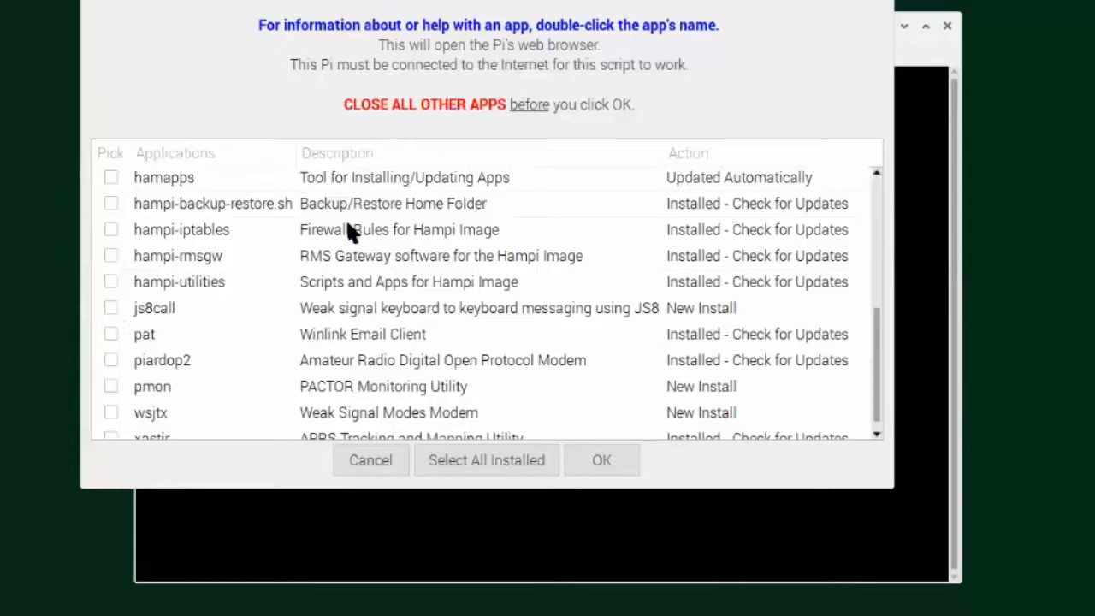
{"action": "mouse_move", "coordinate": [284, 274]}
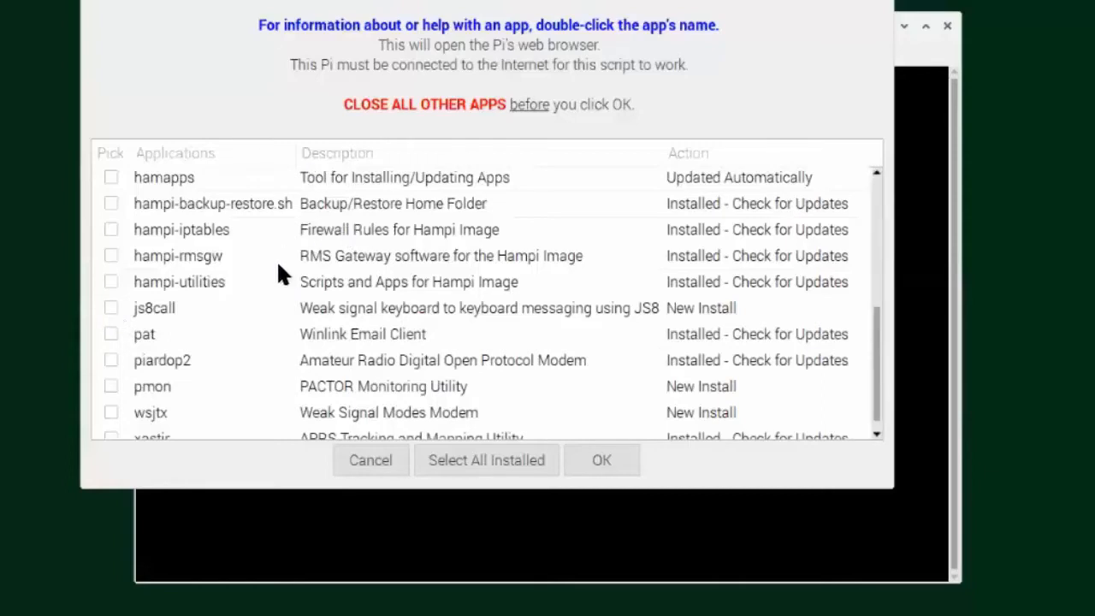
{"action": "mouse_move", "coordinate": [311, 259]}
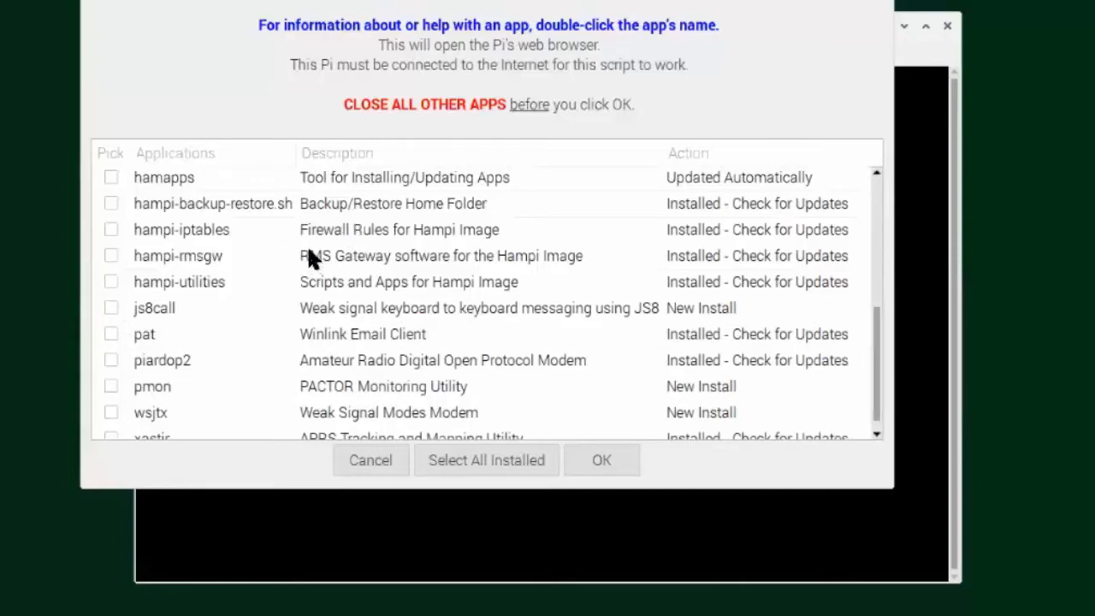
{"action": "mouse_move", "coordinate": [227, 281]}
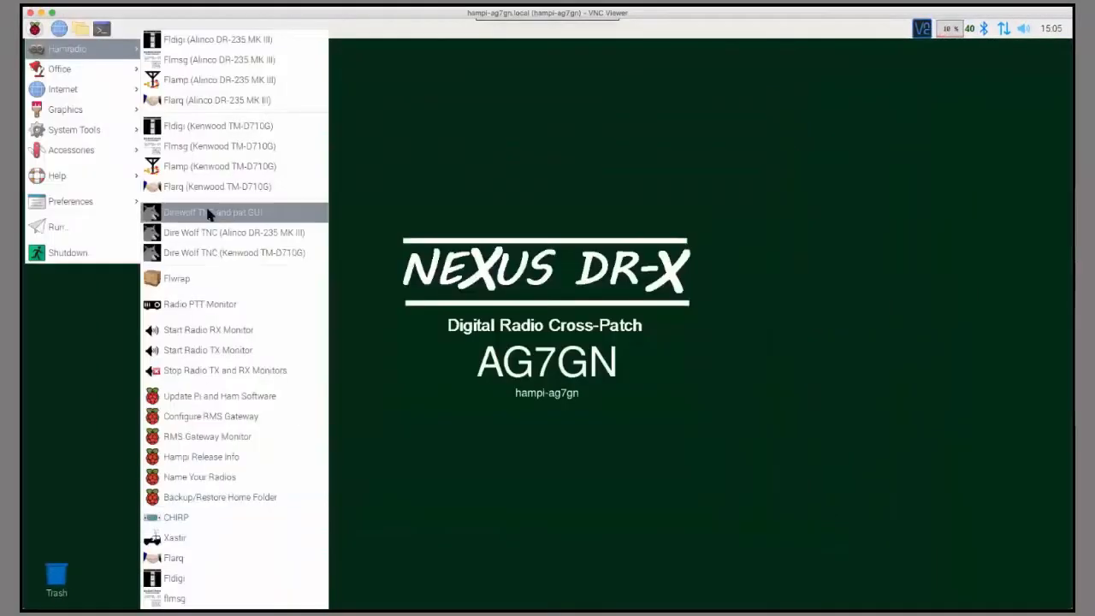
{"action": "mouse_move", "coordinate": [240, 244]}
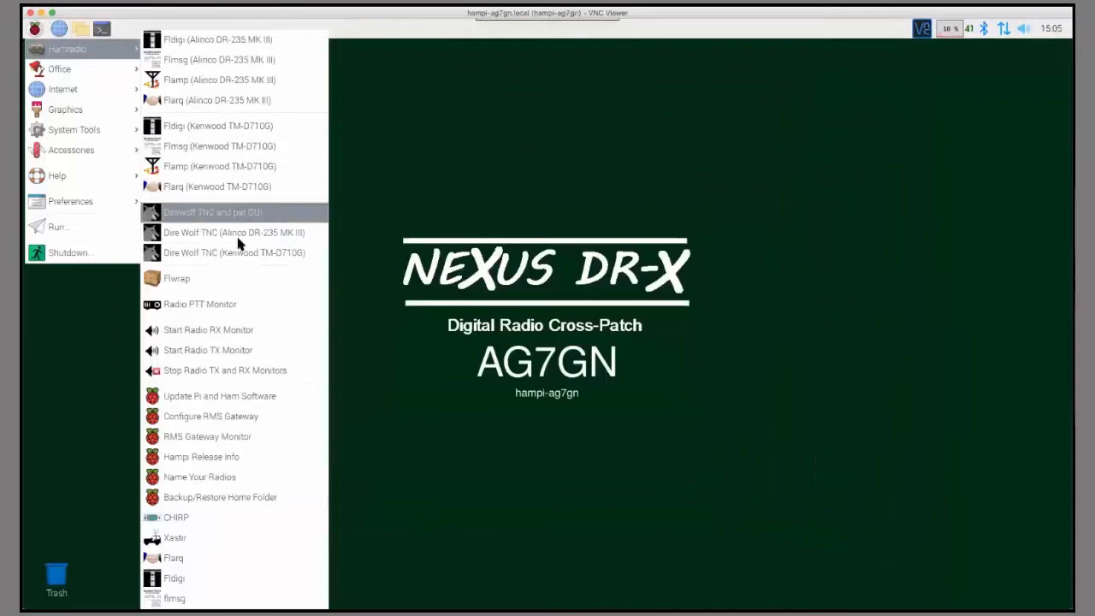
{"action": "mouse_move", "coordinate": [219, 396]}
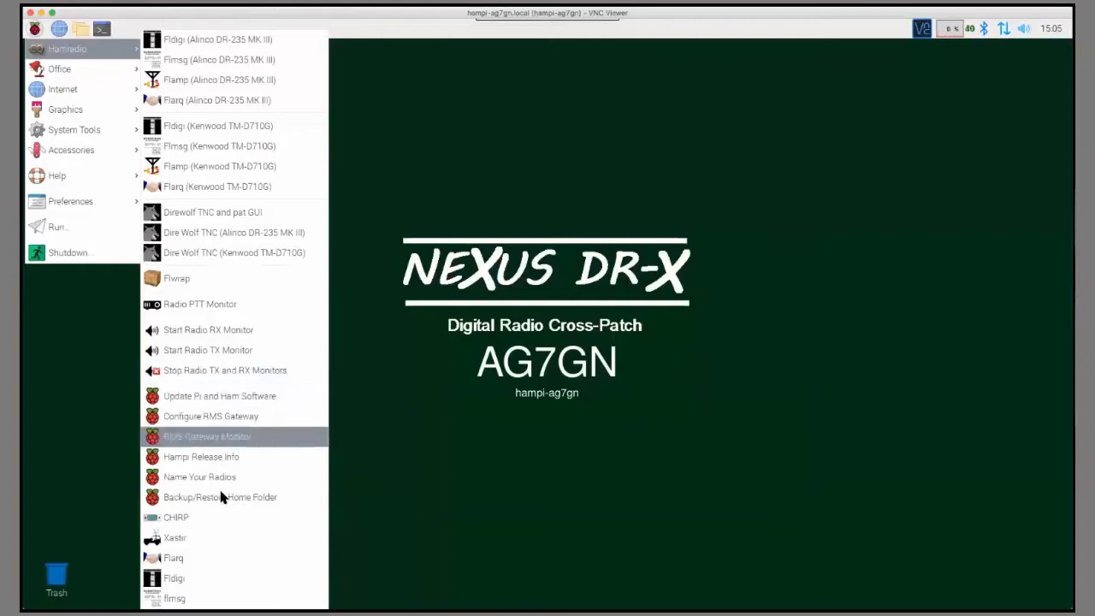
{"action": "mouse_move", "coordinate": [200, 550]}
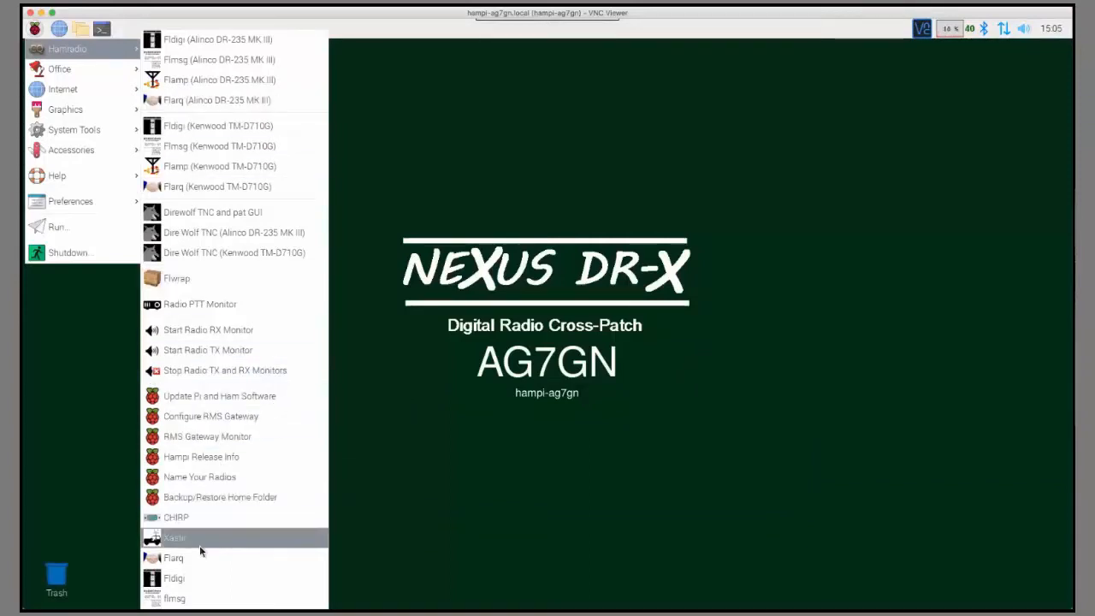
{"action": "mouse_move", "coordinate": [174, 578]}
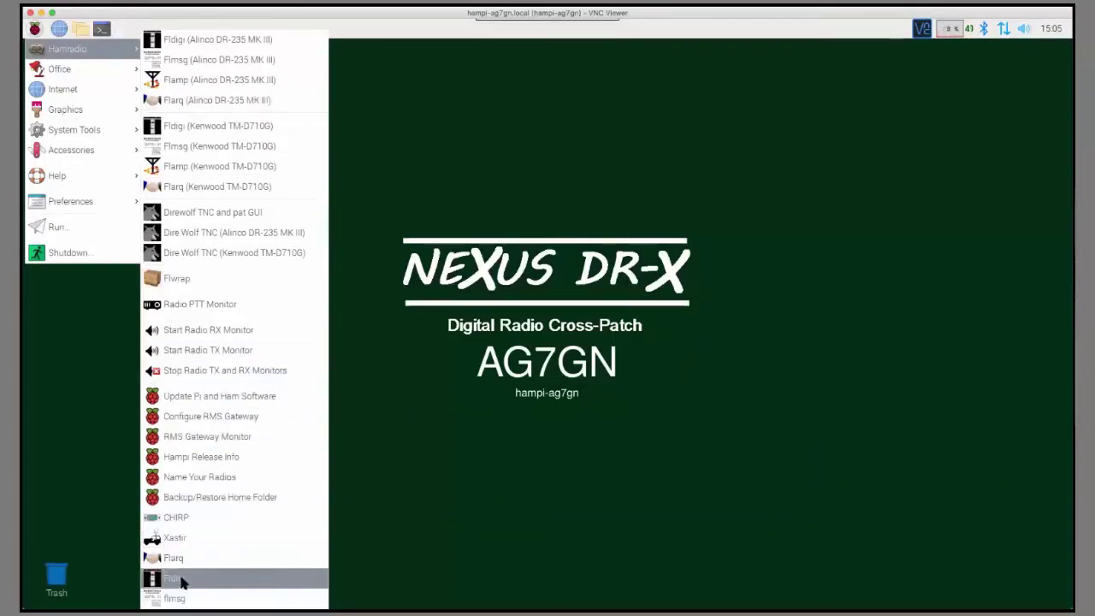
{"action": "mouse_move", "coordinate": [199, 477]}
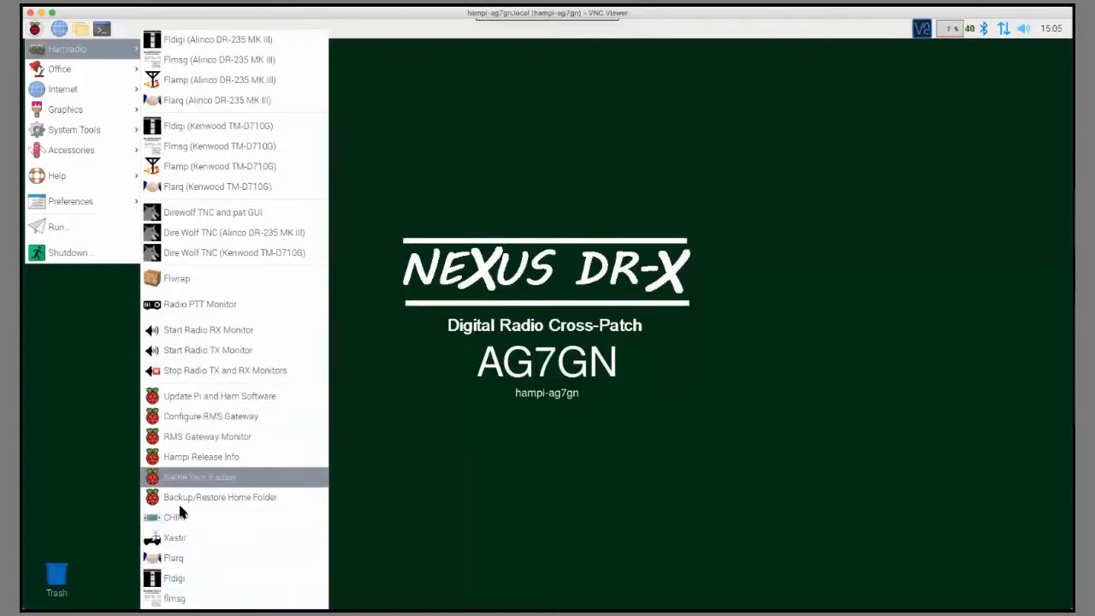
{"action": "mouse_move", "coordinate": [217, 126]}
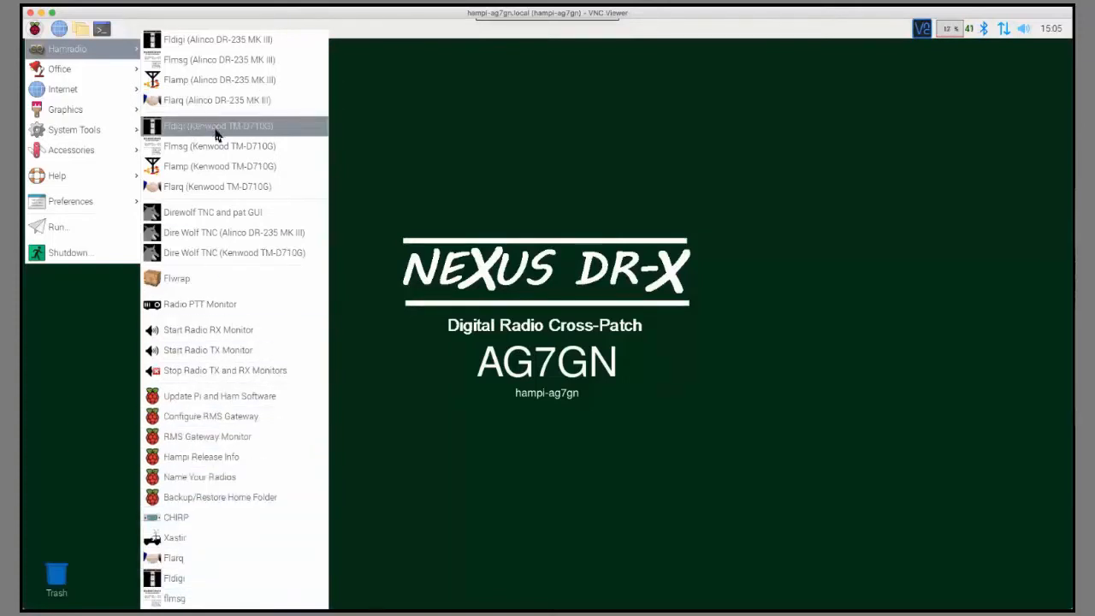
{"action": "mouse_move", "coordinate": [240, 486]}
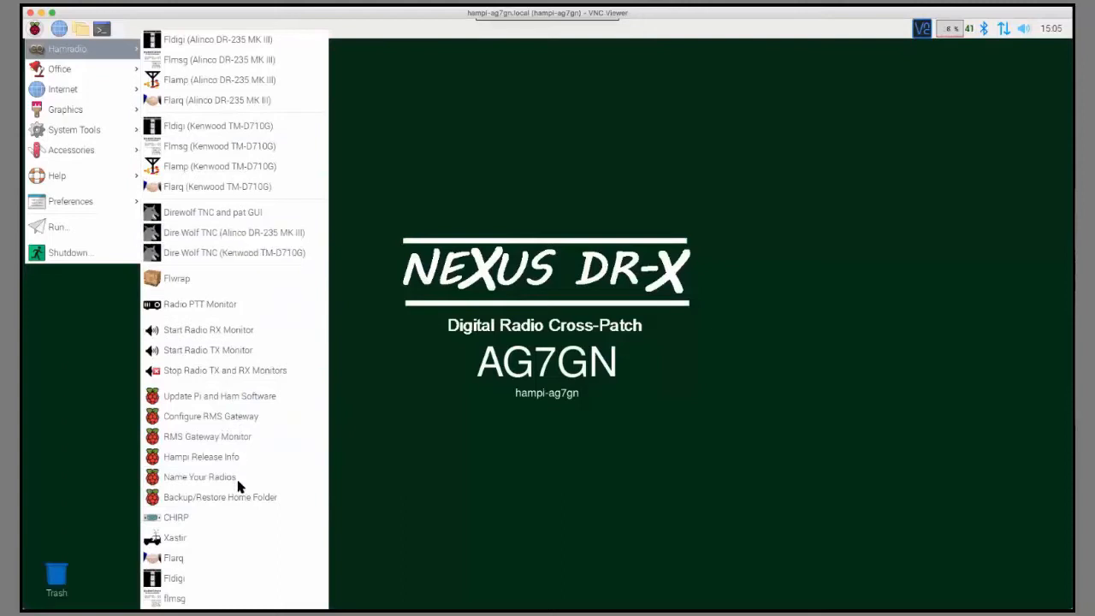
{"action": "mouse_move", "coordinate": [174, 578]}
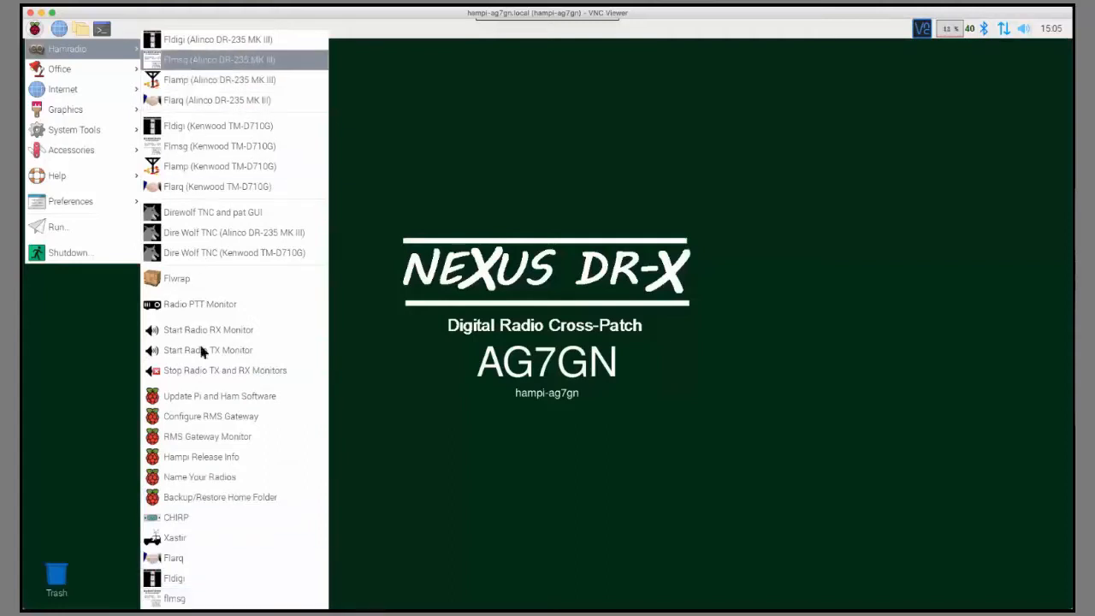
{"action": "mouse_move", "coordinate": [174, 577]}
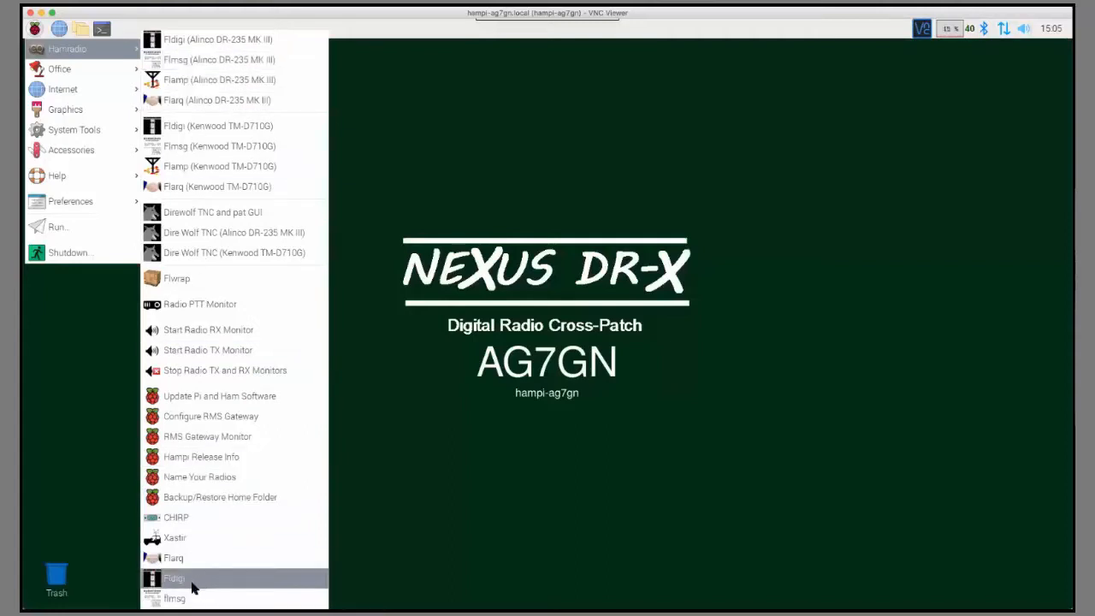
{"action": "mouse_move", "coordinate": [175, 598]}
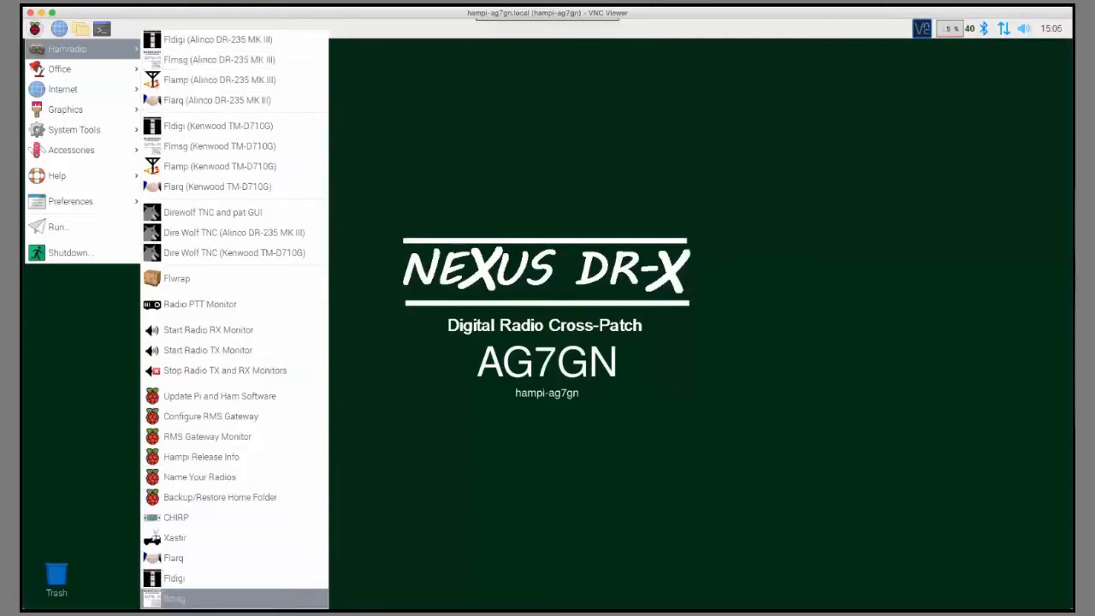
{"action": "mouse_move", "coordinate": [174, 578]}
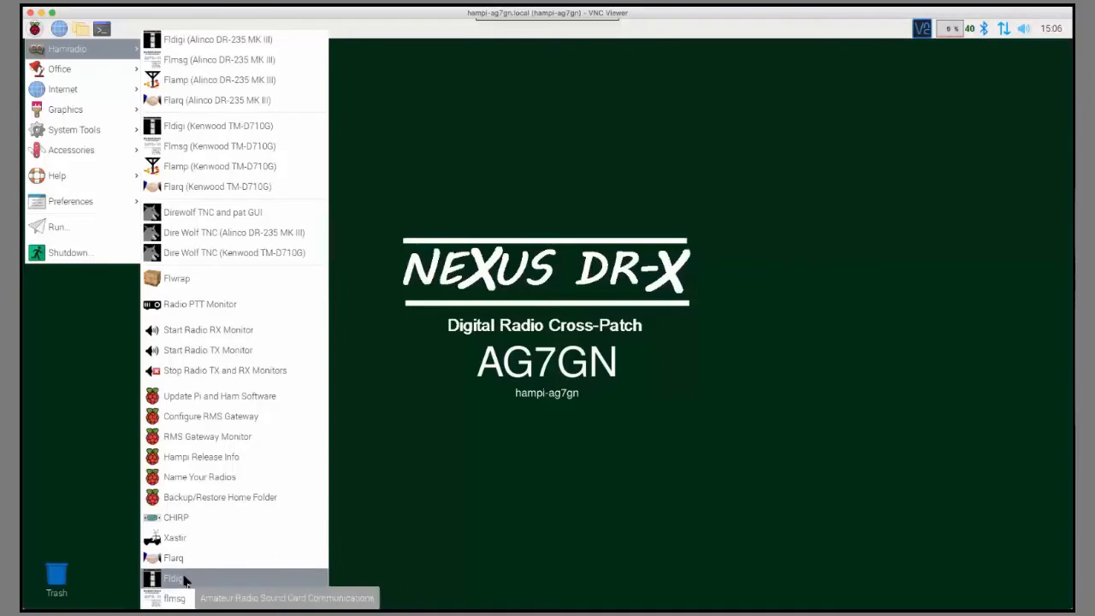
{"action": "mouse_move", "coordinate": [219, 396]}
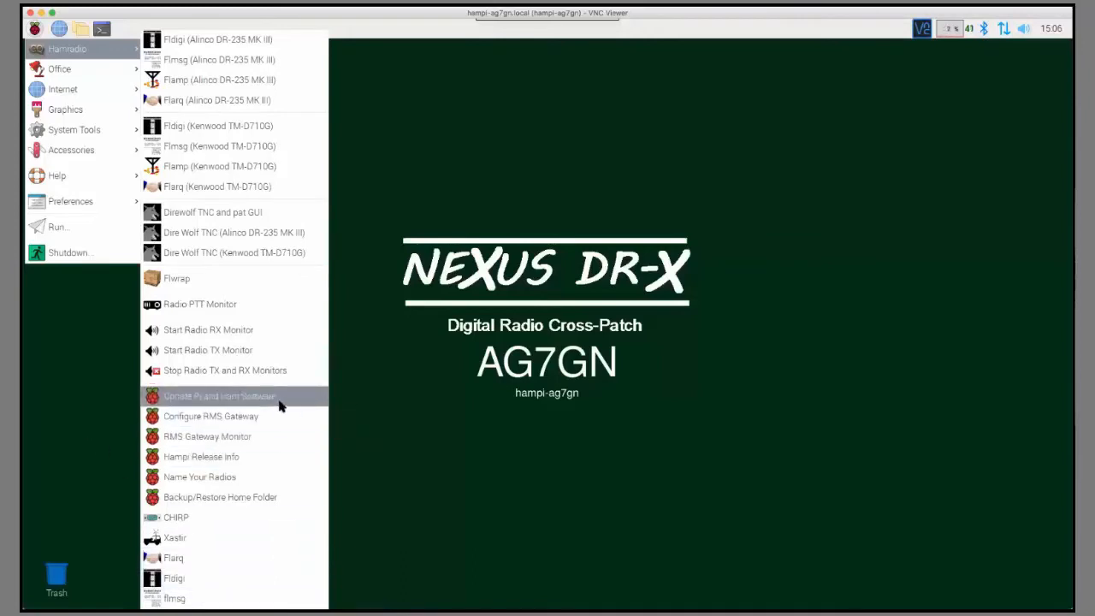
{"action": "mouse_move", "coordinate": [287, 402]}
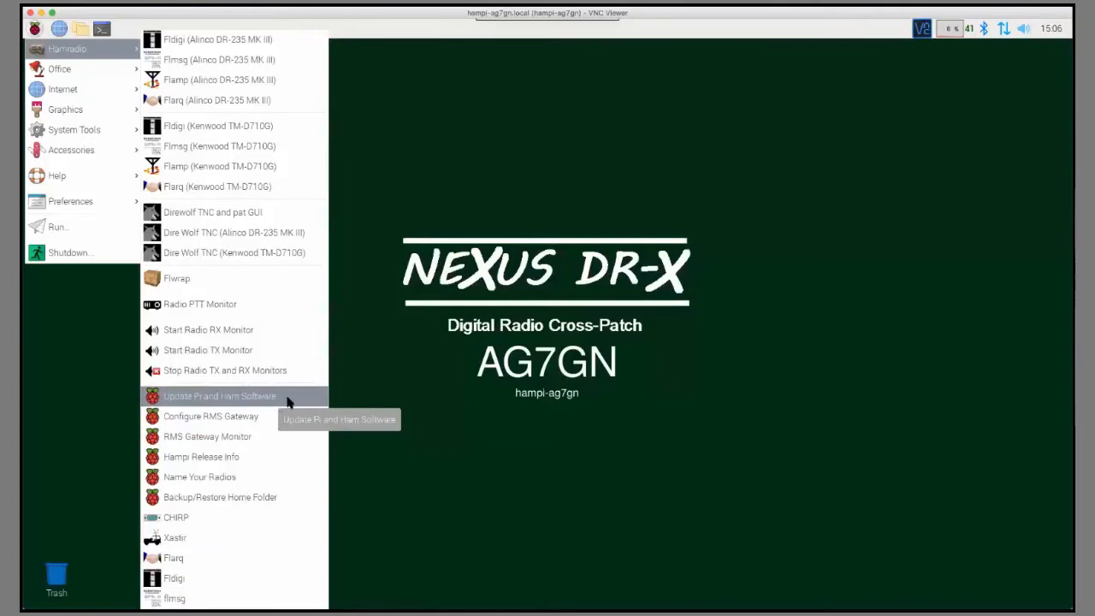
Launch the updater, scroll the app list and tick hampi-utilities
{"action": "left_click", "coordinate": [219, 396]}
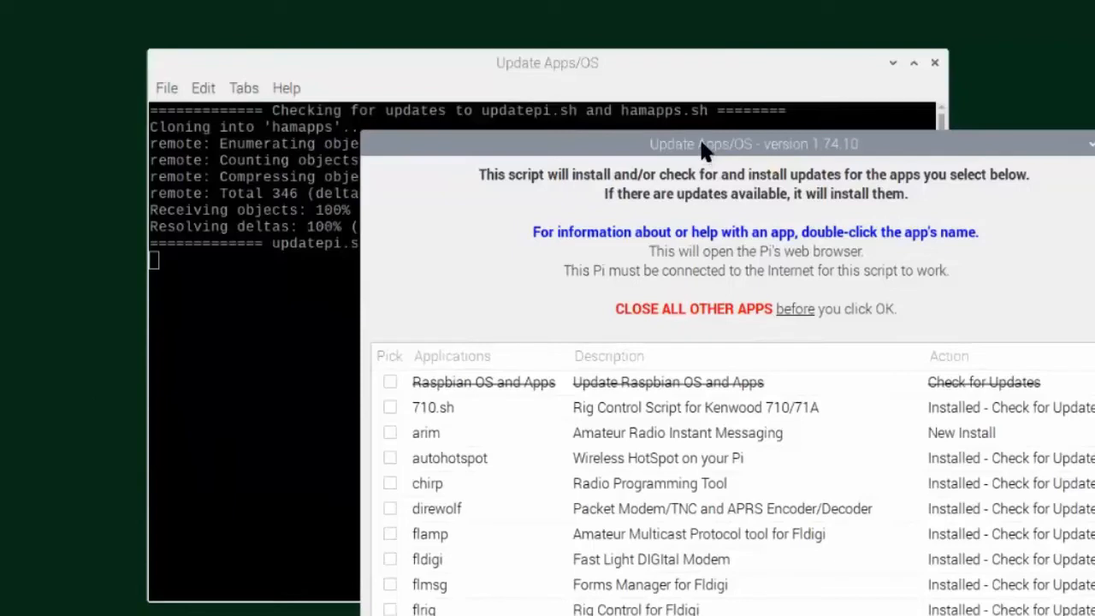
{"action": "mouse_move", "coordinate": [416, 145]}
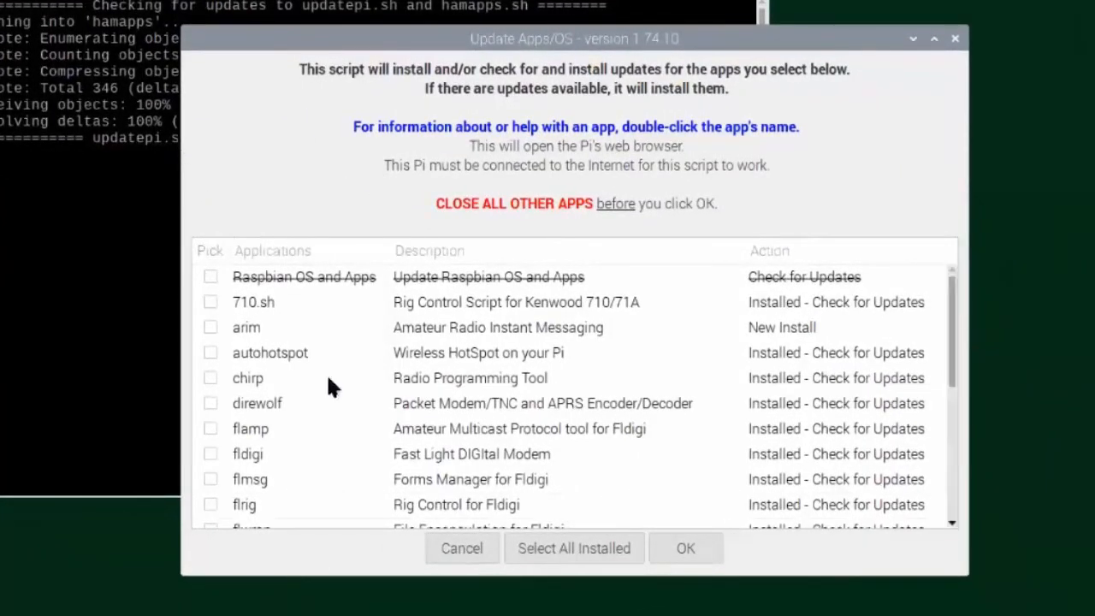
{"action": "scroll", "scroll_direction": "down", "scroll_amount": 3}
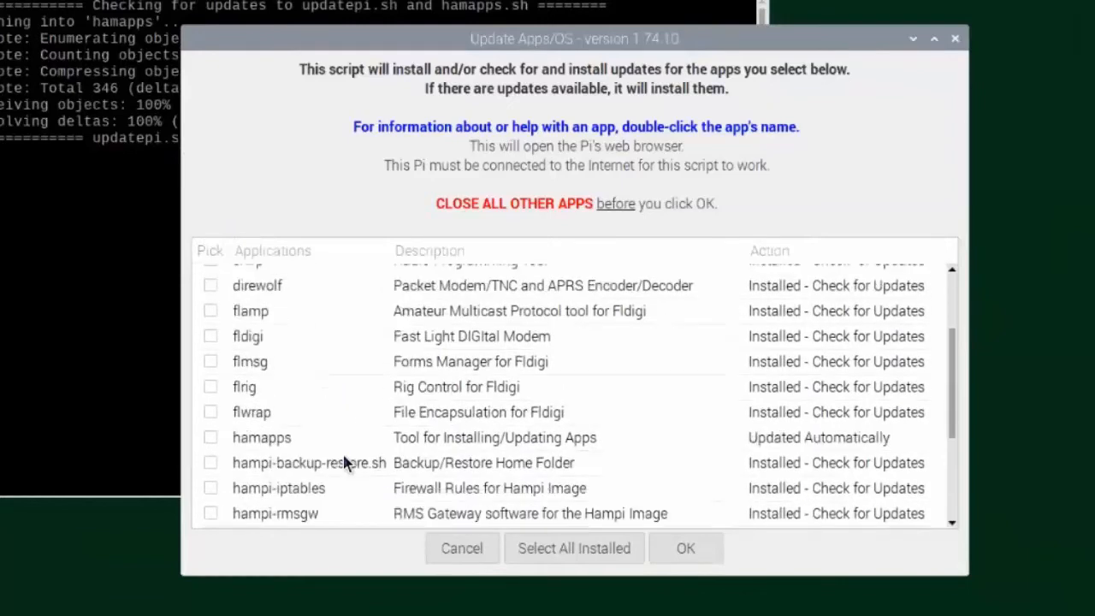
{"action": "scroll", "scroll_direction": "down", "scroll_amount": 3}
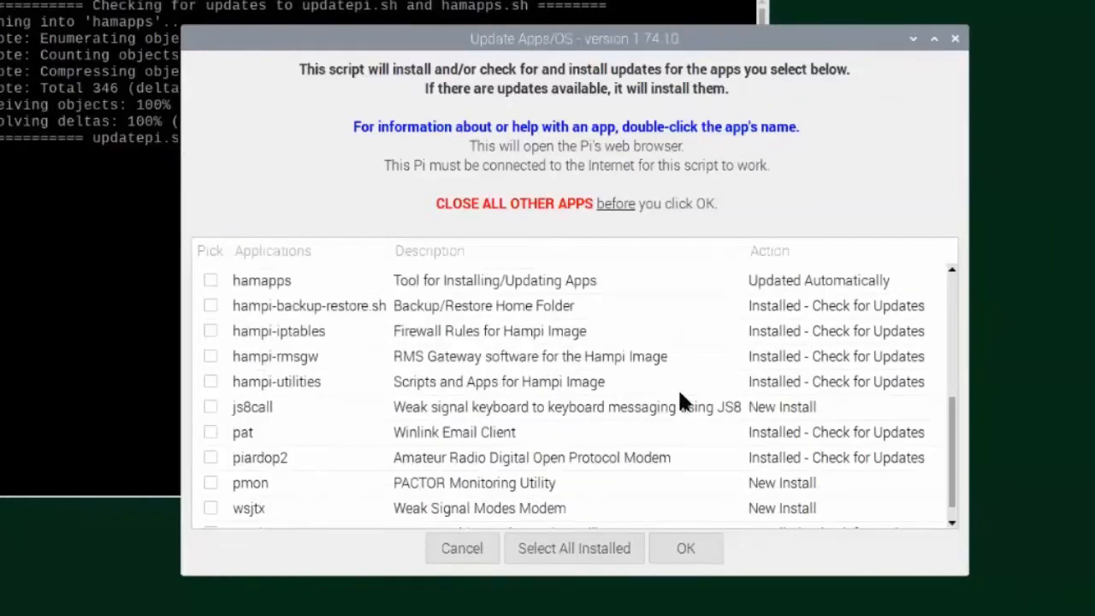
{"action": "left_click", "coordinate": [211, 381]}
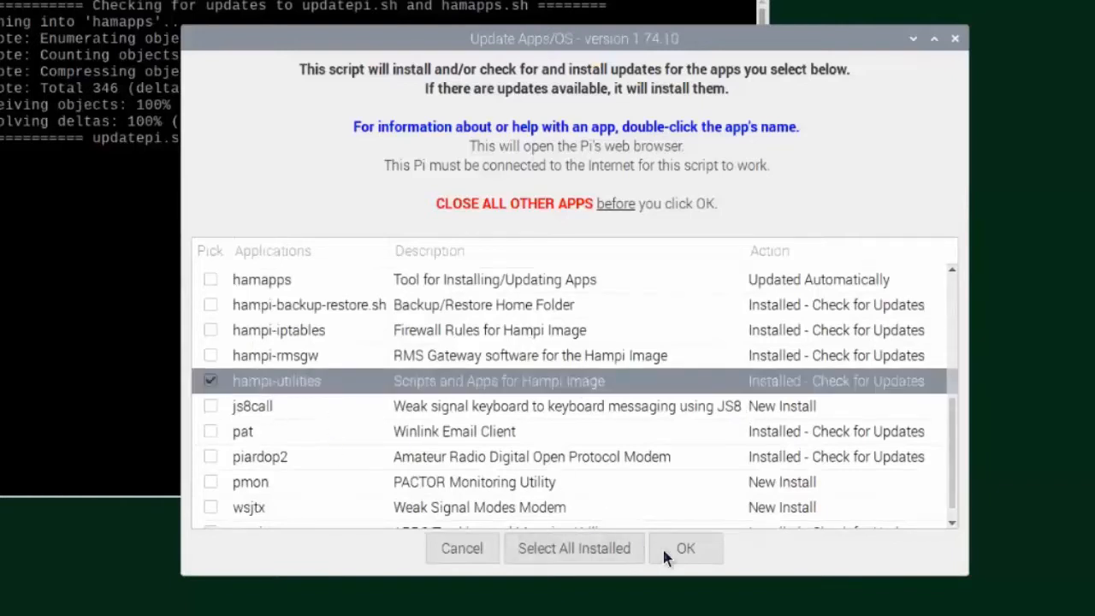
Update hampi-utilities, confirm version 2.1.23 is already the latest, and close the Finished notice
{"action": "left_click", "coordinate": [685, 548]}
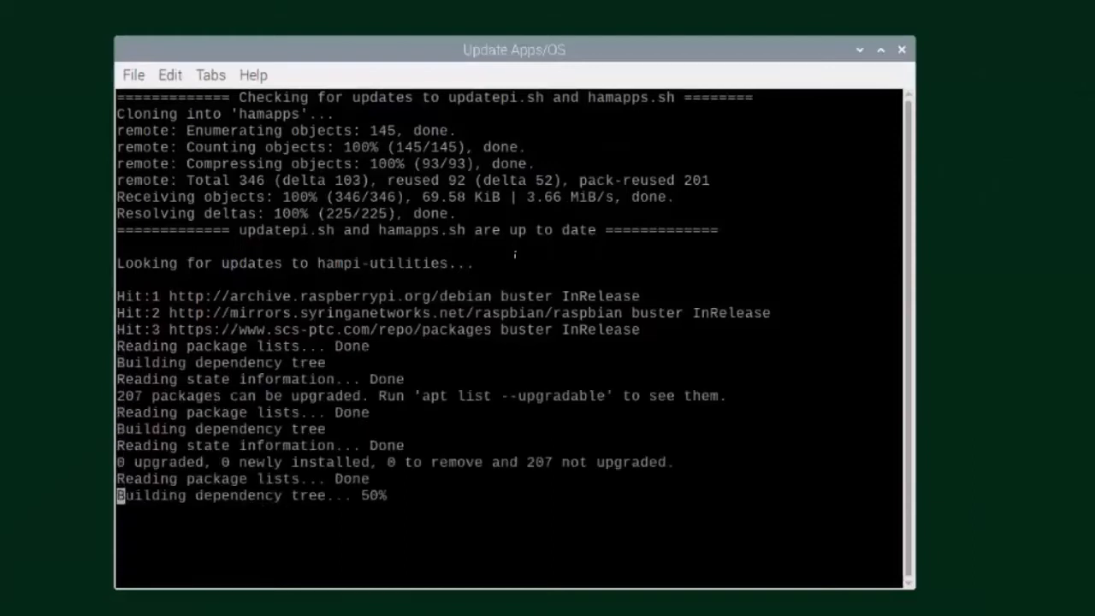
{"action": "scroll", "scroll_direction": "down", "scroll_amount": 3}
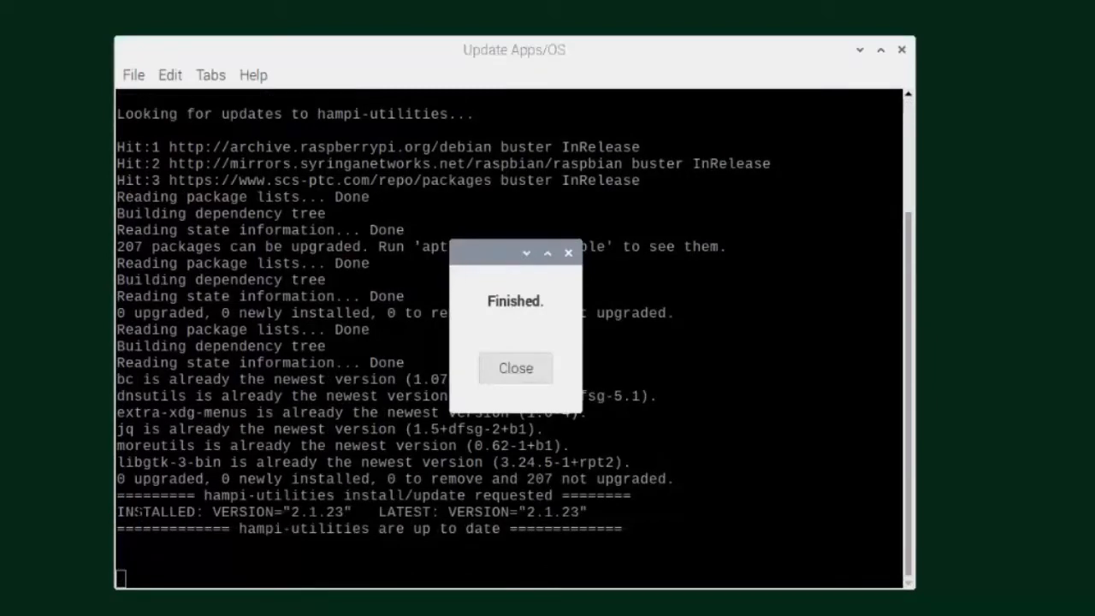
{"action": "left_click", "coordinate": [515, 368]}
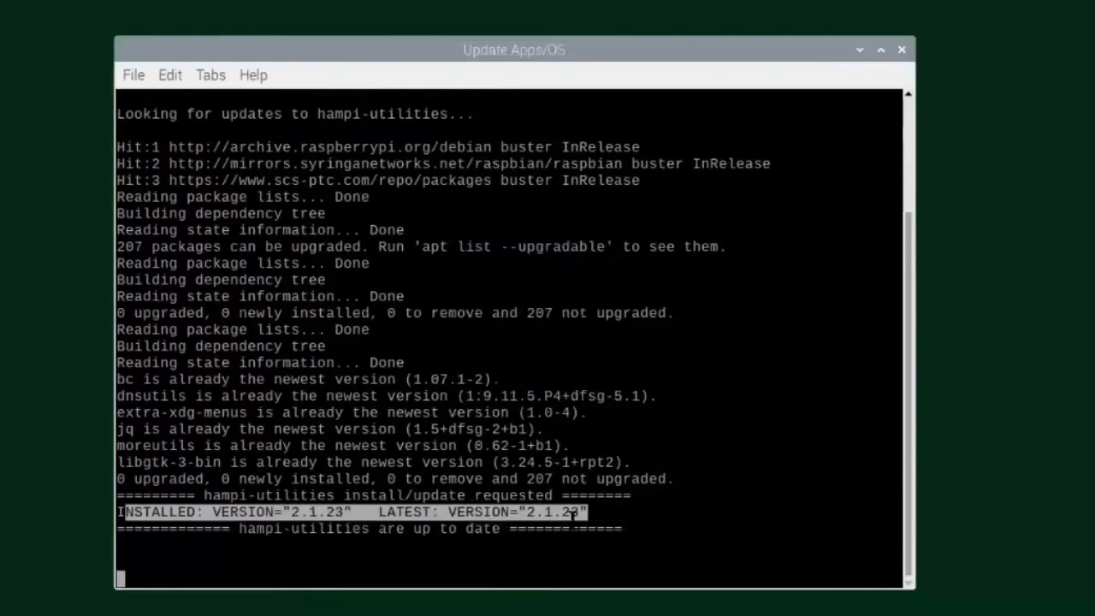